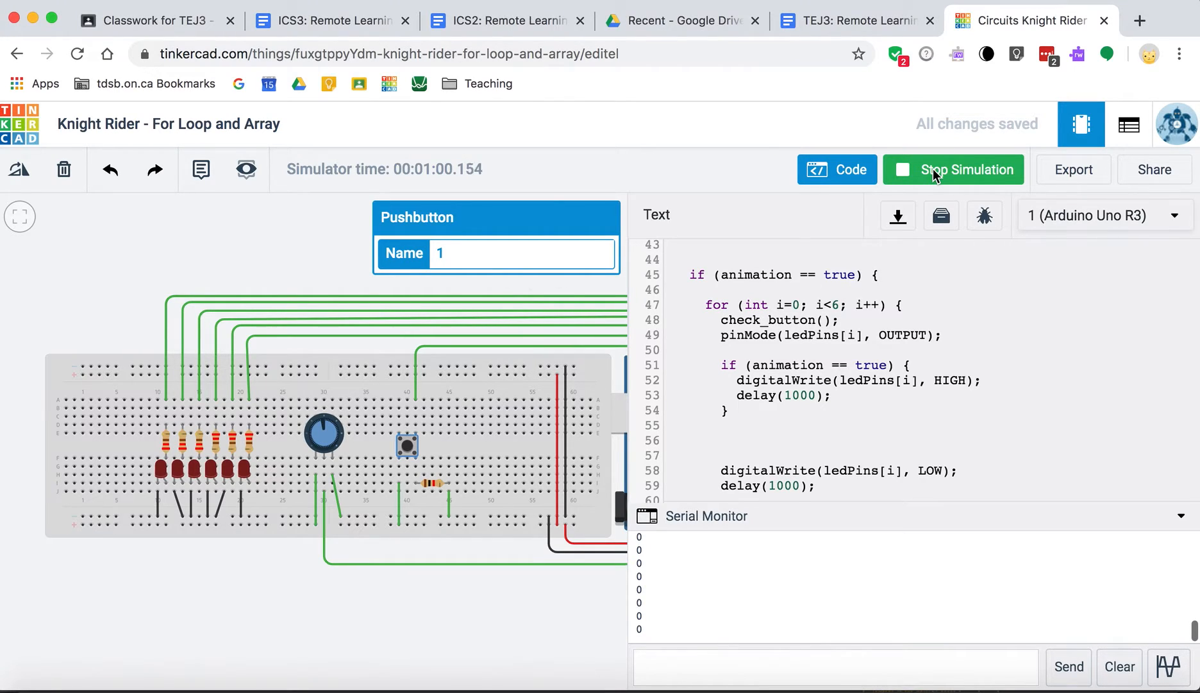
{"action": "mouse_move", "coordinate": [908, 179]}
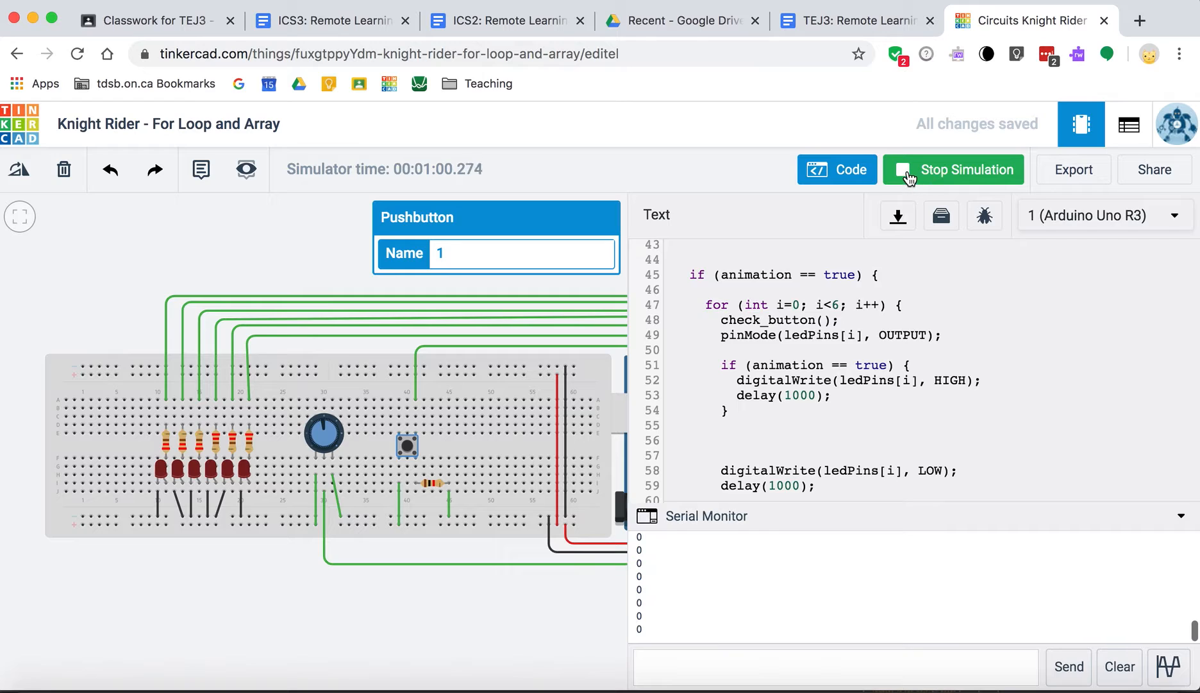
- Stop the Knight Rider simulation and scroll through the loop() and check_button() code
{"action": "left_click", "coordinate": [953, 169]}
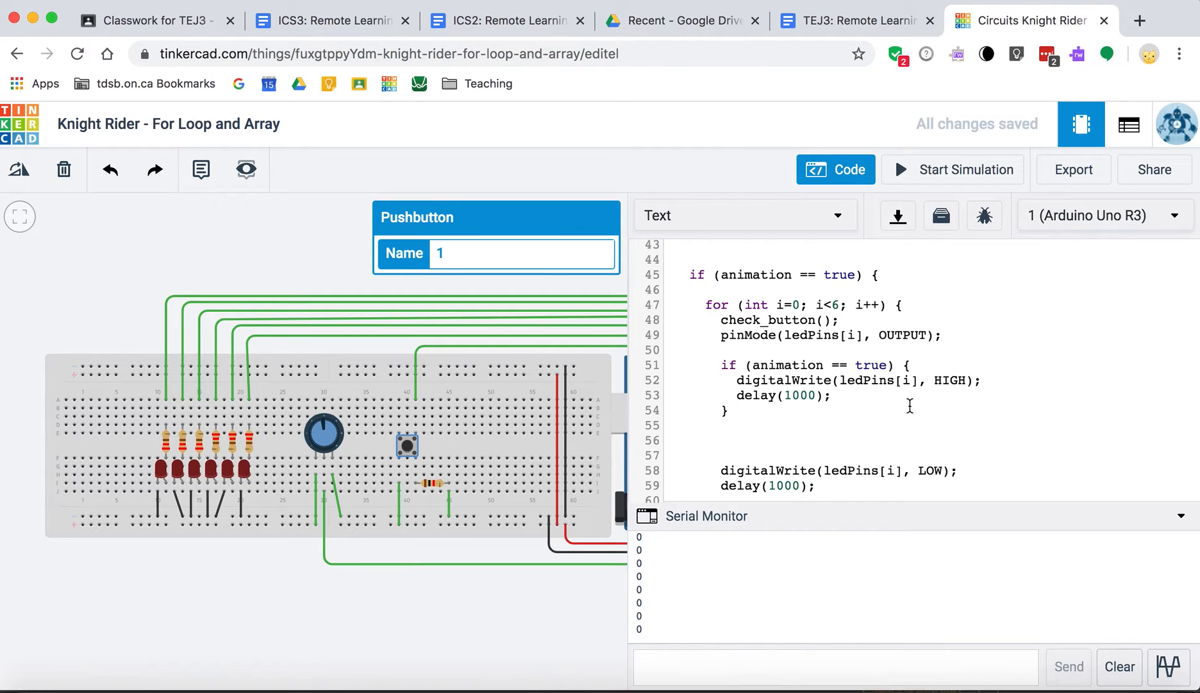
{"action": "scroll", "scroll_direction": "up", "scroll_amount": 3}
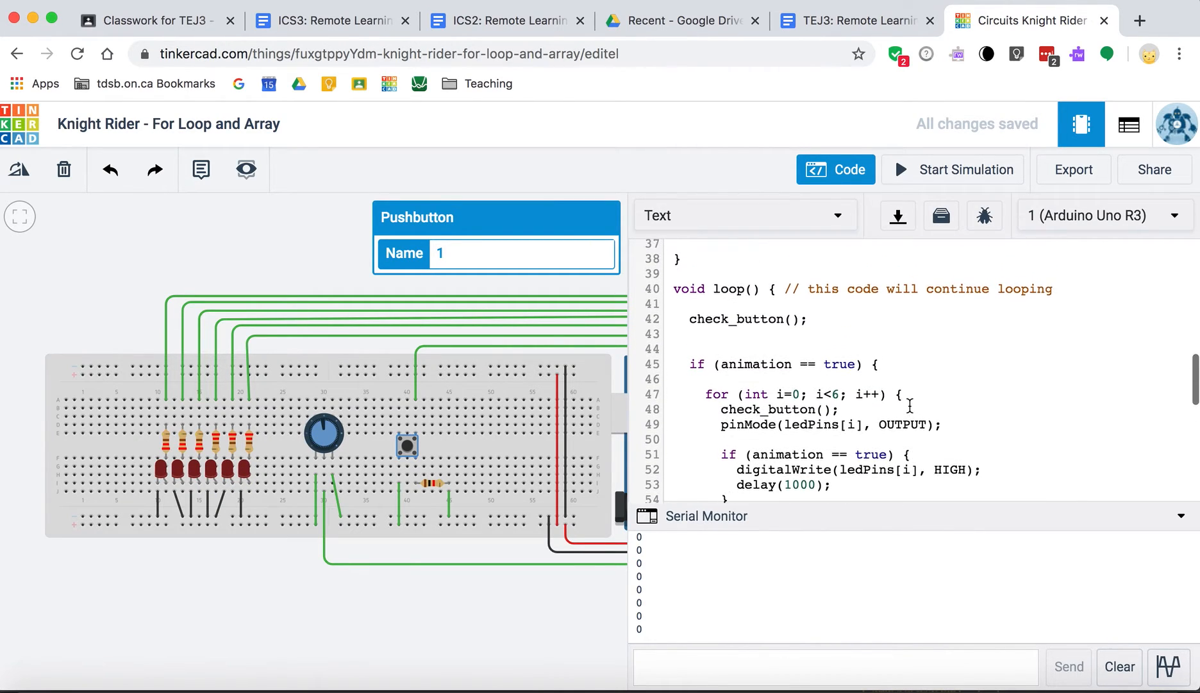
{"action": "scroll", "scroll_direction": "down", "scroll_amount": 3}
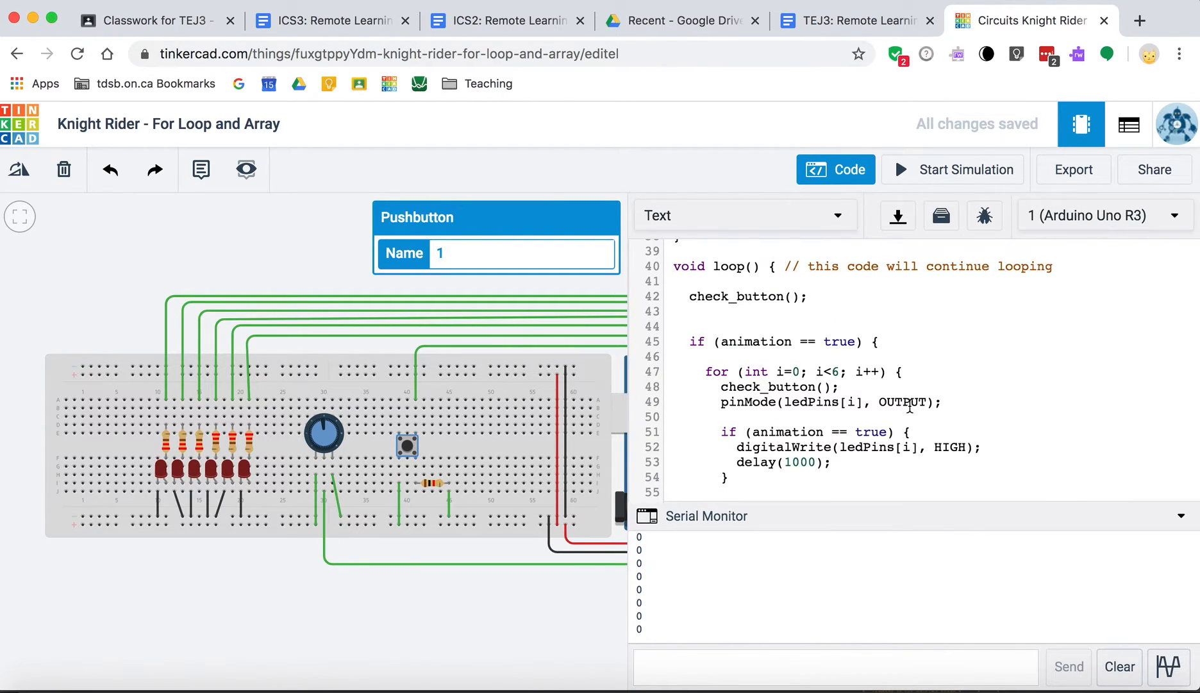
{"action": "scroll", "scroll_direction": "down", "scroll_amount": 3}
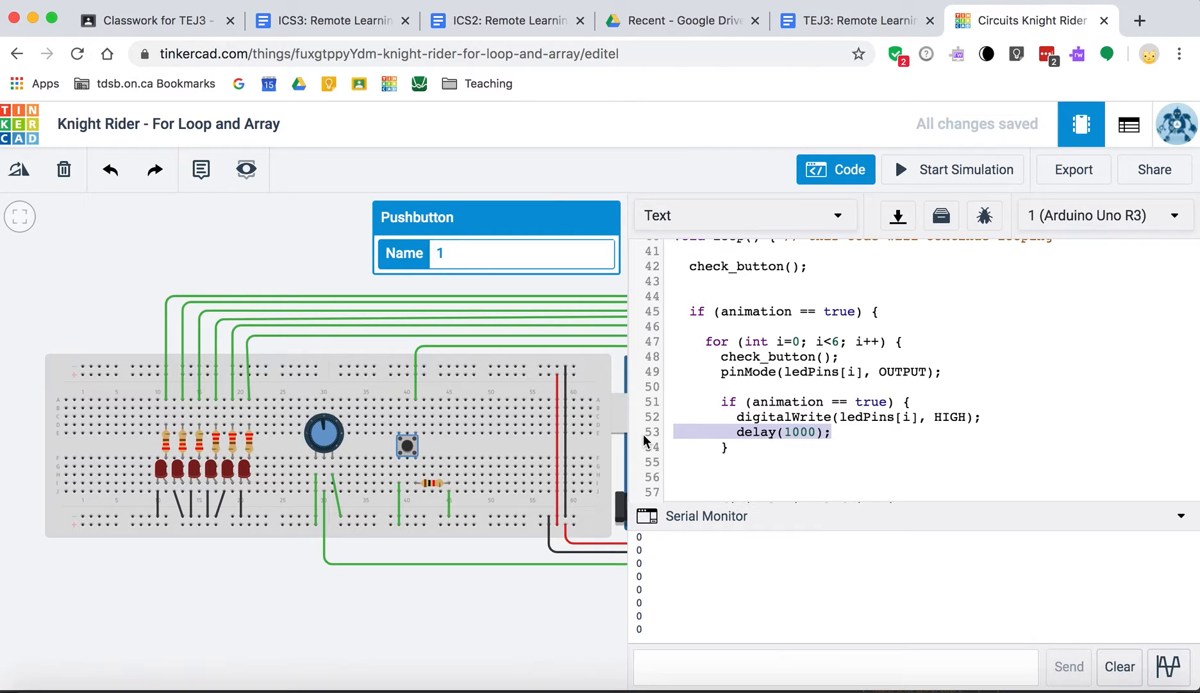
{"action": "mouse_move", "coordinate": [794, 466]}
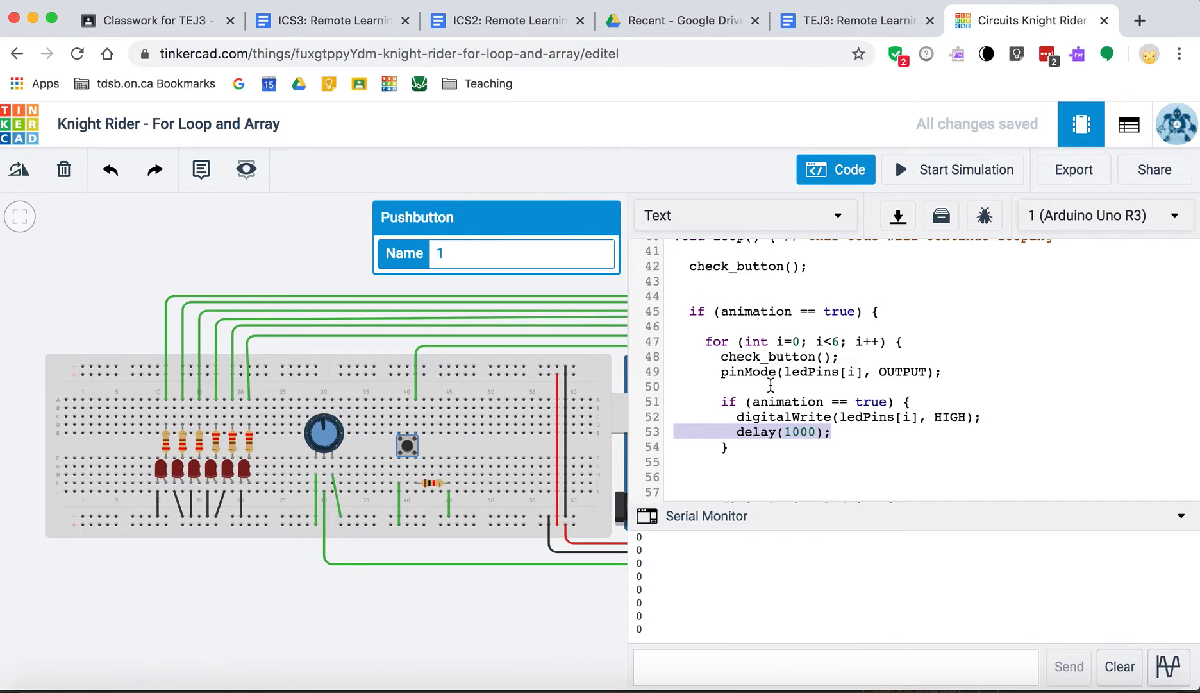
{"action": "scroll", "scroll_direction": "up", "scroll_amount": 3}
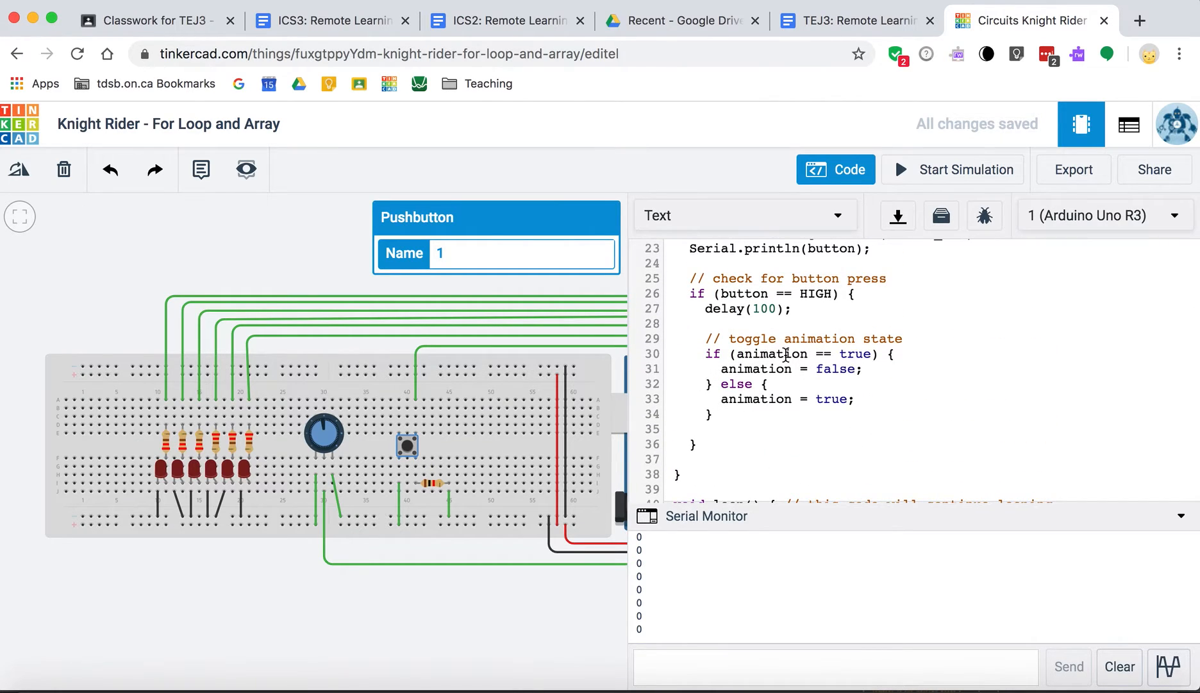
{"action": "scroll", "scroll_direction": "down", "scroll_amount": 3}
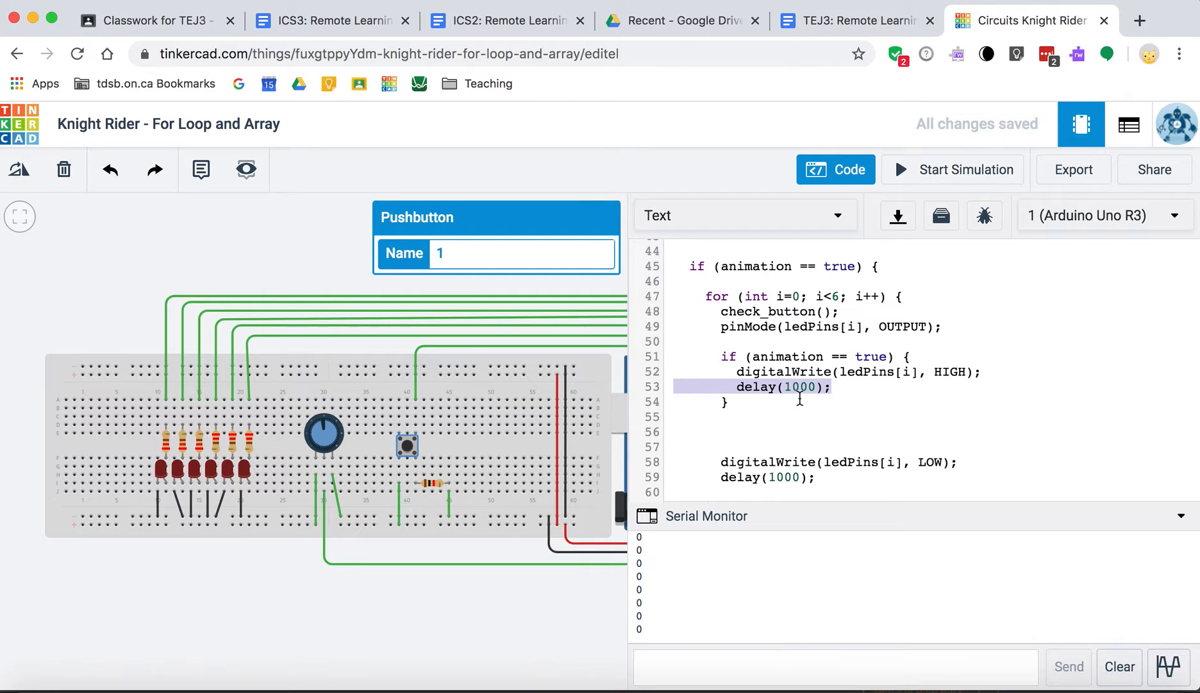
{"action": "mouse_move", "coordinate": [779, 357]}
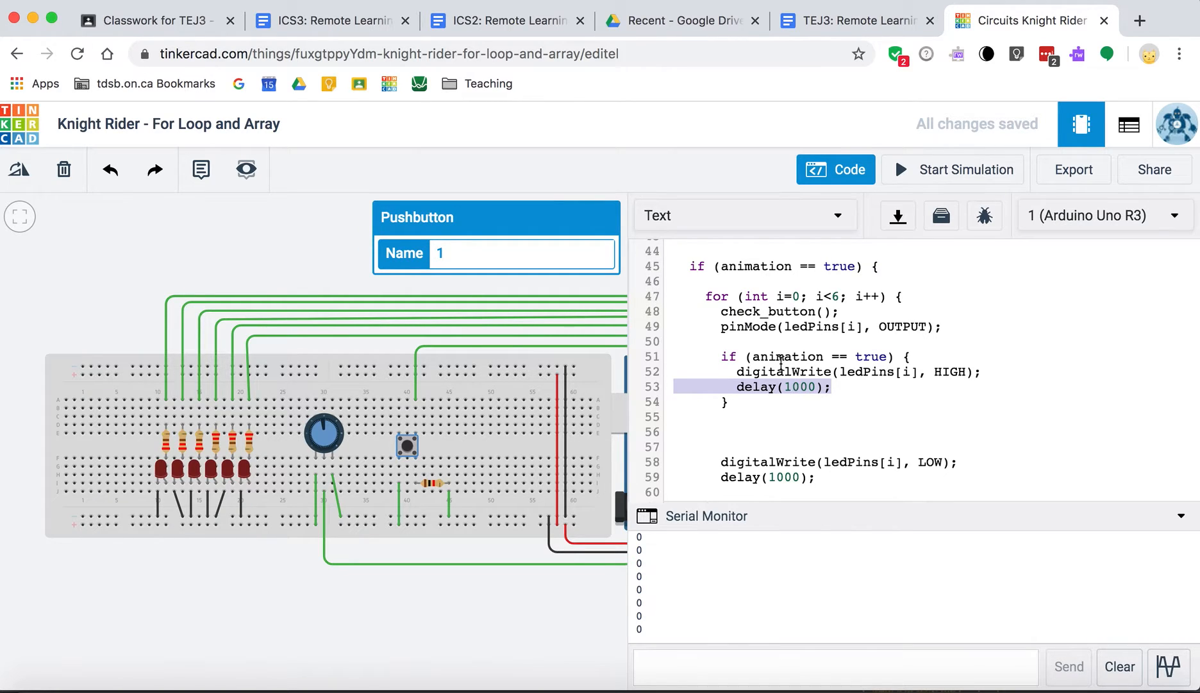
{"action": "scroll", "scroll_direction": "up", "scroll_amount": 3}
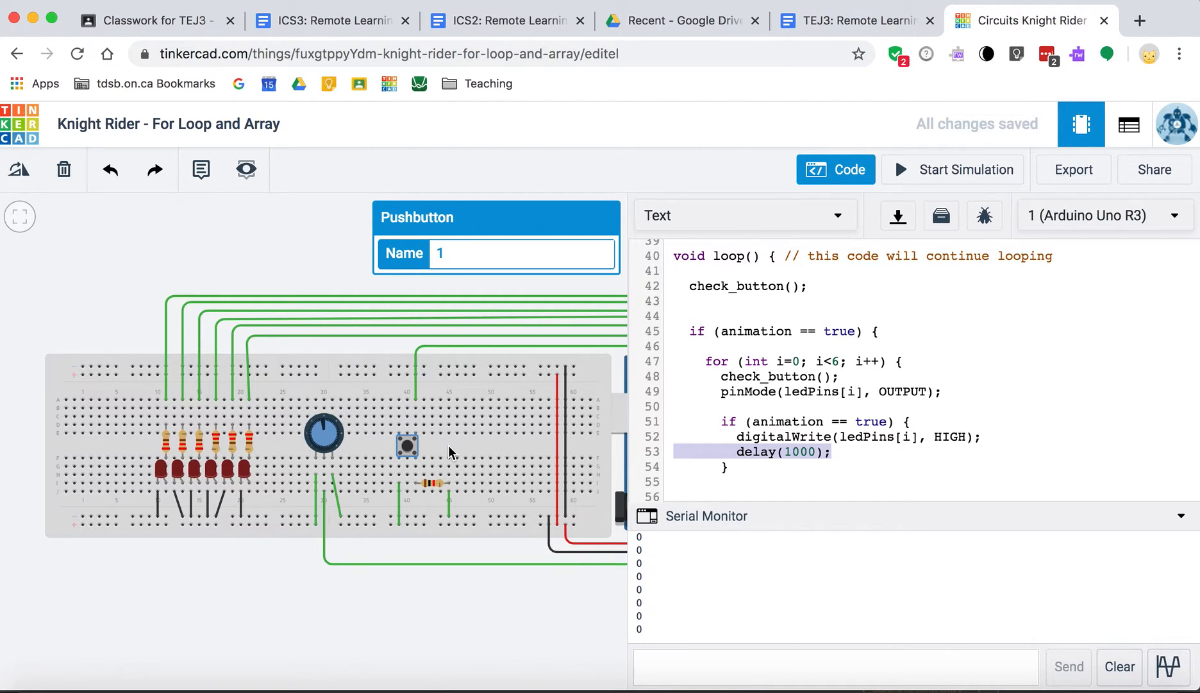
{"action": "mouse_move", "coordinate": [457, 448]}
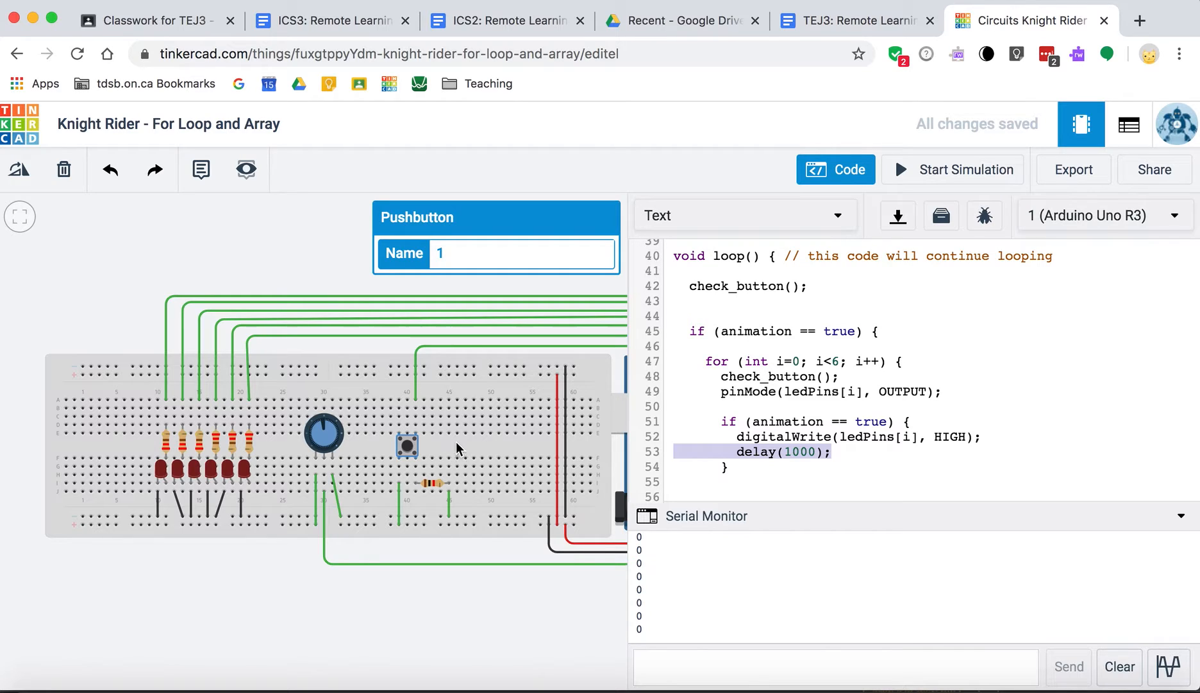
- Search 'arduino interrupt' in a new tab and open the attachInterrupt() Arduino Reference result
{"action": "left_click", "coordinate": [1140, 19]}
{"action": "type", "text": "arduin"}
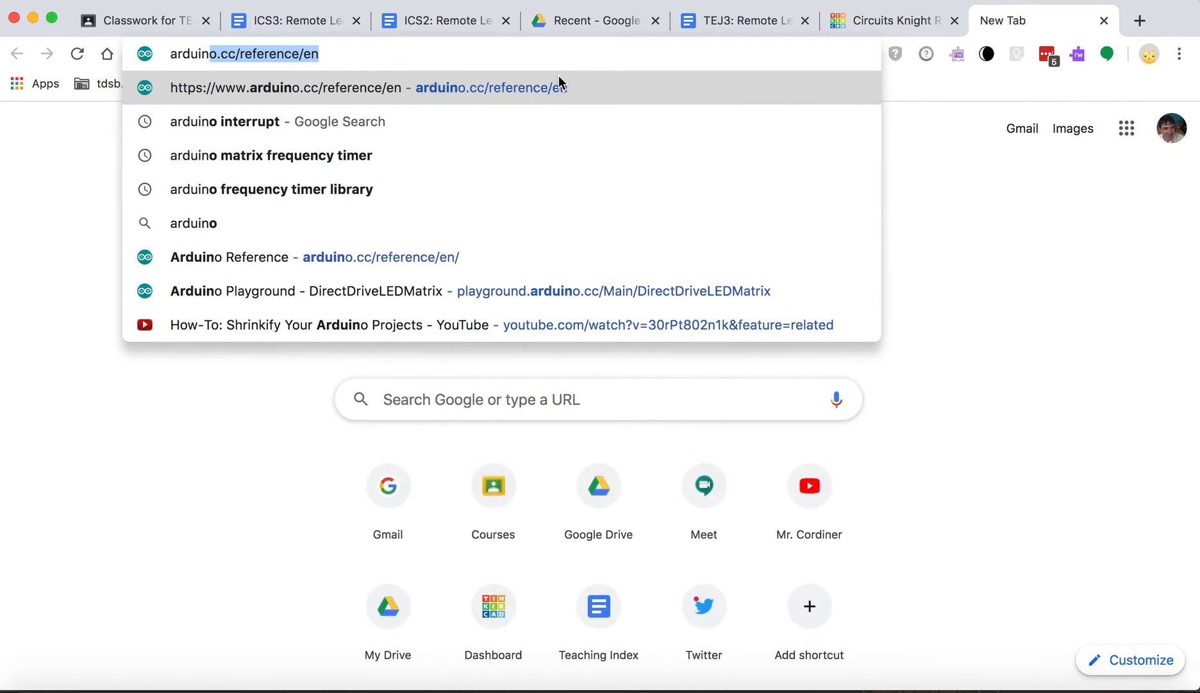
{"action": "left_click", "coordinate": [277, 121]}
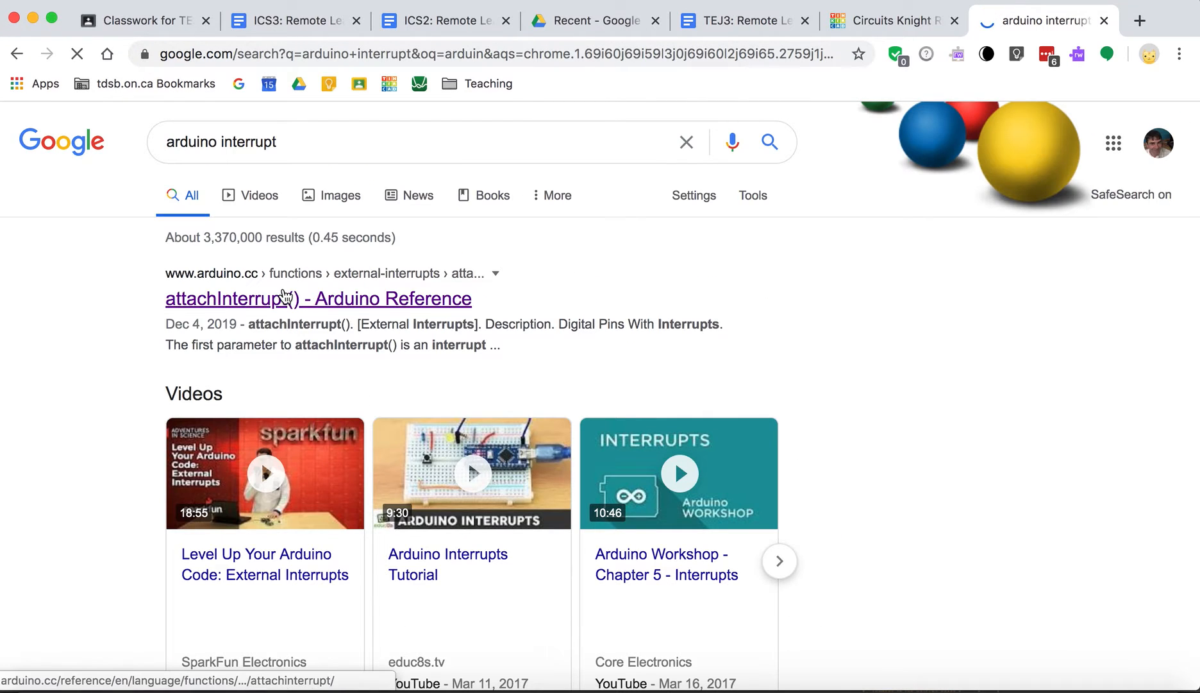
{"action": "left_click", "coordinate": [318, 297]}
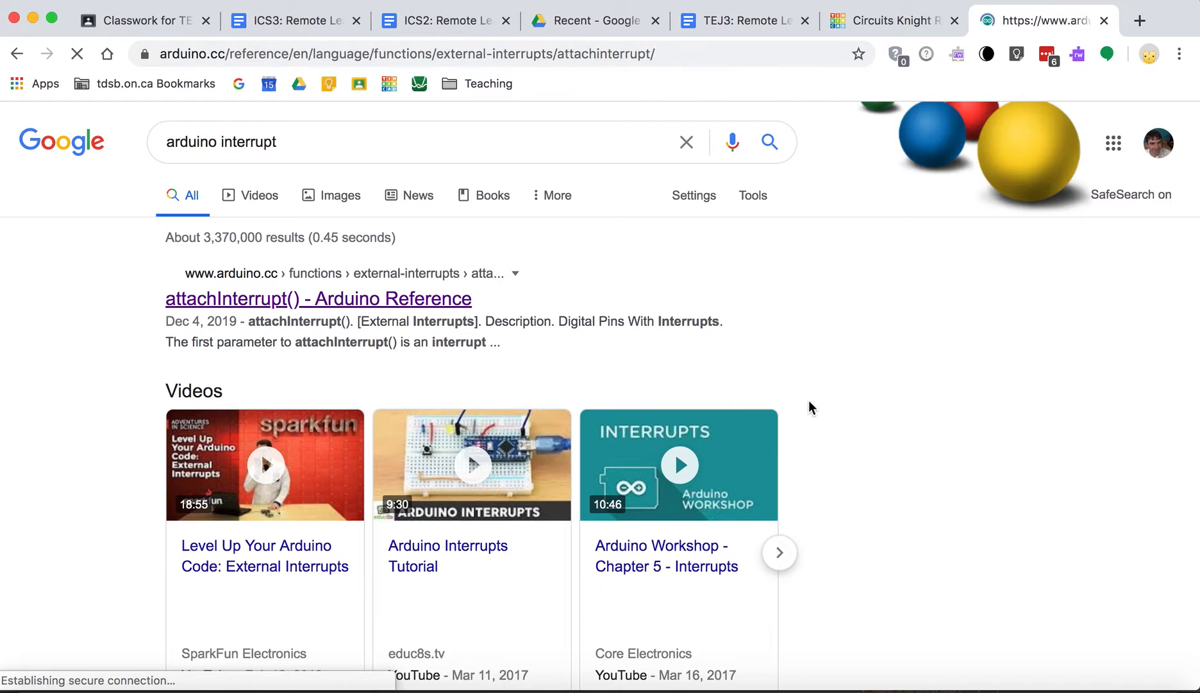
{"action": "left_click", "coordinate": [318, 299]}
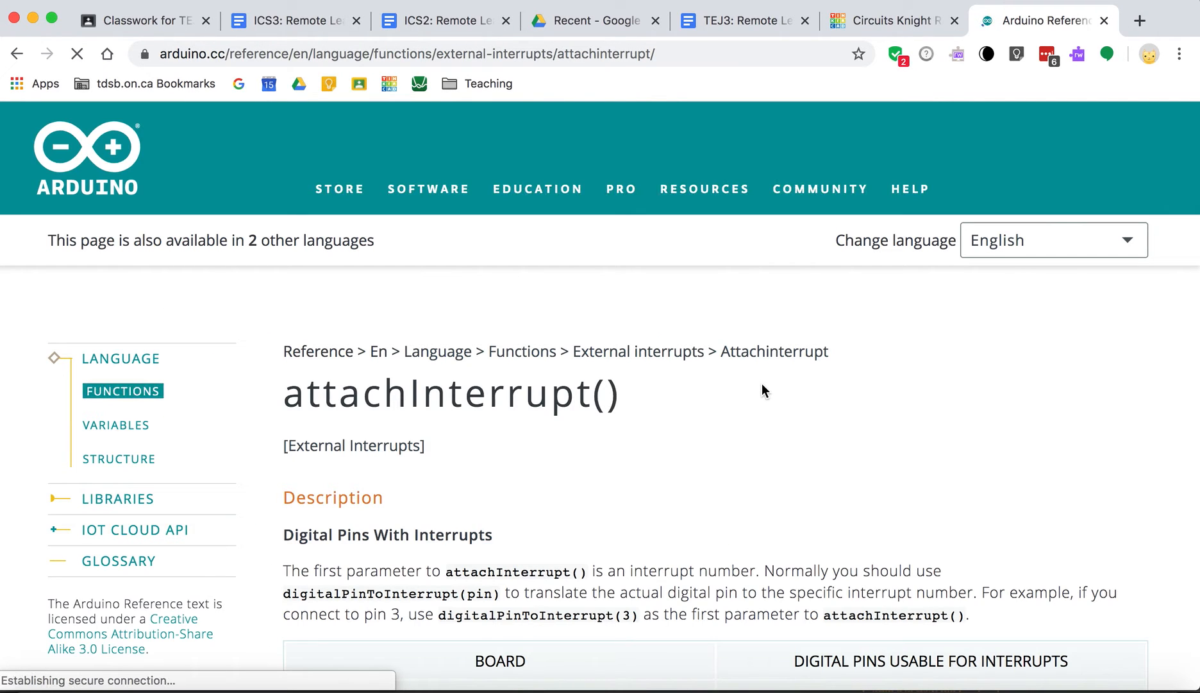
{"action": "scroll", "scroll_direction": "down", "scroll_amount": 3}
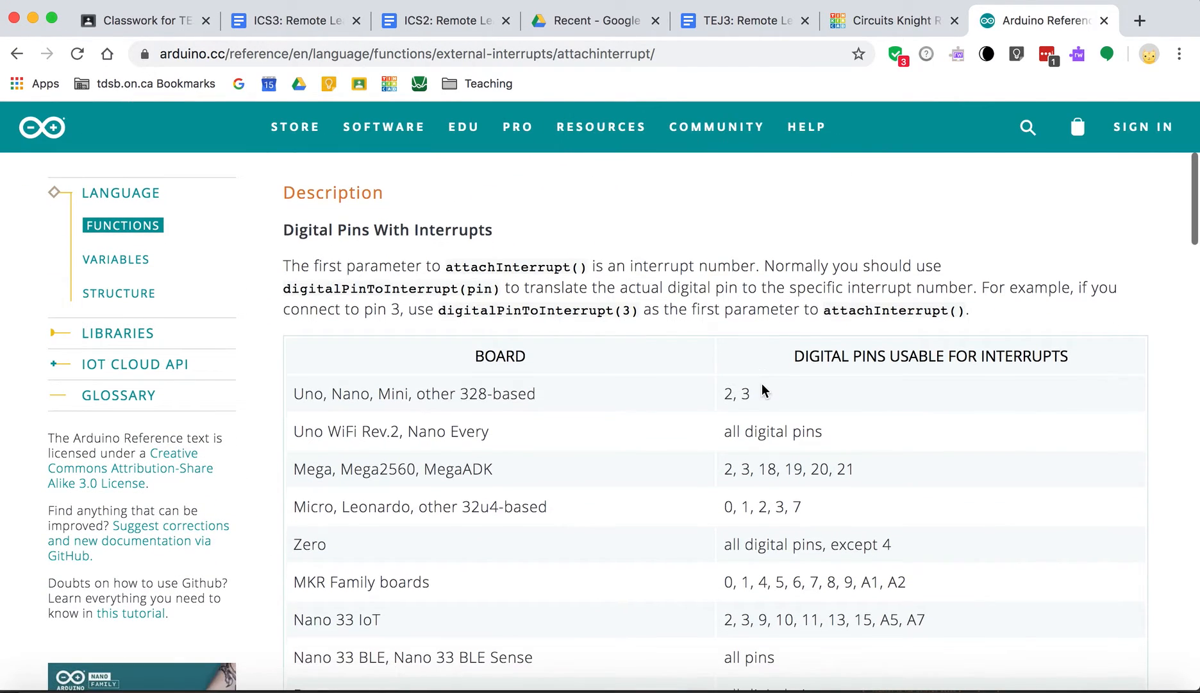
{"action": "double_click", "coordinate": [735, 393]}
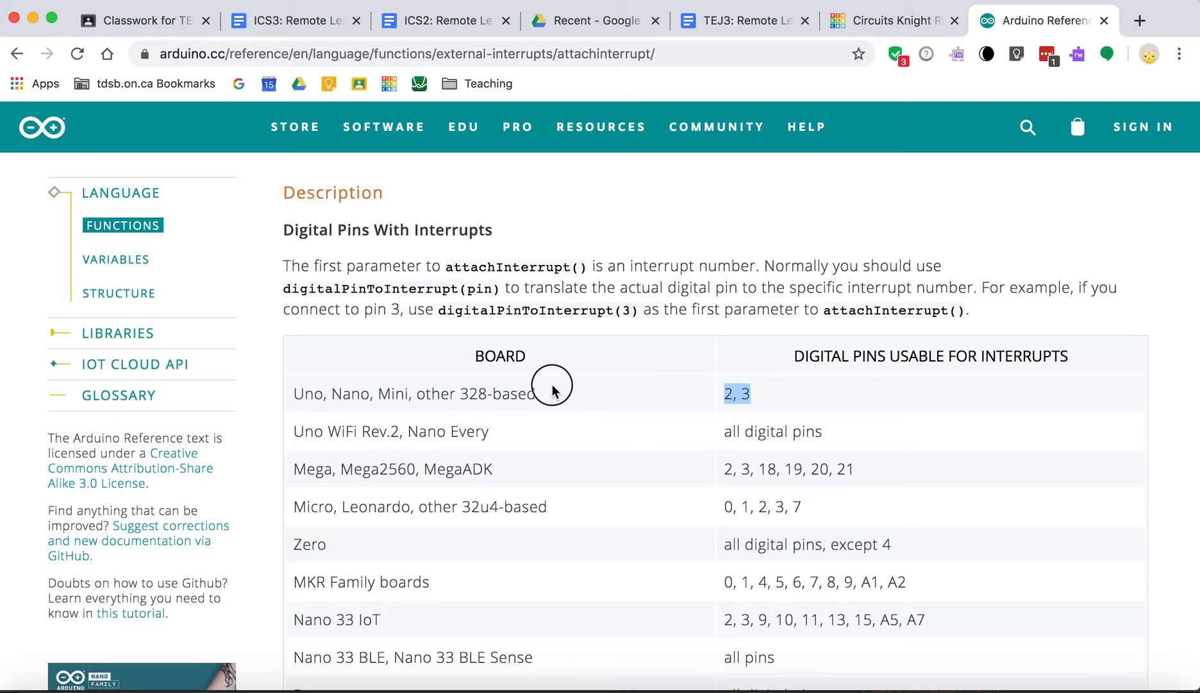
{"action": "scroll", "scroll_direction": "down", "scroll_amount": 3}
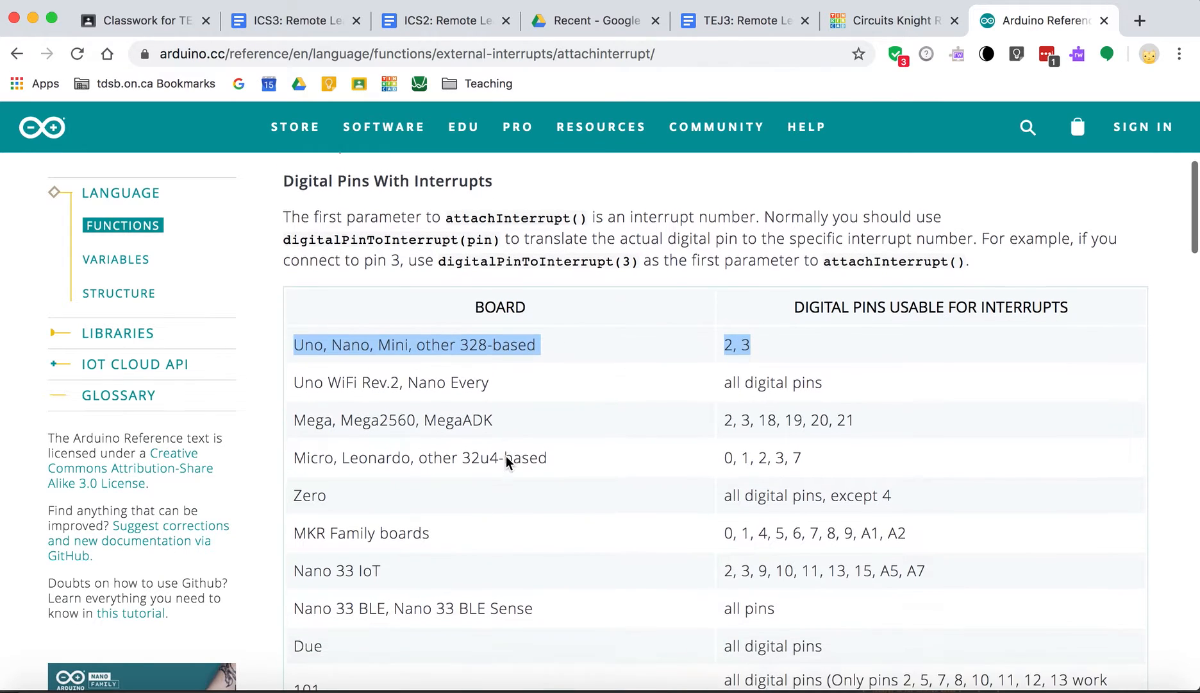
{"action": "scroll", "scroll_direction": "down", "scroll_amount": 3}
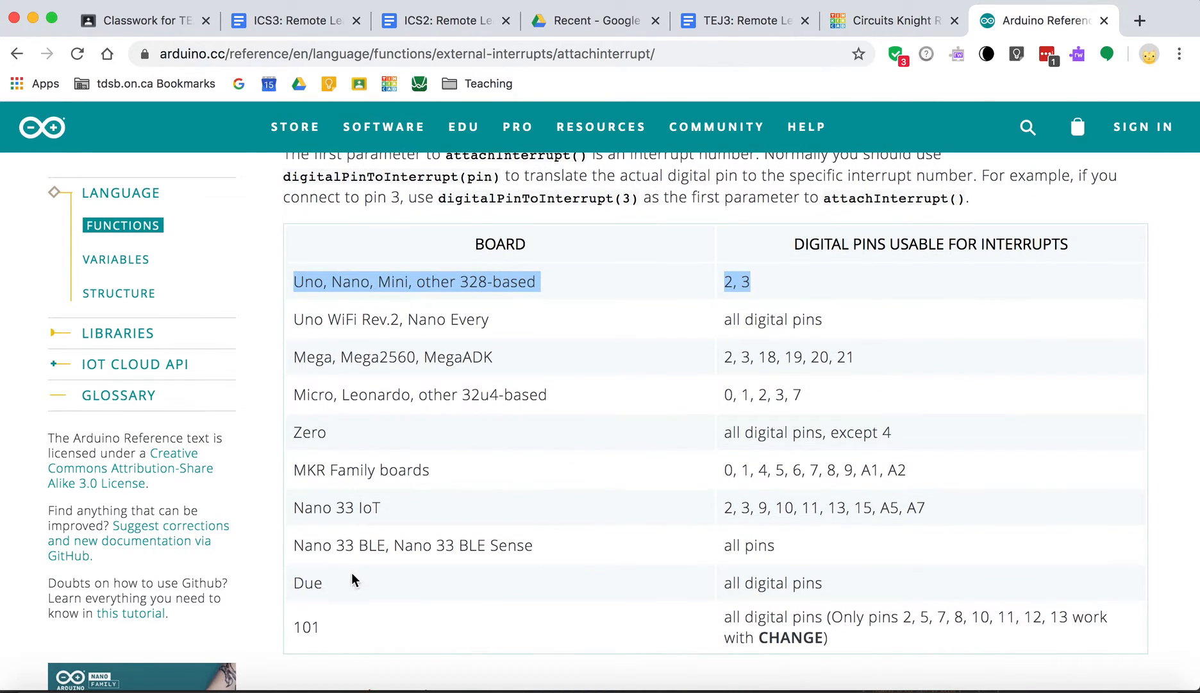
{"action": "mouse_move", "coordinate": [375, 371]}
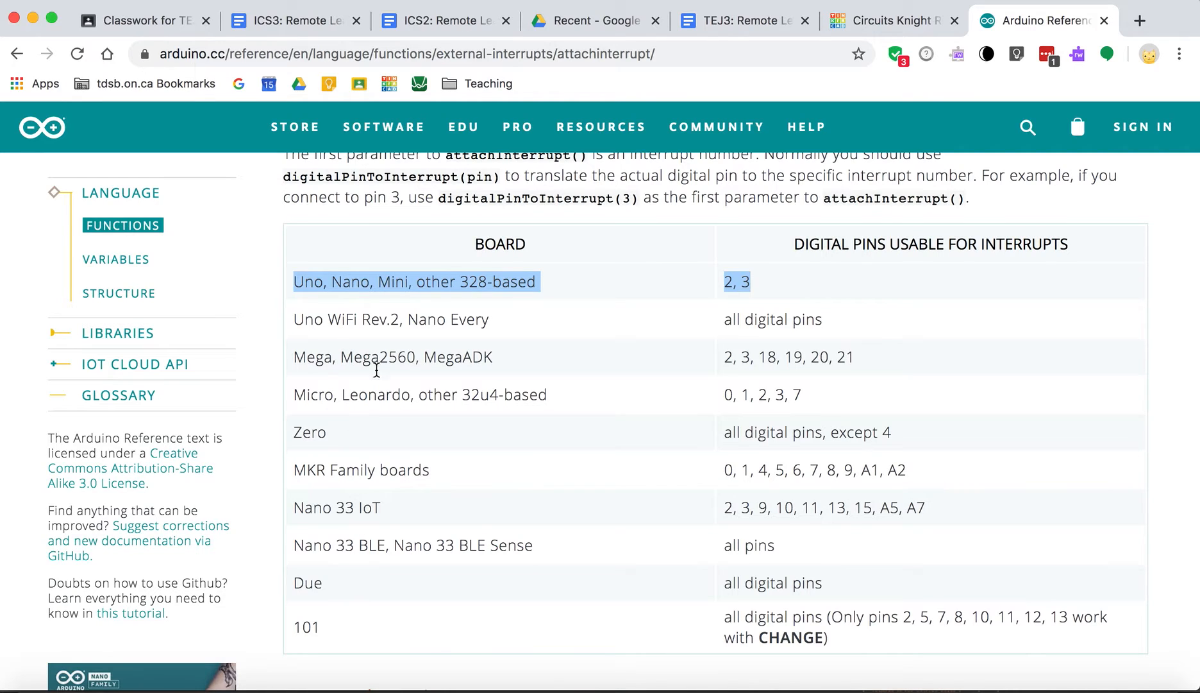
{"action": "mouse_move", "coordinate": [362, 528]}
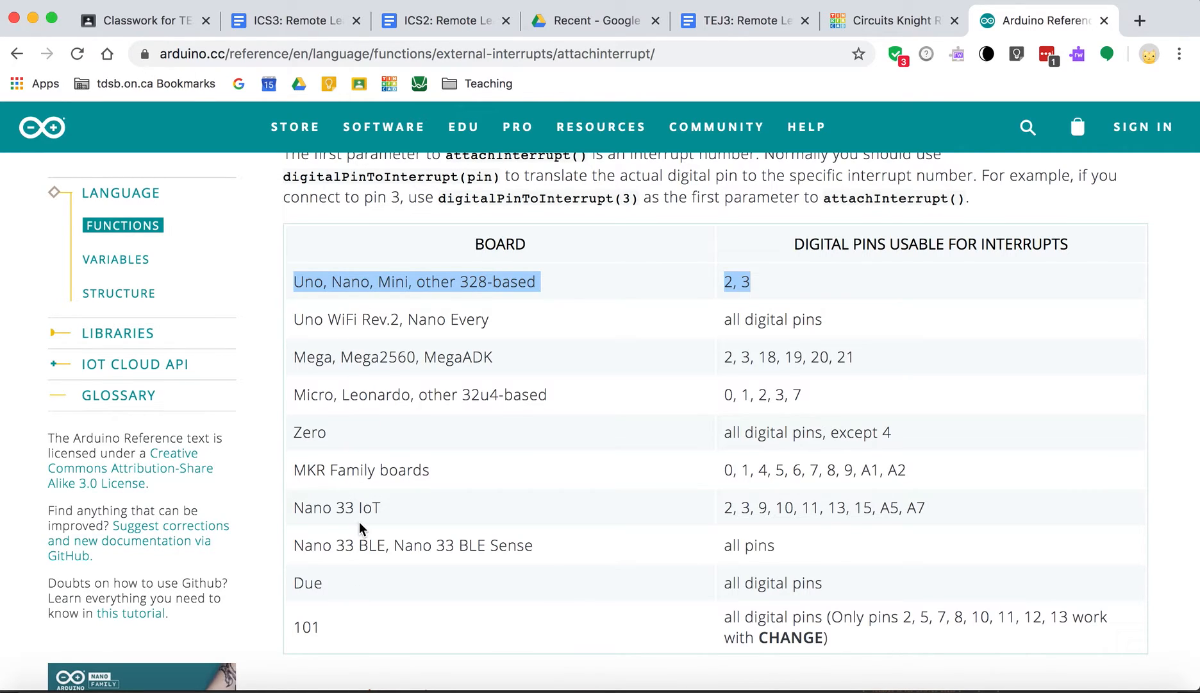
{"action": "mouse_move", "coordinate": [647, 304]}
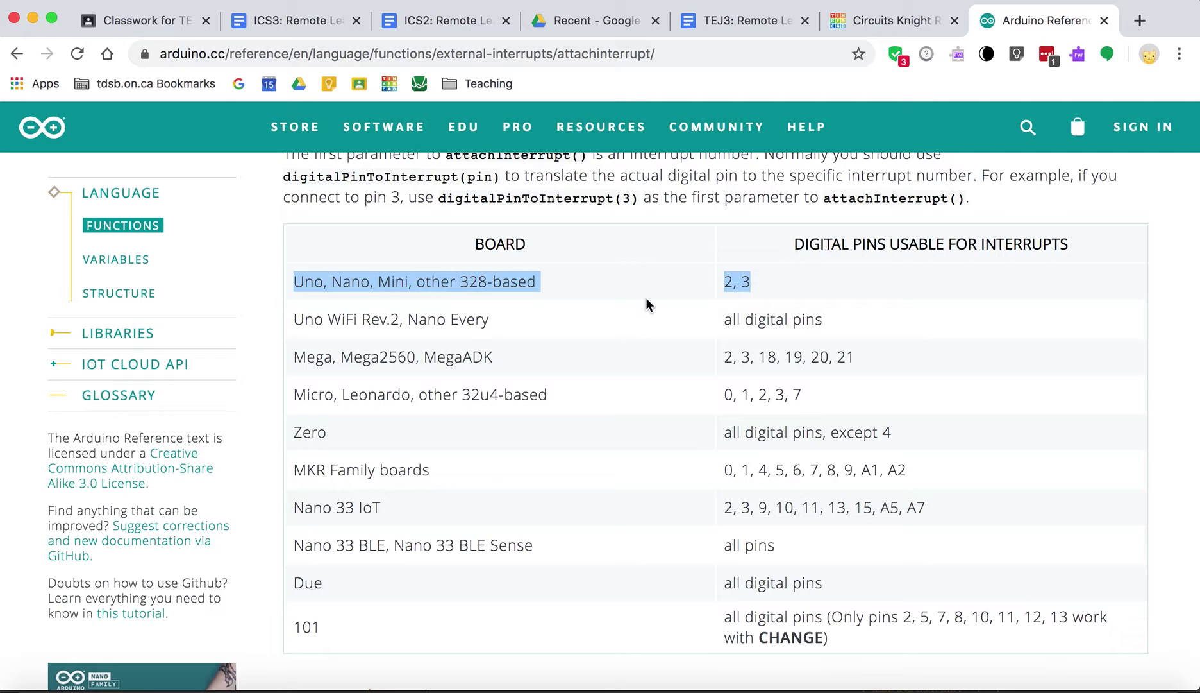
{"action": "mouse_move", "coordinate": [770, 299]}
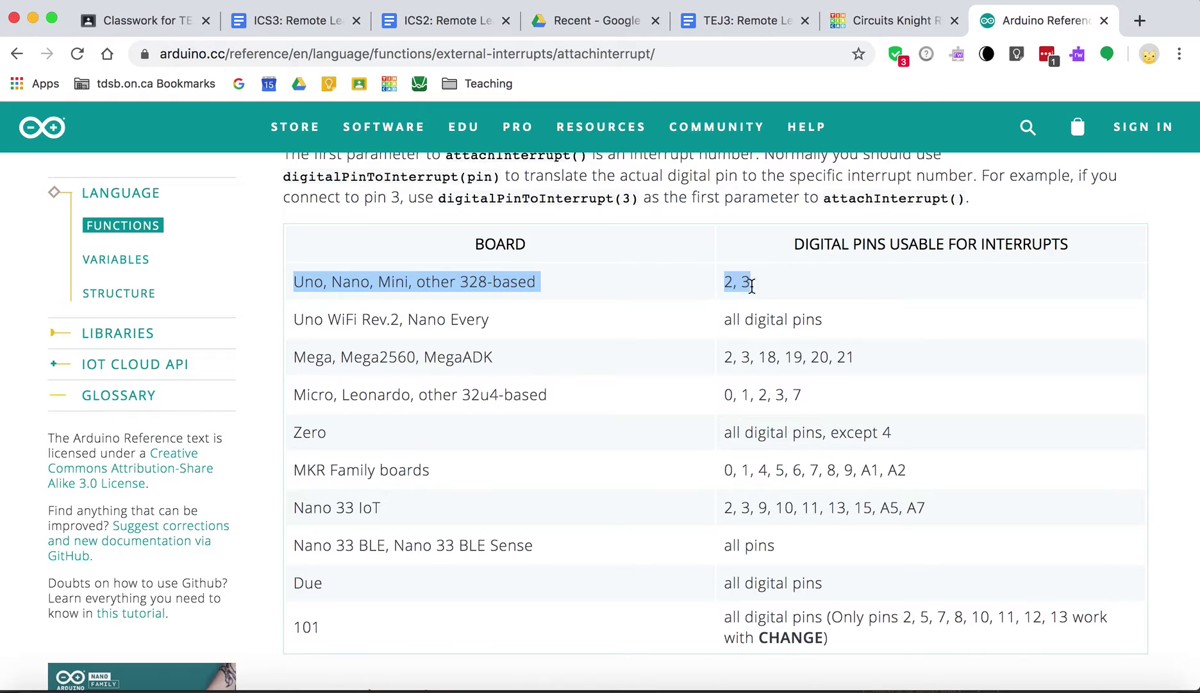
{"action": "mouse_move", "coordinate": [757, 277]}
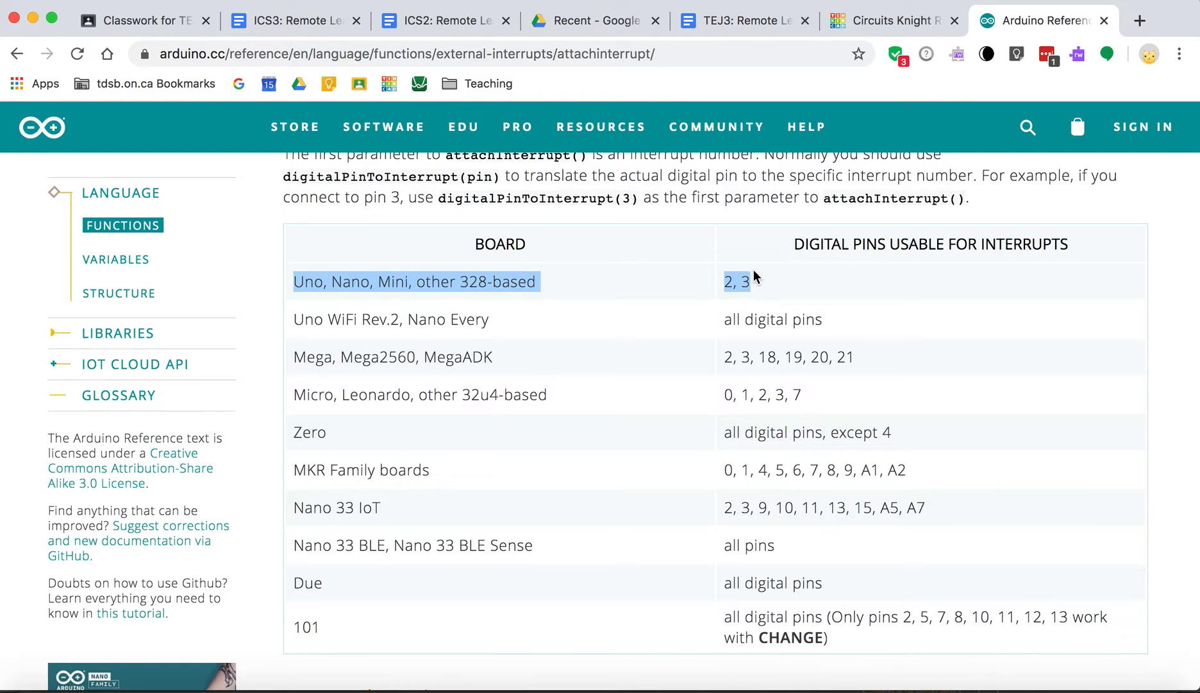
{"action": "mouse_move", "coordinate": [770, 298]}
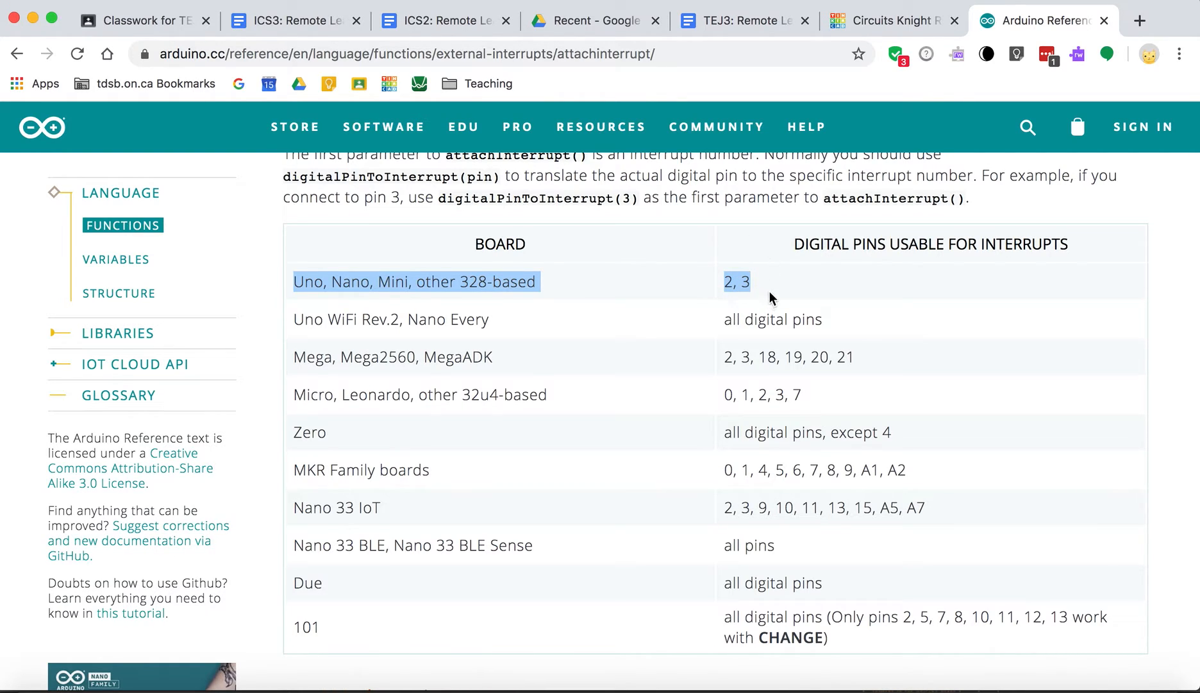
{"action": "mouse_move", "coordinate": [686, 345]}
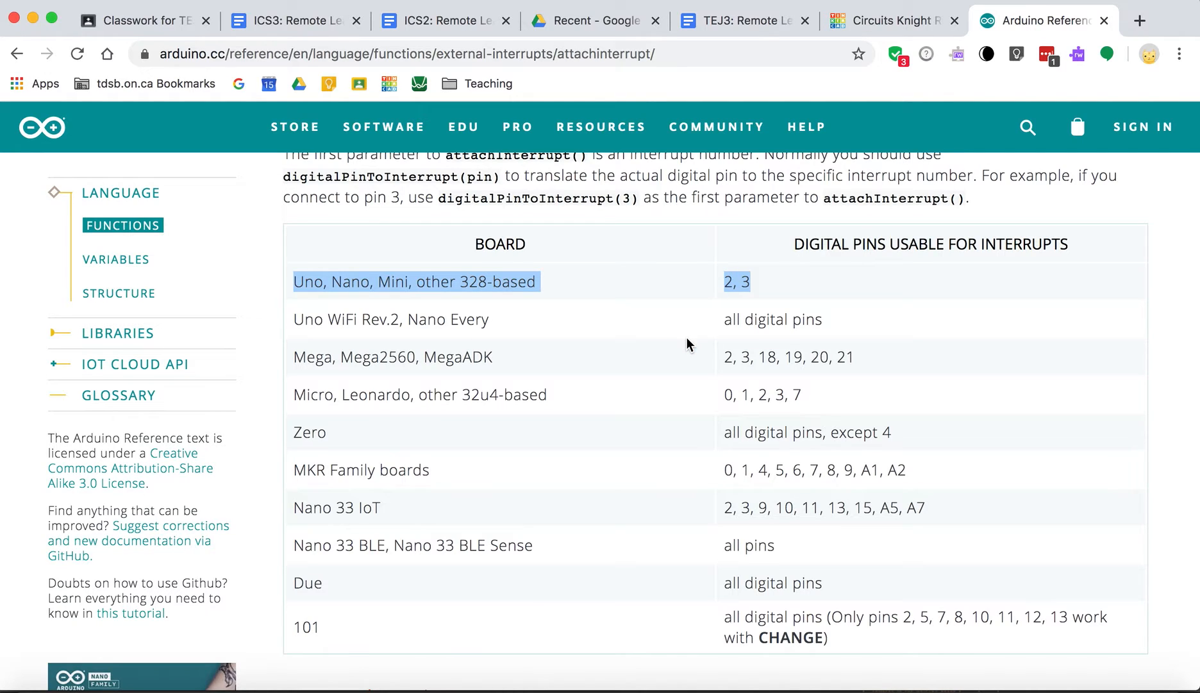
{"action": "mouse_move", "coordinate": [732, 311]}
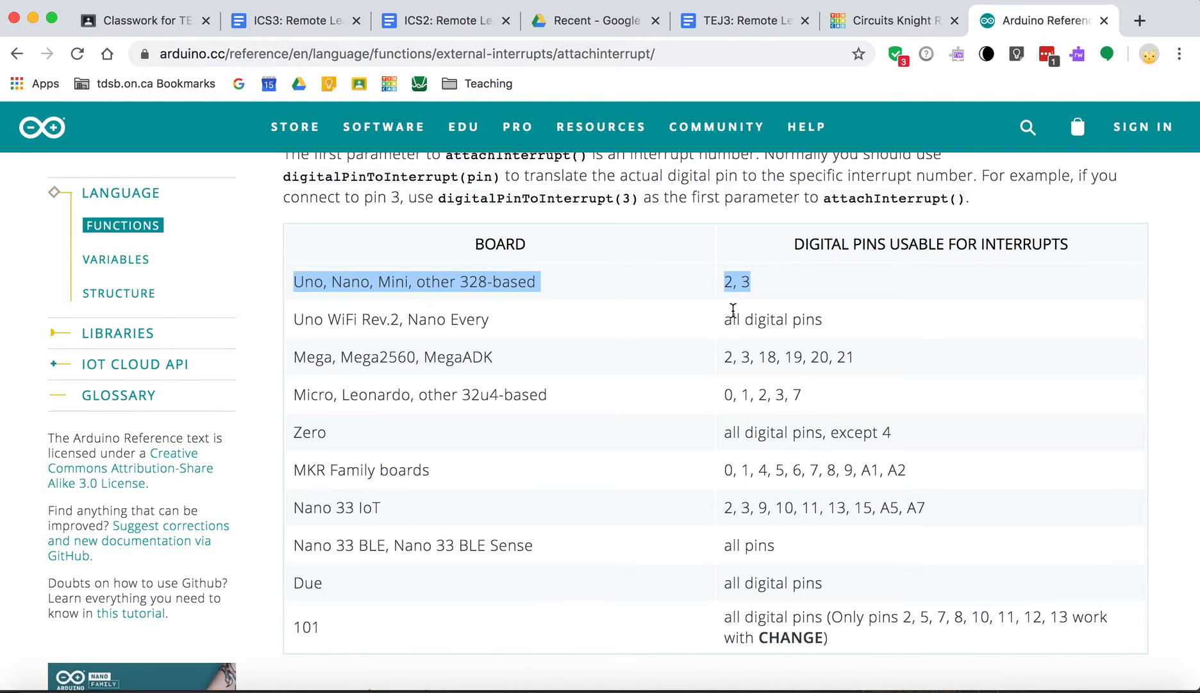
{"action": "mouse_move", "coordinate": [733, 304]}
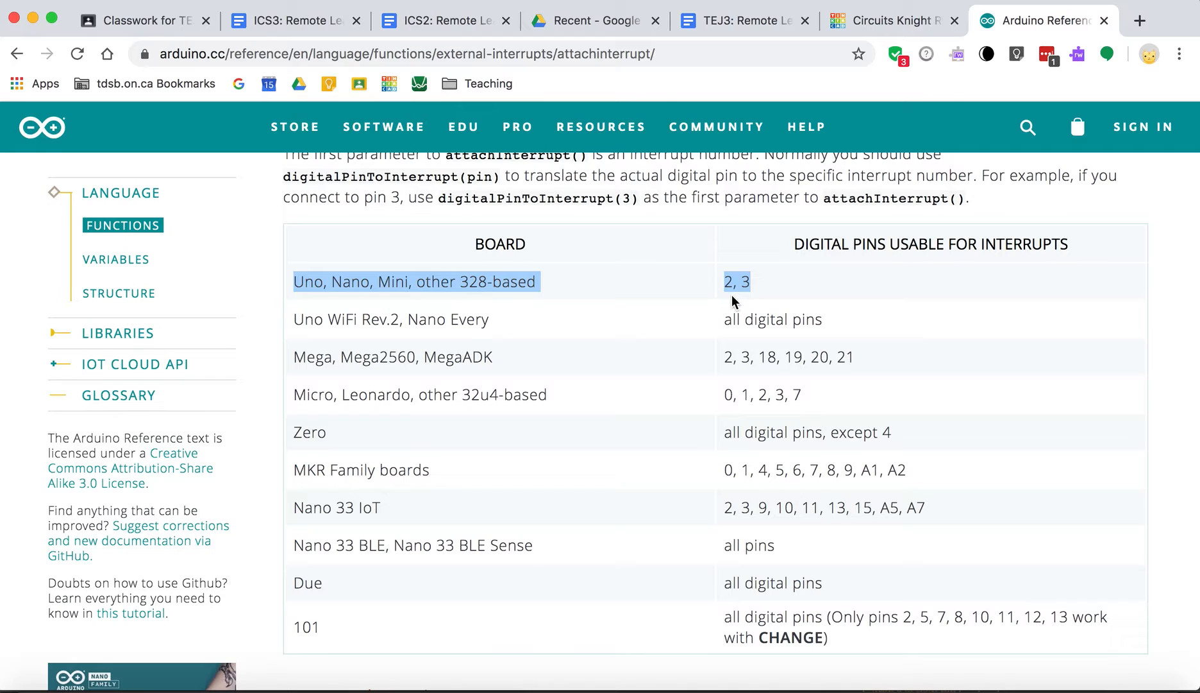
{"action": "mouse_move", "coordinate": [713, 298]}
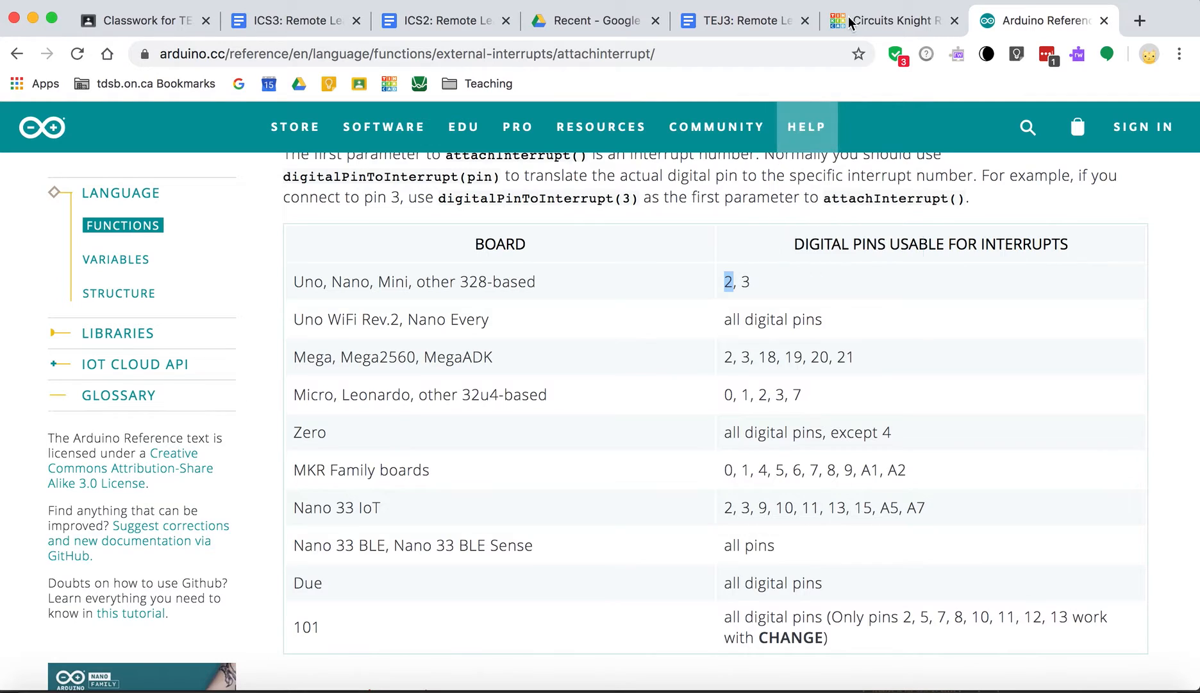
{"action": "left_click", "coordinate": [888, 20]}
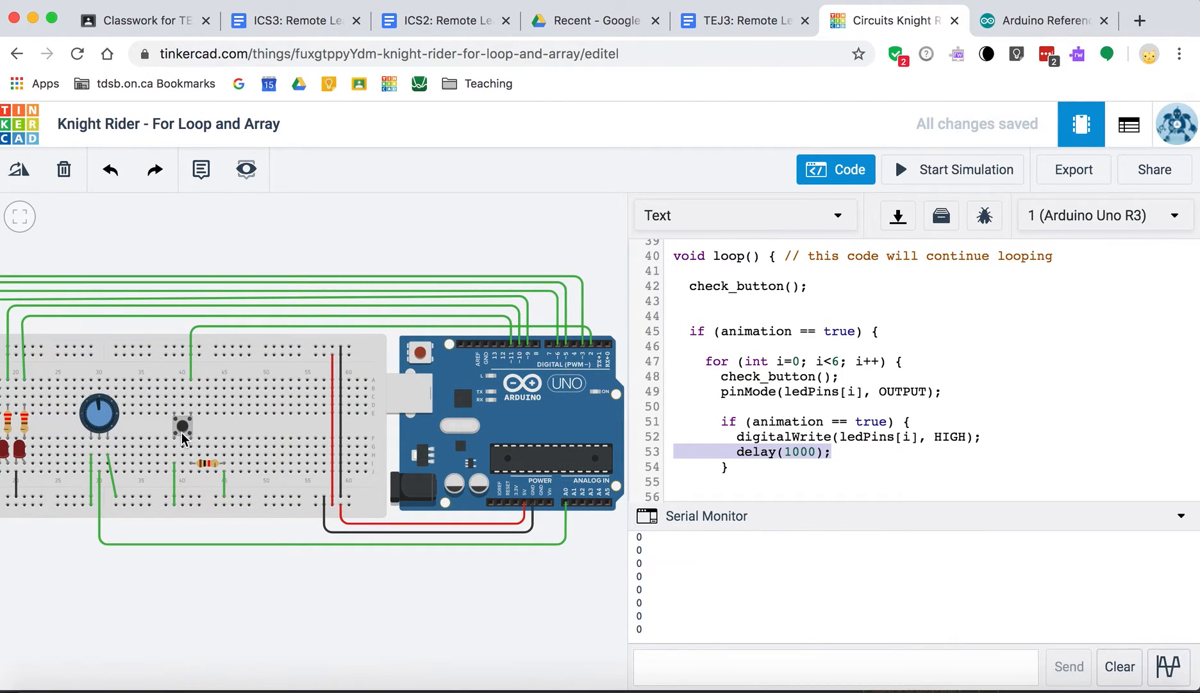
{"action": "mouse_move", "coordinate": [176, 505]}
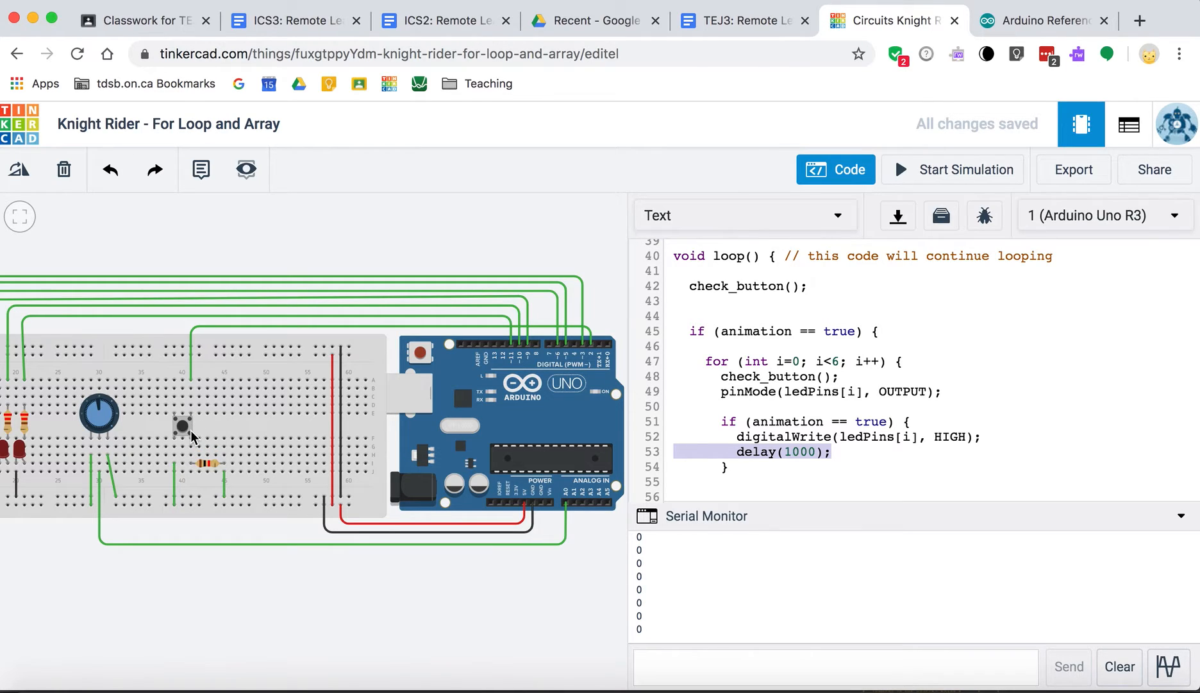
{"action": "mouse_move", "coordinate": [191, 419]}
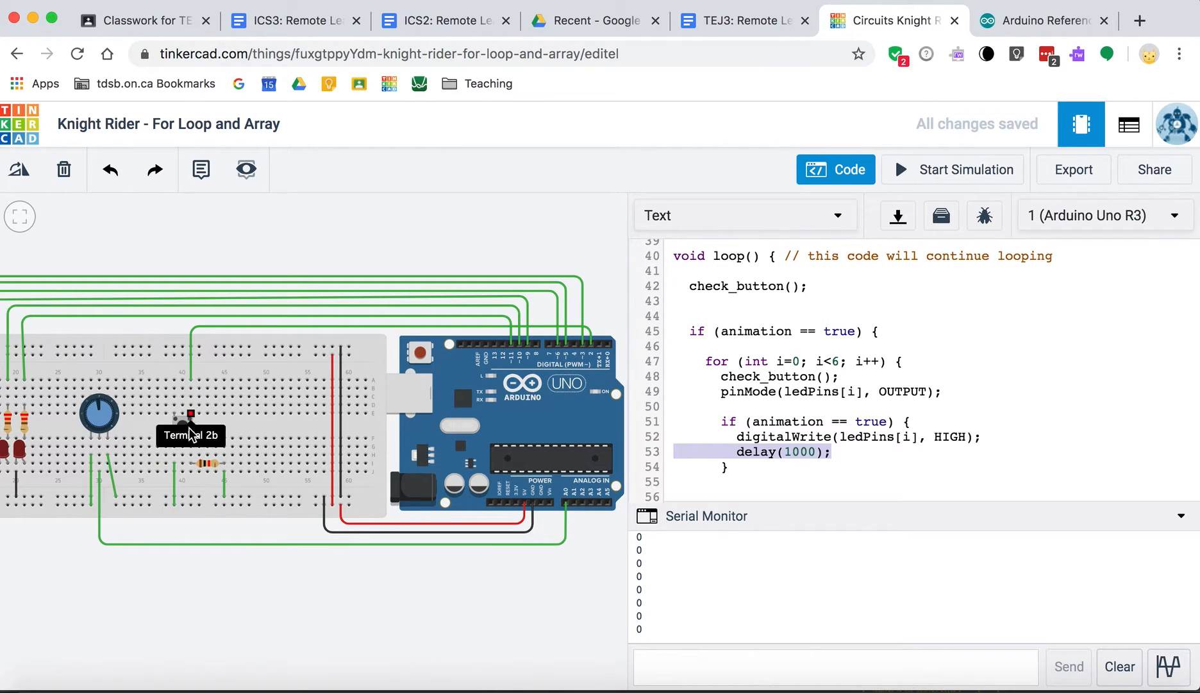
{"action": "mouse_move", "coordinate": [186, 428]}
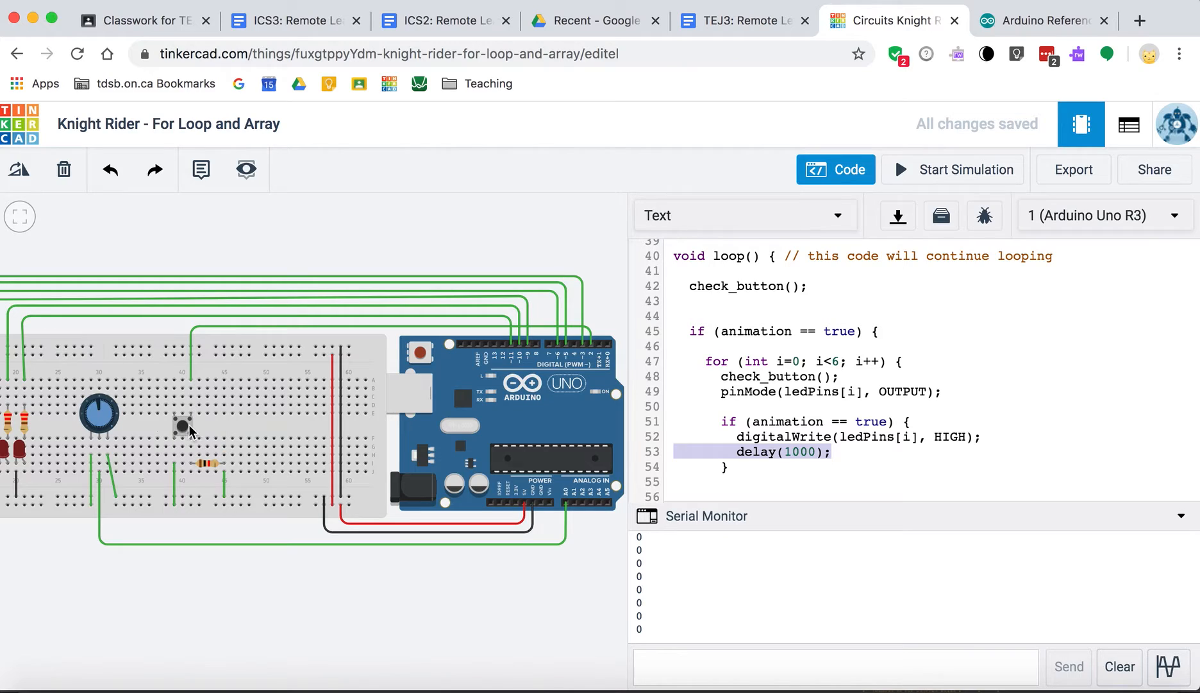
{"action": "mouse_move", "coordinate": [173, 491]}
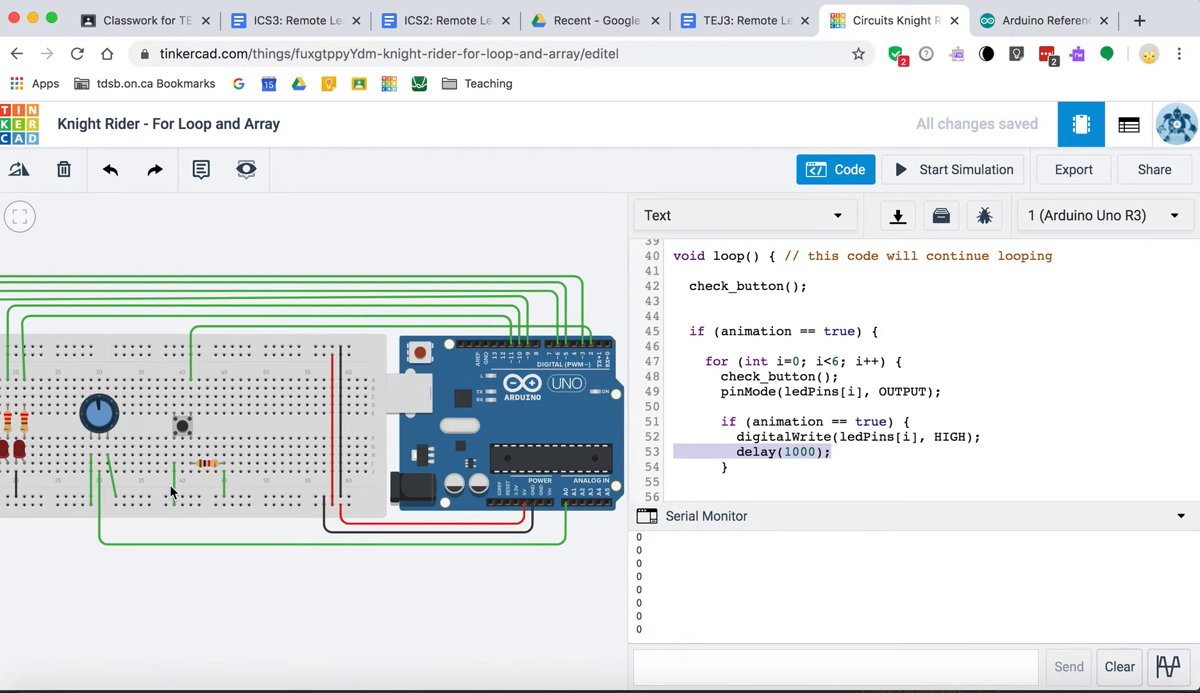
{"action": "mouse_move", "coordinate": [178, 432]}
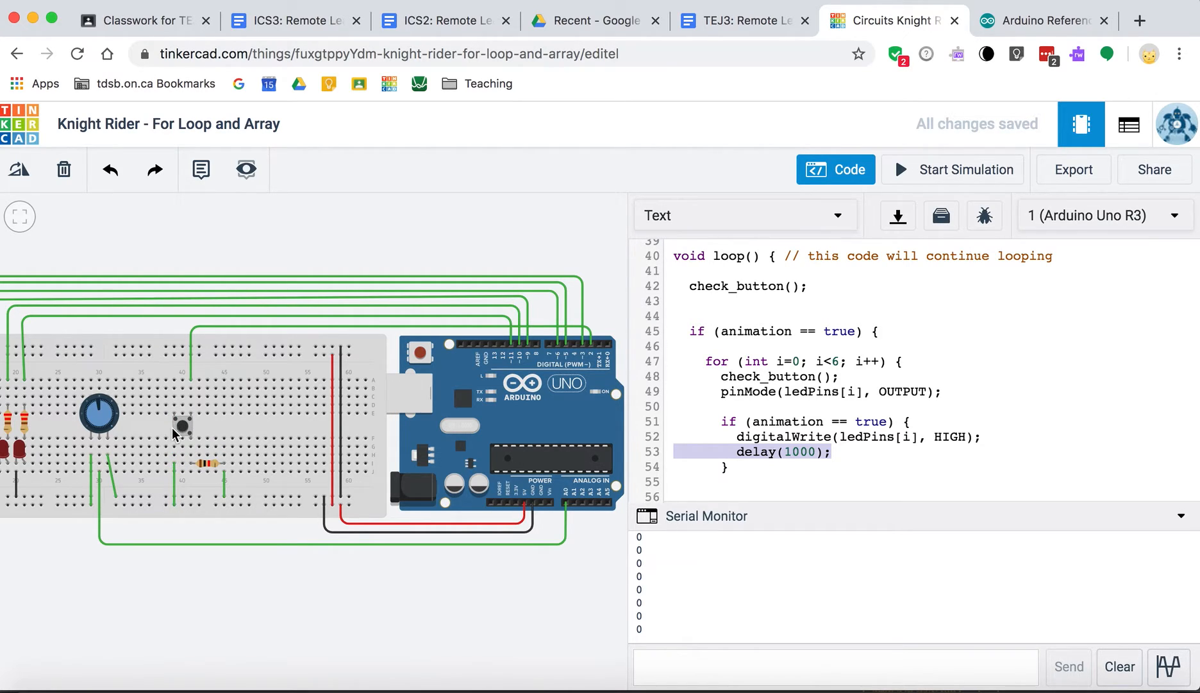
{"action": "mouse_move", "coordinate": [194, 429]}
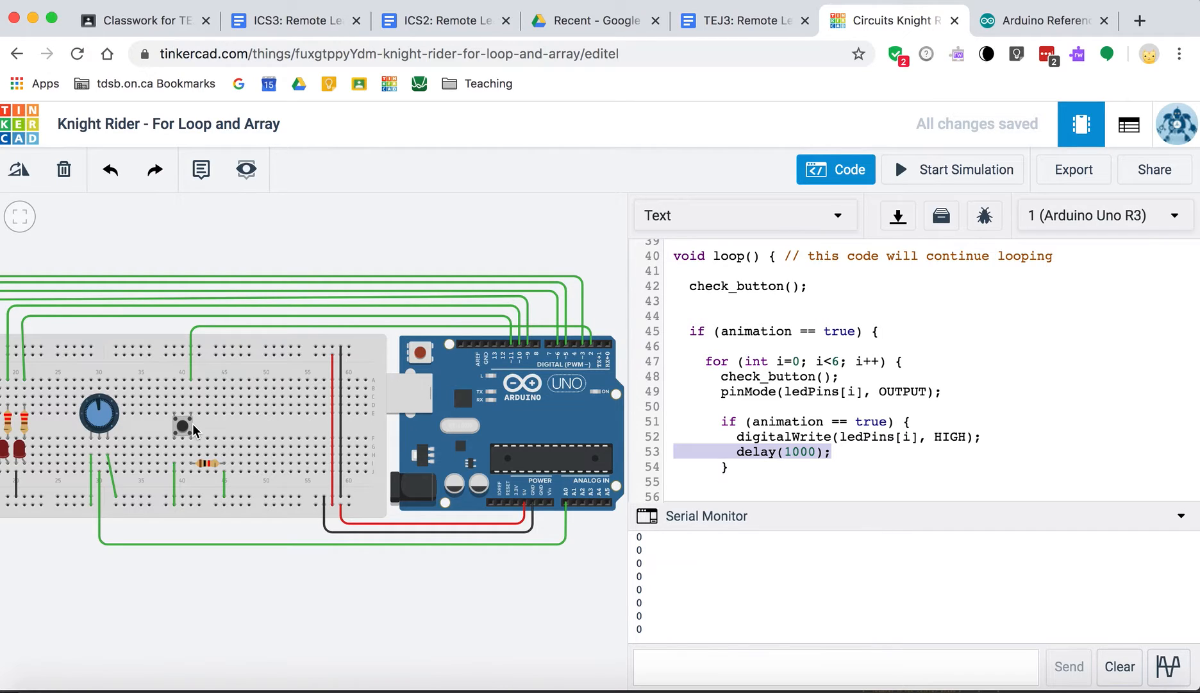
{"action": "mouse_move", "coordinate": [193, 439]}
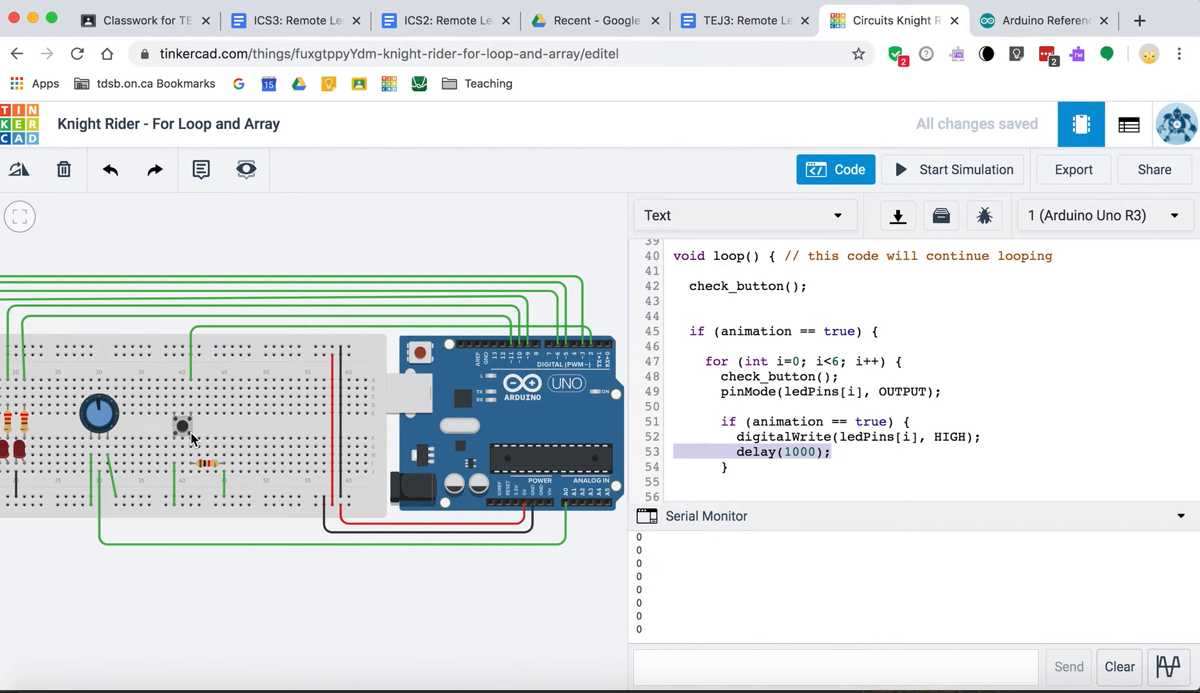
{"action": "mouse_move", "coordinate": [536, 348]}
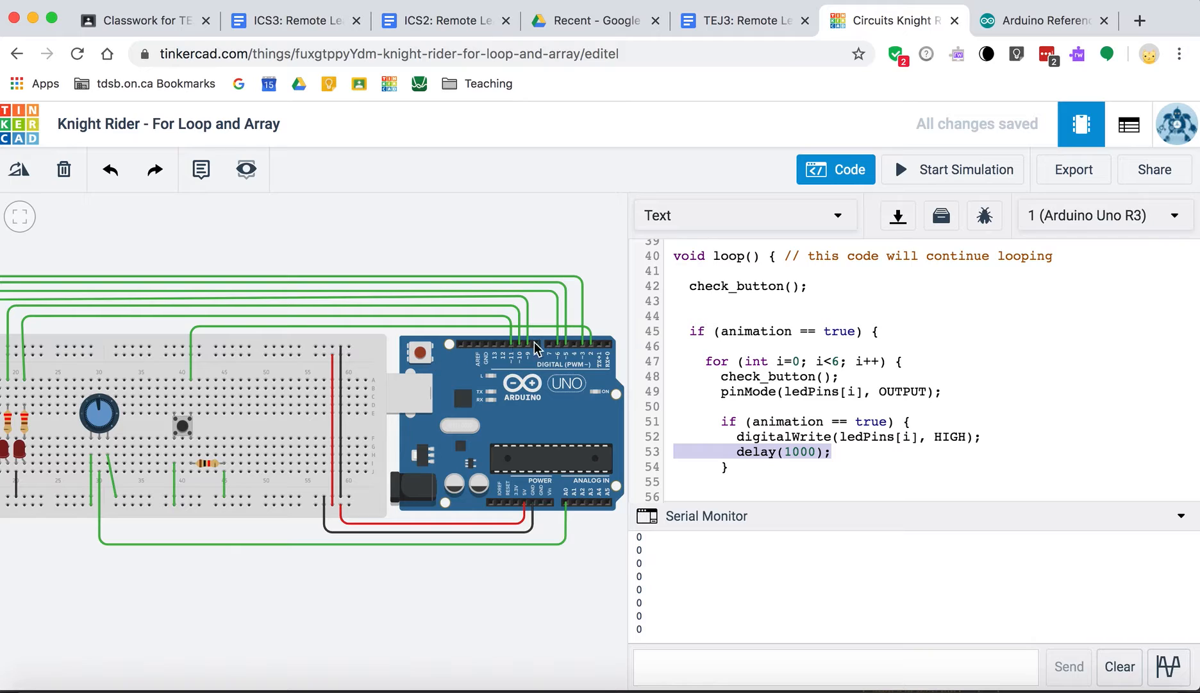
{"action": "mouse_move", "coordinate": [186, 486]}
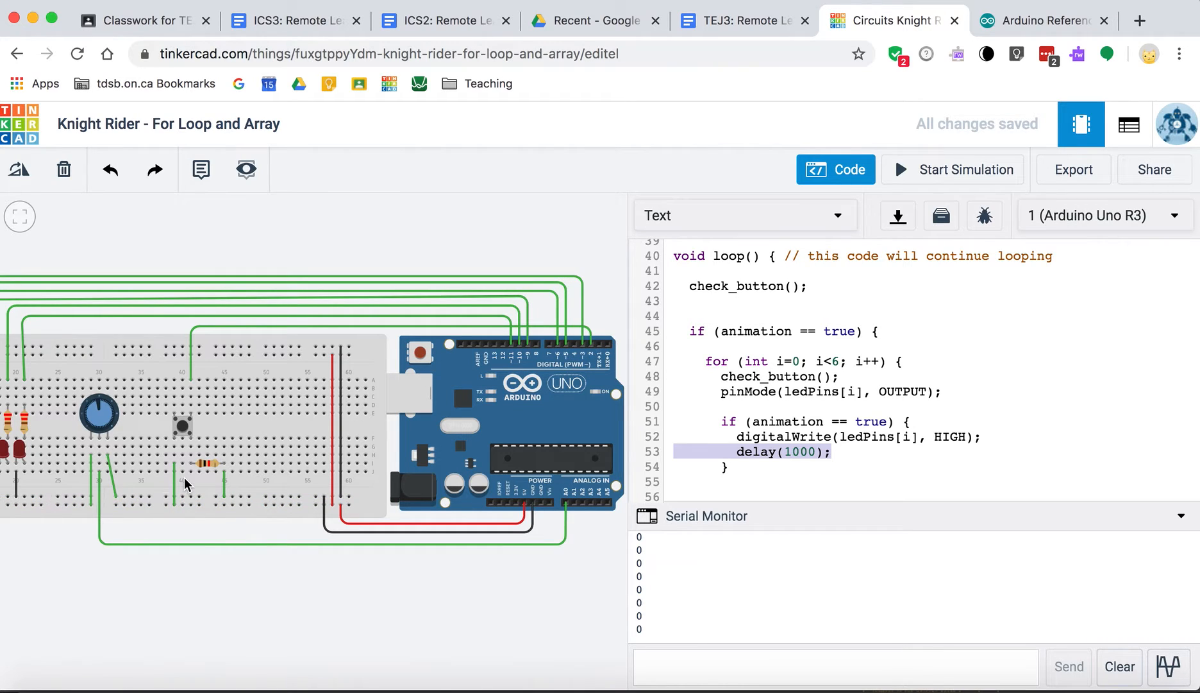
{"action": "mouse_move", "coordinate": [477, 276]}
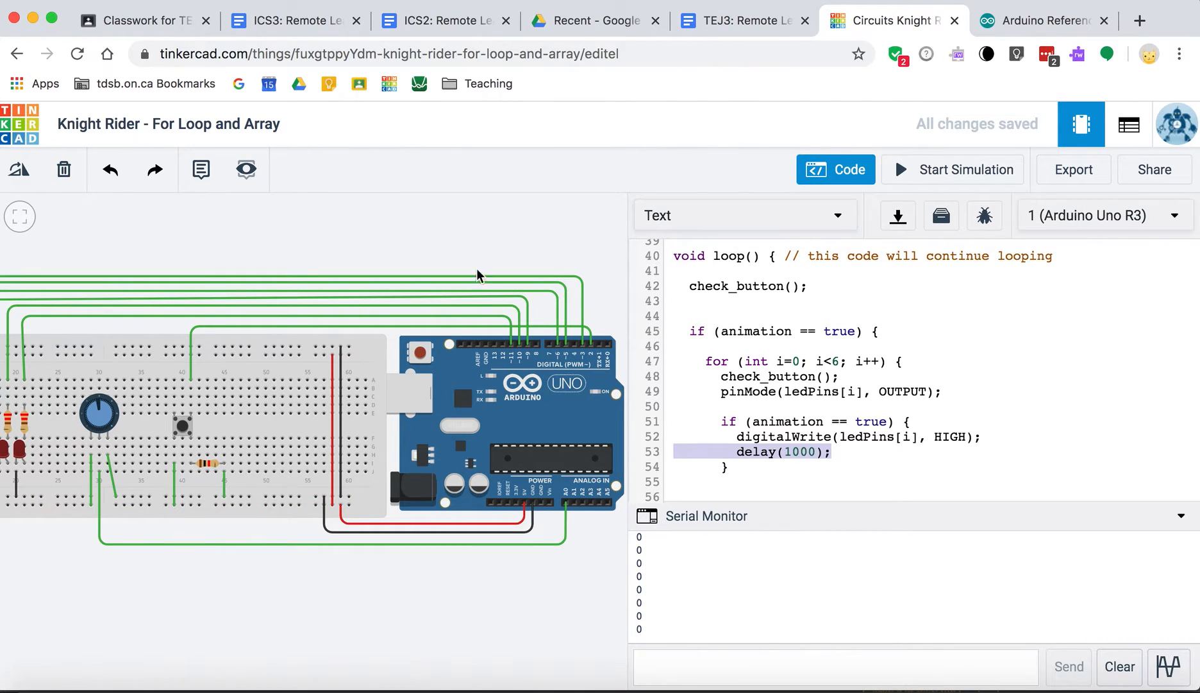
- Return to the attachInterrupt() page and read past the Uno interrupt pin table to Notes and Warnings
{"action": "left_click", "coordinate": [1043, 21]}
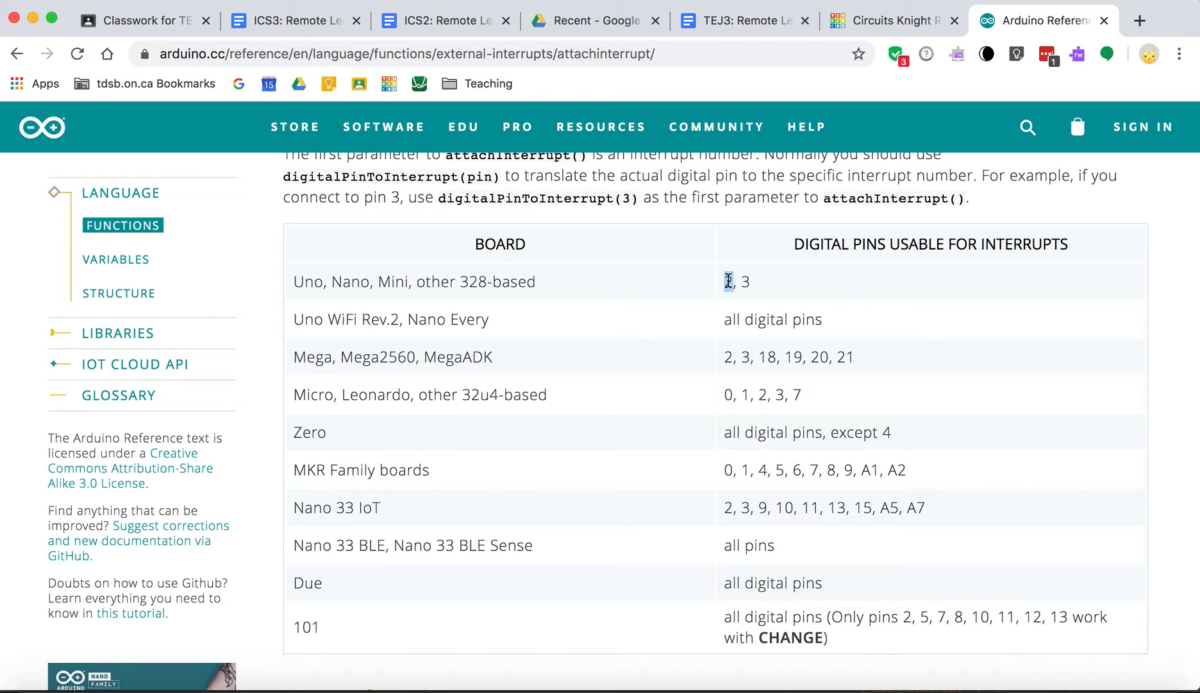
{"action": "scroll", "scroll_direction": "down", "scroll_amount": 3}
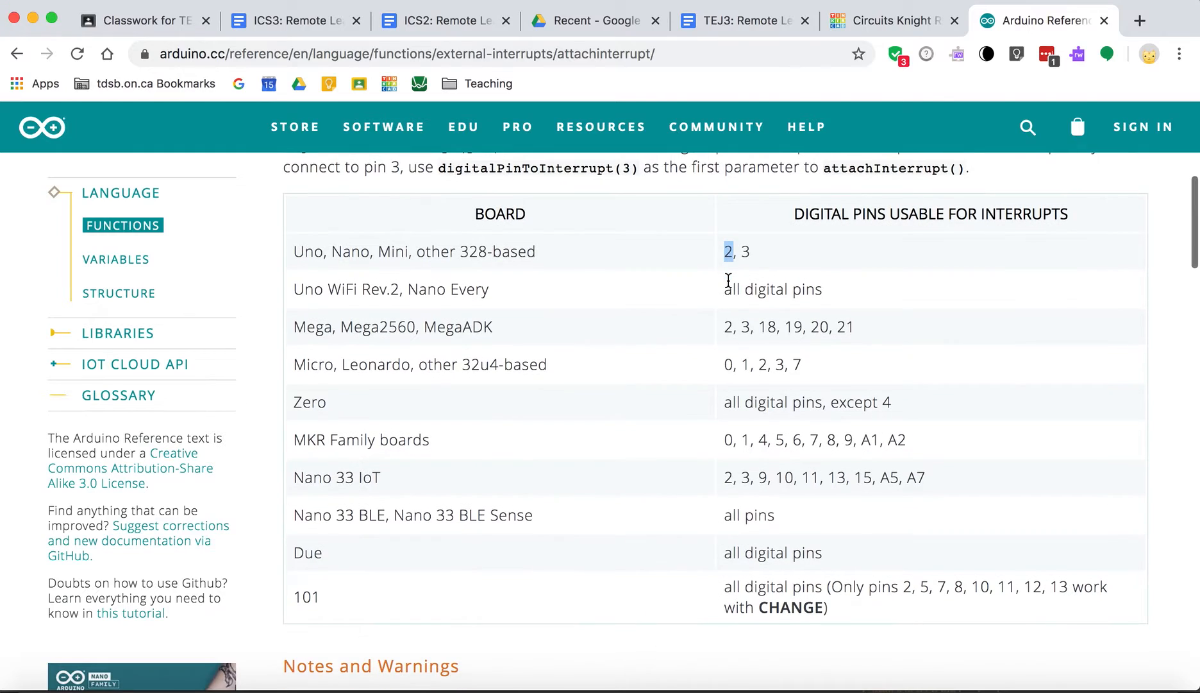
{"action": "scroll", "scroll_direction": "down", "scroll_amount": 3}
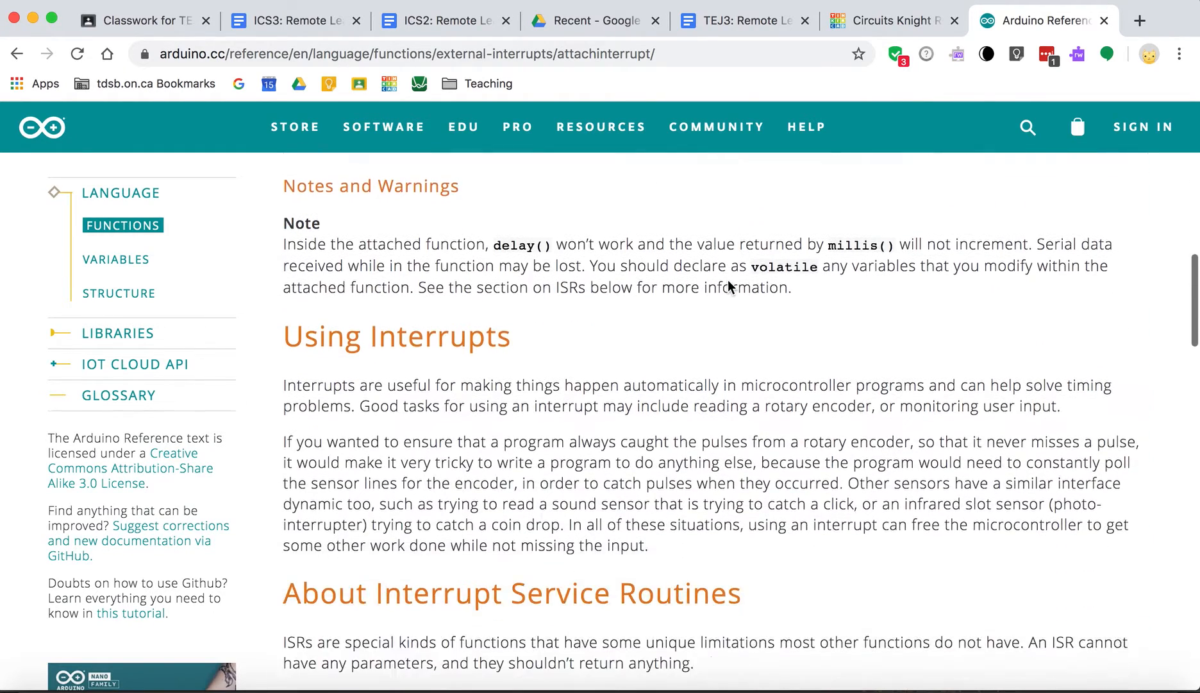
{"action": "scroll", "scroll_direction": "up", "scroll_amount": 3}
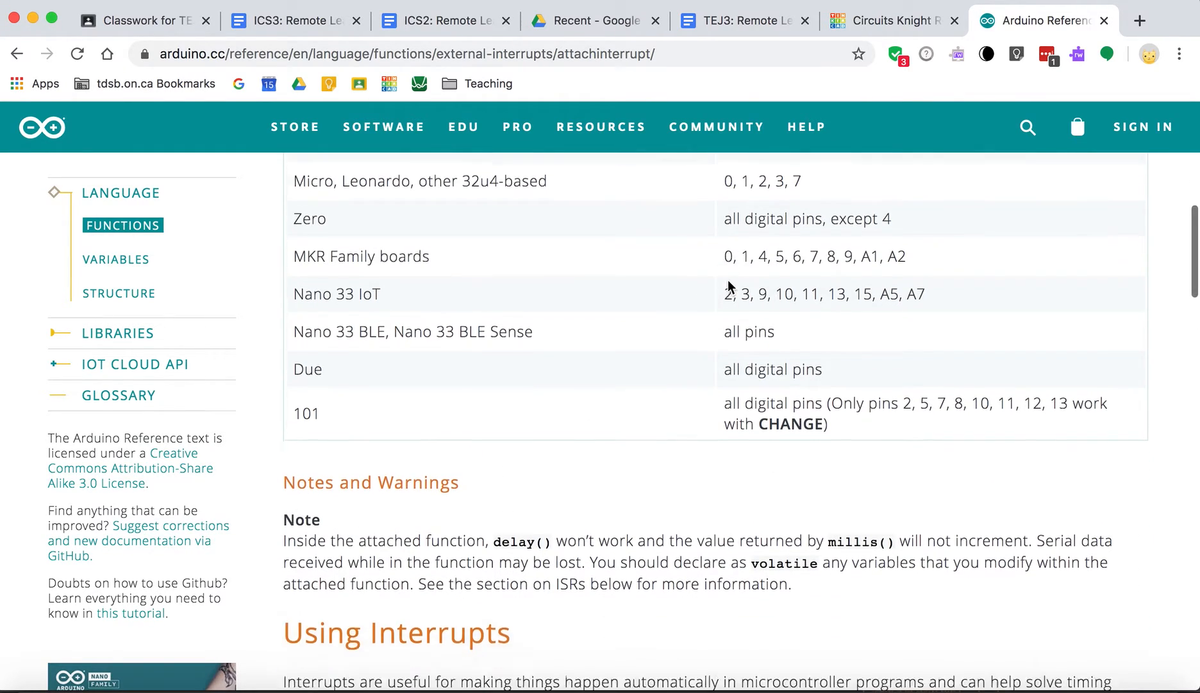
{"action": "scroll", "scroll_direction": "down", "scroll_amount": 3}
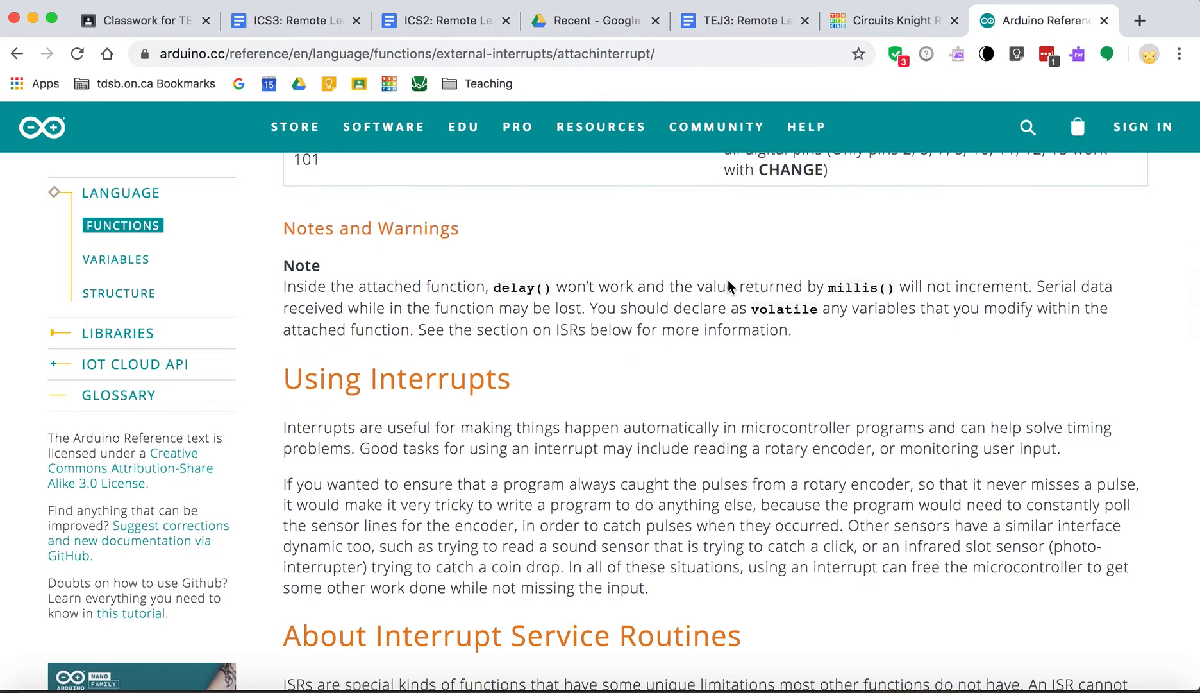
{"action": "scroll", "scroll_direction": "down", "scroll_amount": 3}
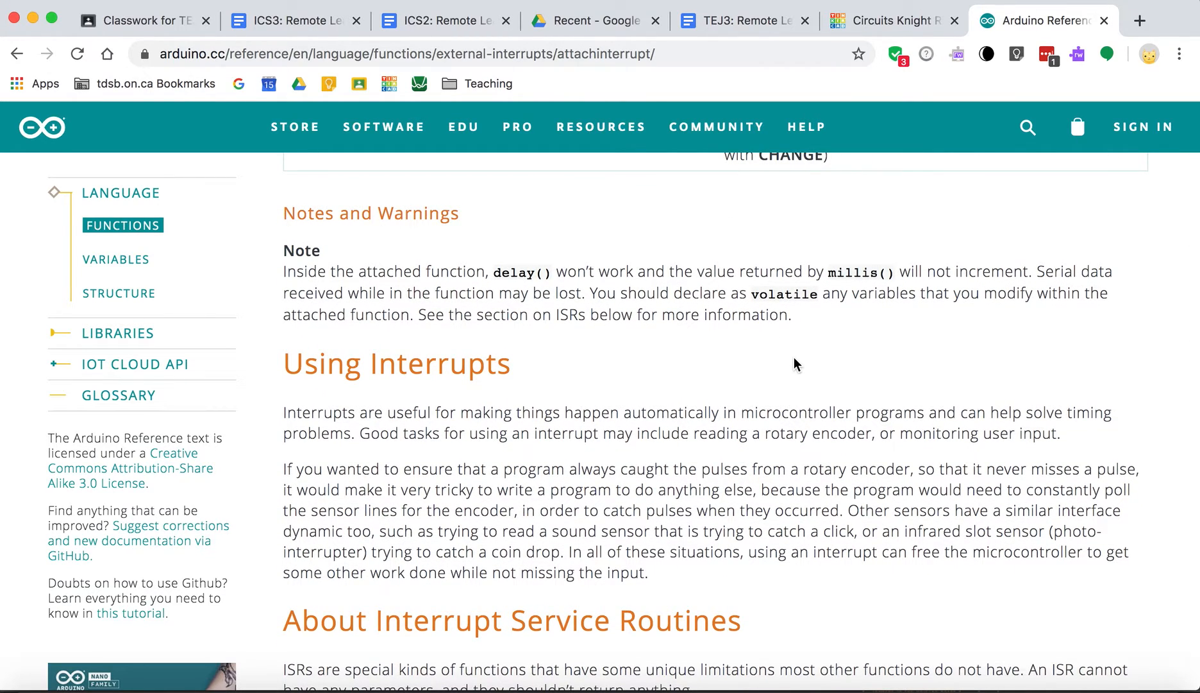
{"action": "scroll", "scroll_direction": "down", "scroll_amount": 3}
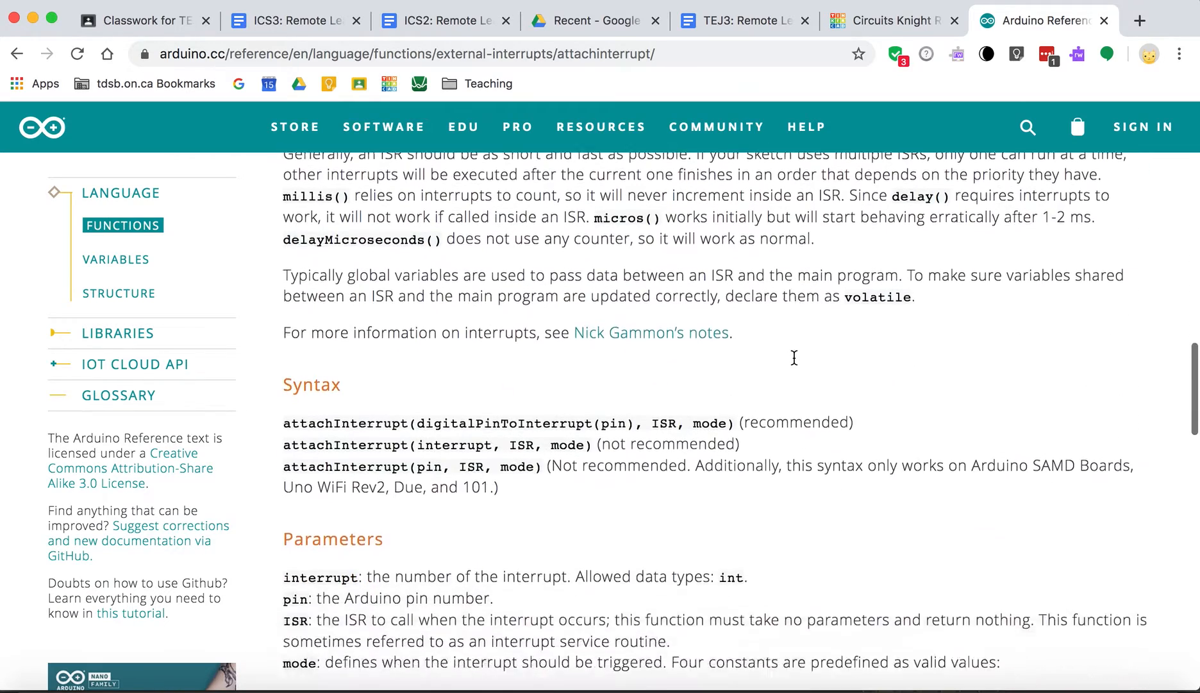
{"action": "scroll", "scroll_direction": "down", "scroll_amount": 3}
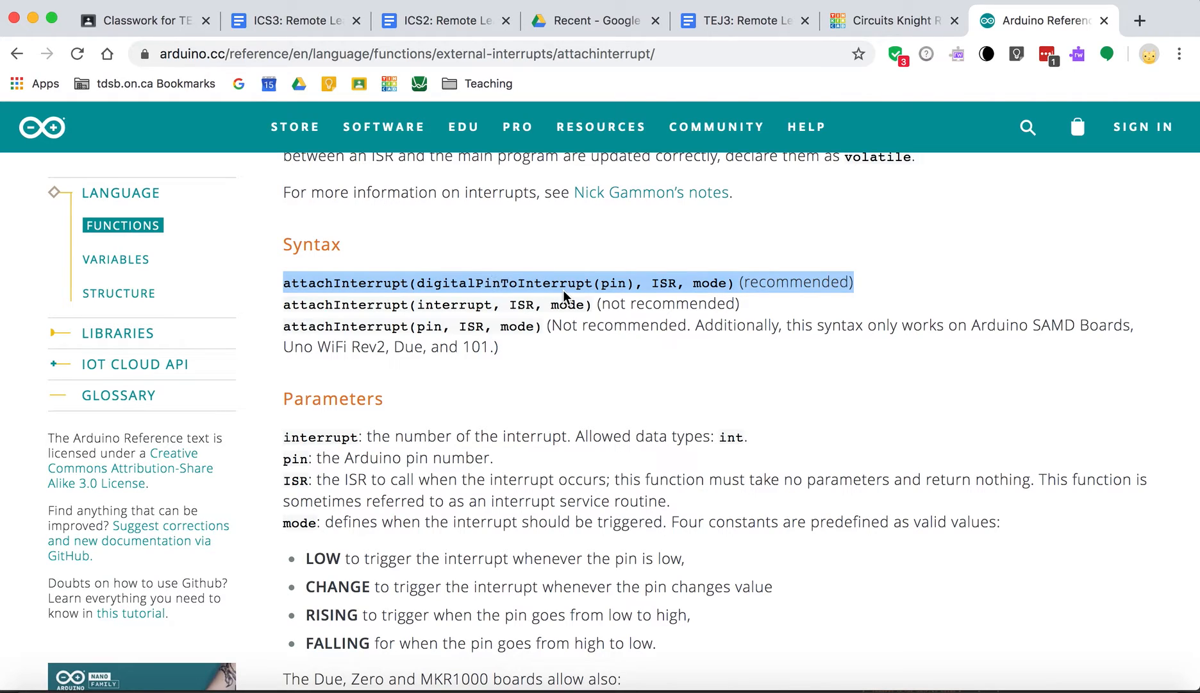
{"action": "mouse_move", "coordinate": [372, 289]}
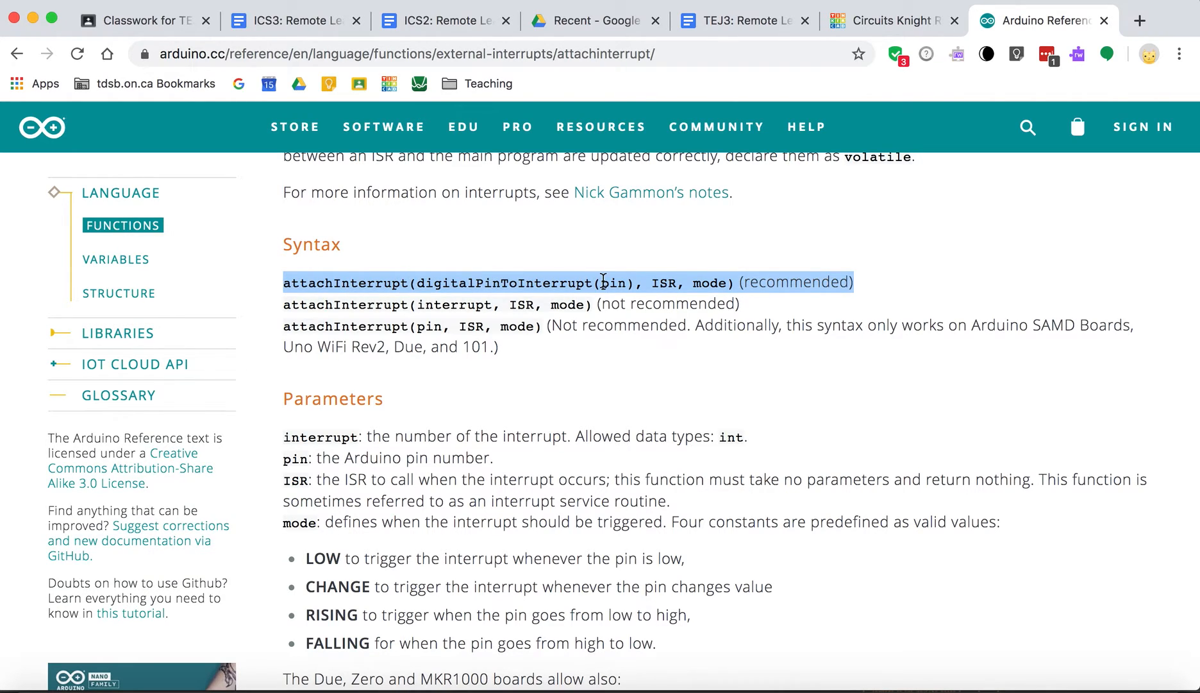
{"action": "mouse_move", "coordinate": [604, 297]}
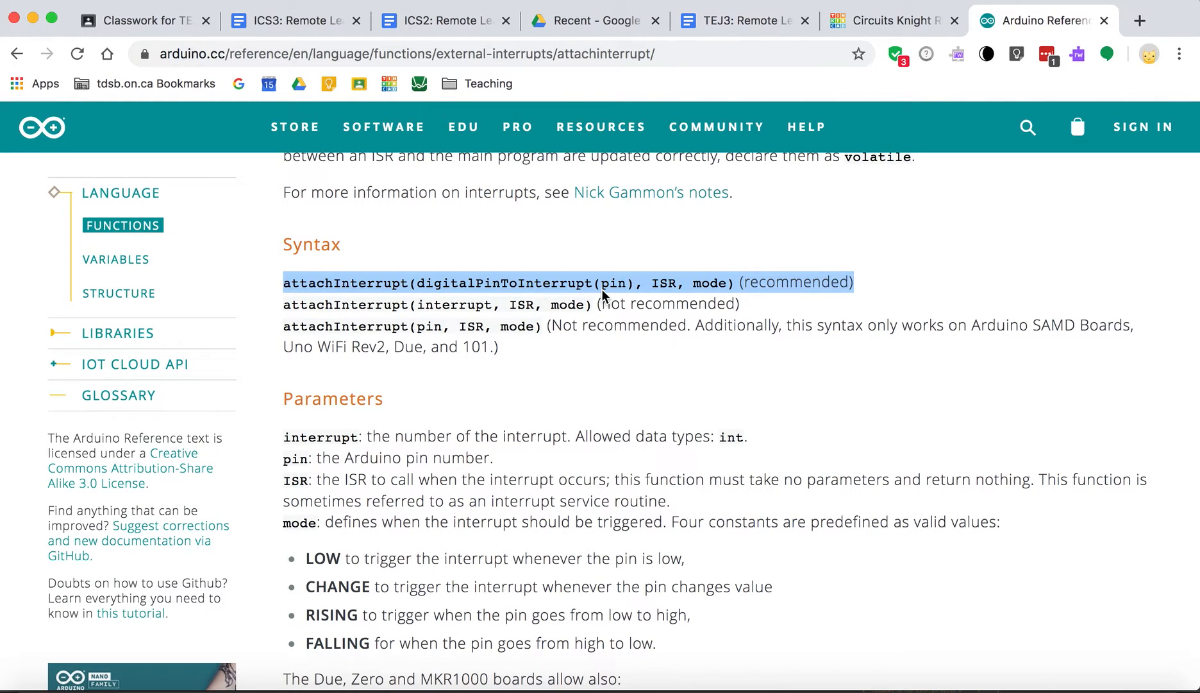
{"action": "scroll", "scroll_direction": "down", "scroll_amount": 3}
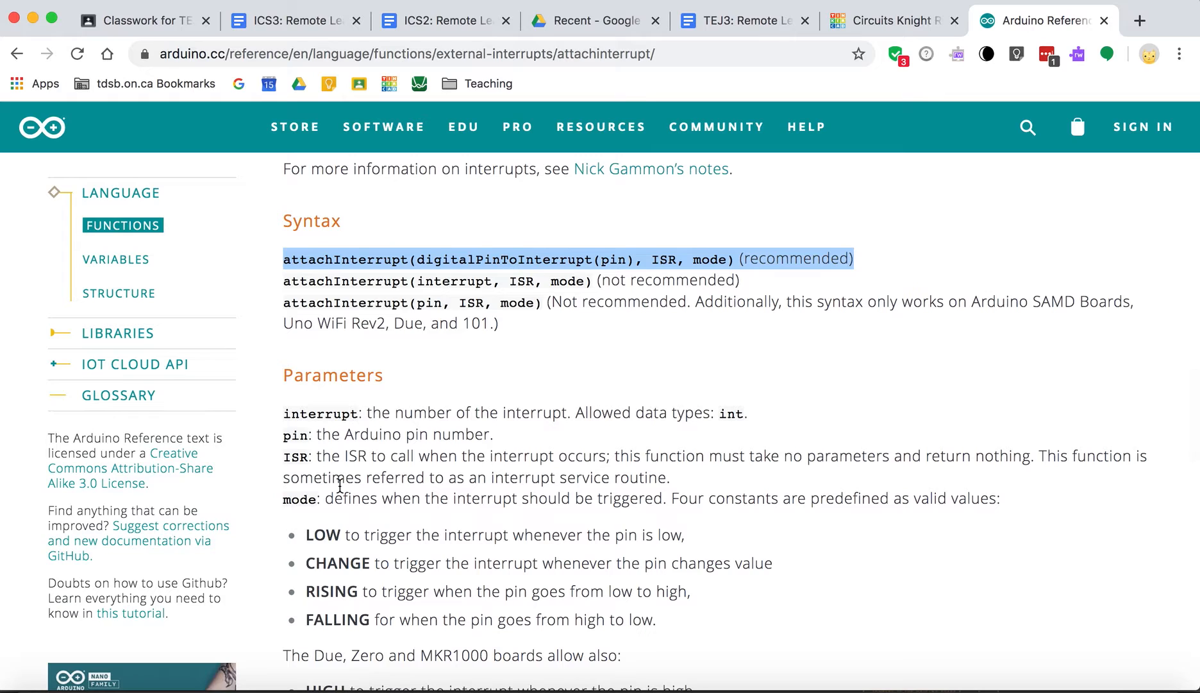
{"action": "mouse_move", "coordinate": [461, 374]}
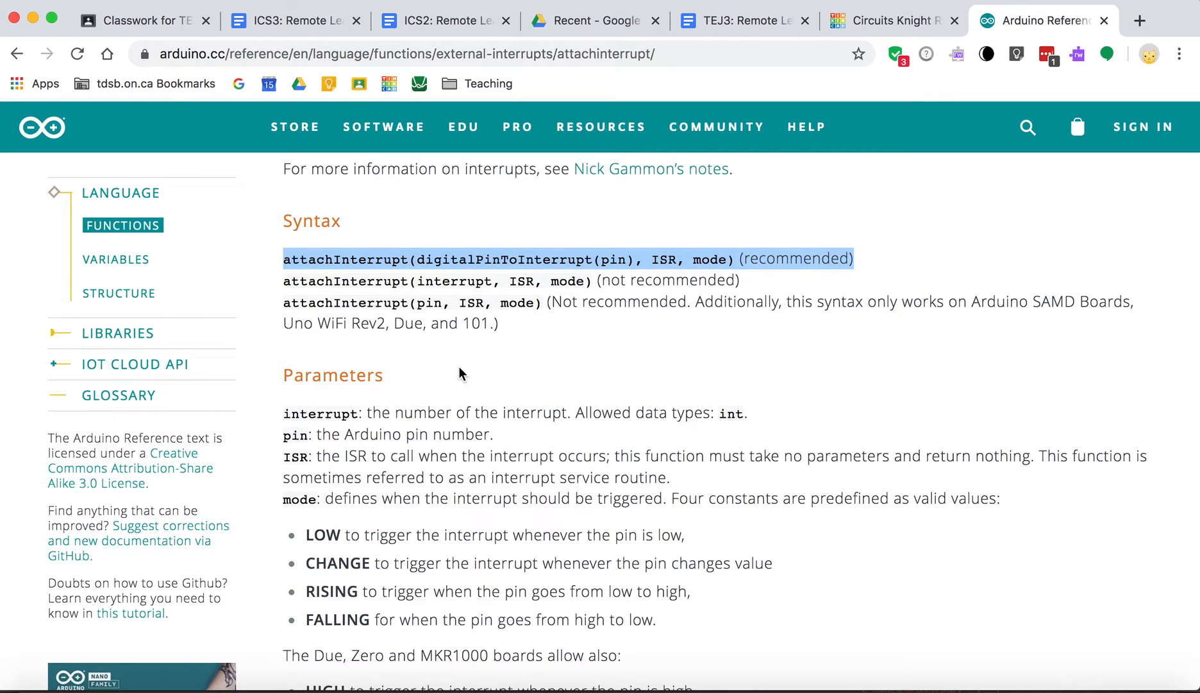
{"action": "mouse_move", "coordinate": [440, 467]}
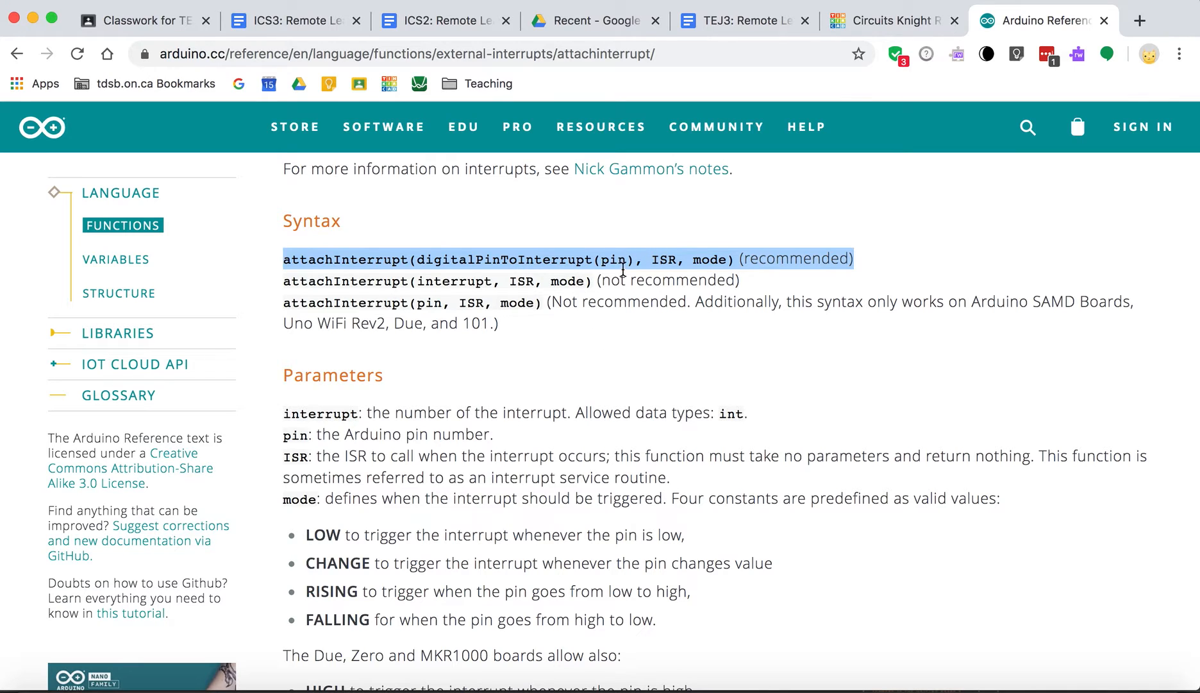
{"action": "left_click", "coordinate": [671, 258]}
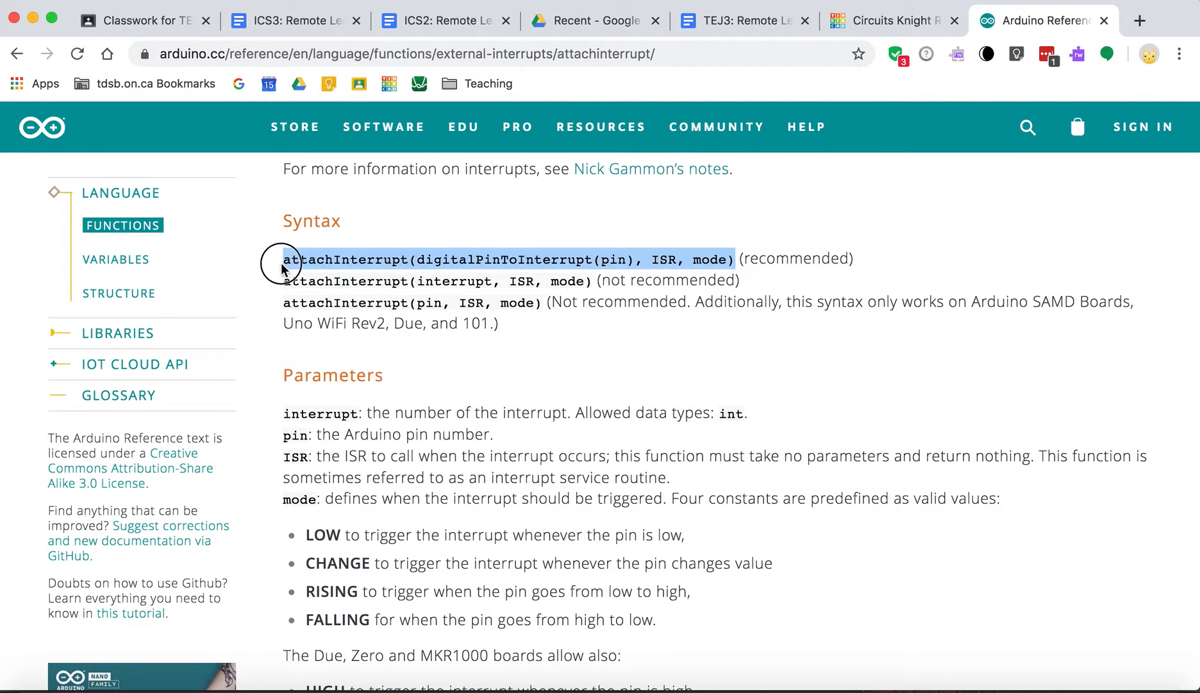
{"action": "scroll", "scroll_direction": "down", "scroll_amount": 3}
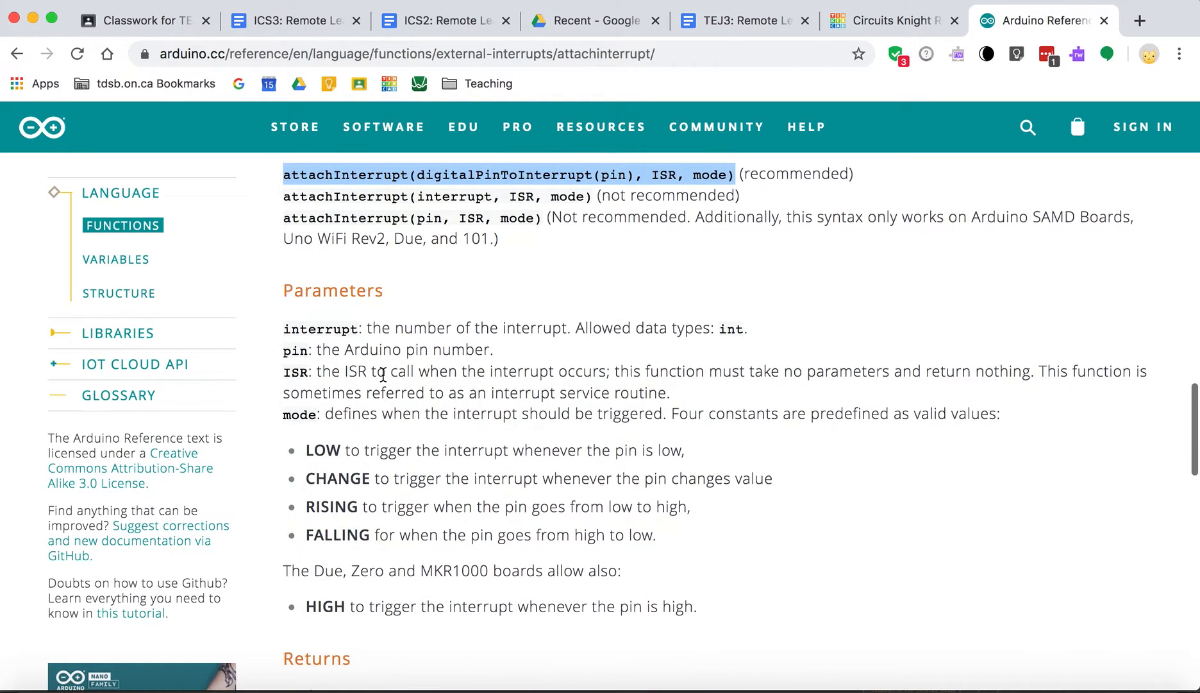
{"action": "mouse_move", "coordinate": [616, 172]}
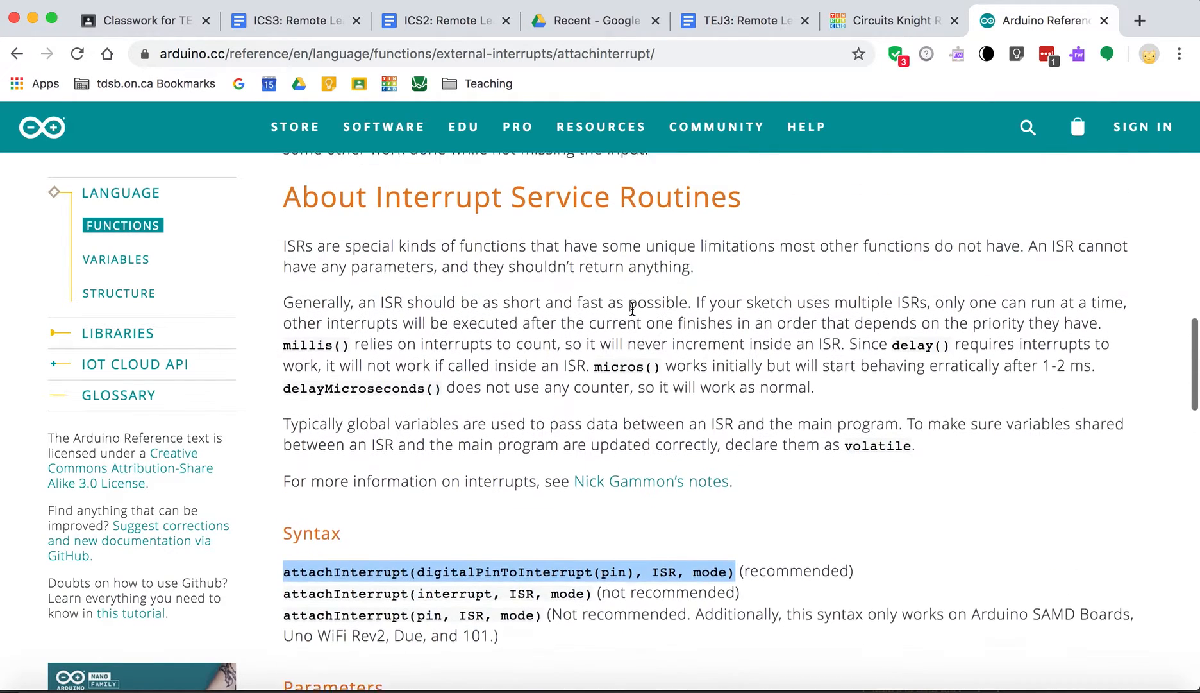
{"action": "scroll", "scroll_direction": "up", "scroll_amount": 3}
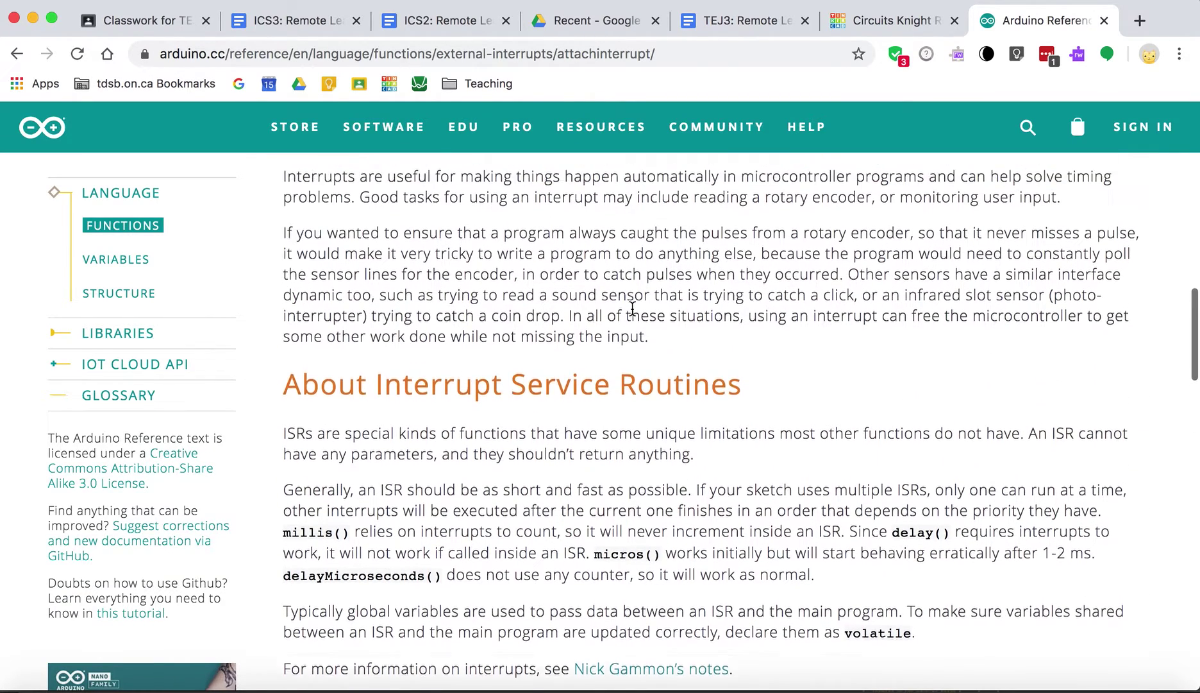
{"action": "scroll", "scroll_direction": "up", "scroll_amount": 3}
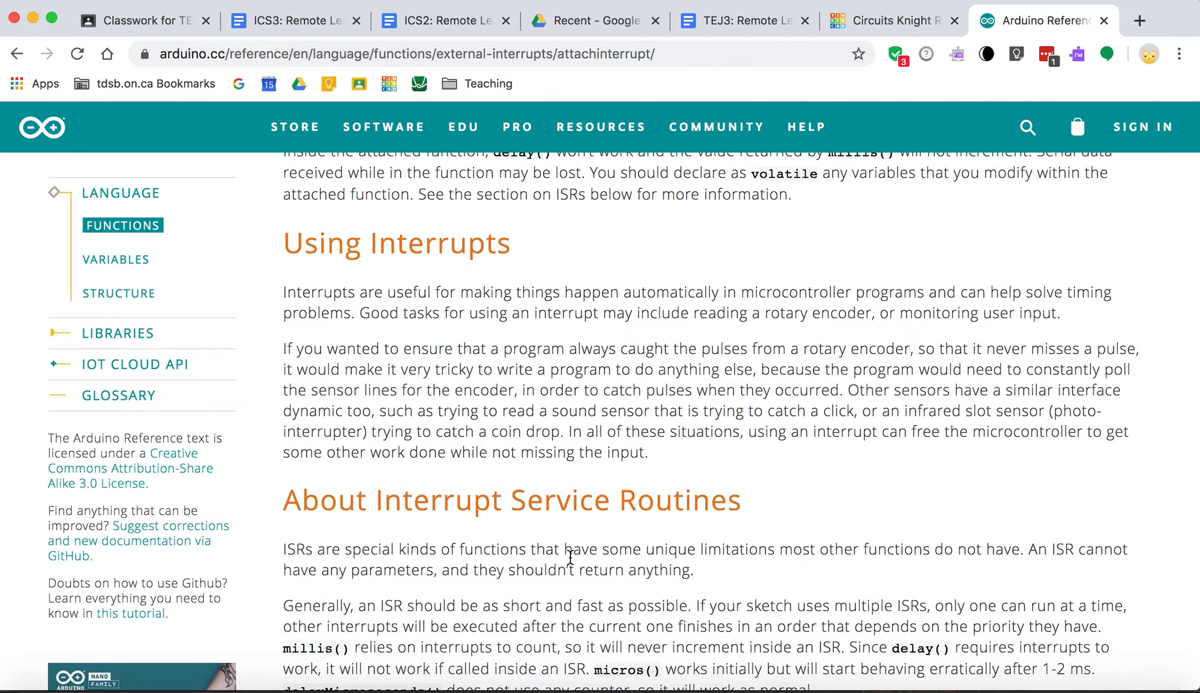
{"action": "scroll", "scroll_direction": "up", "scroll_amount": 3}
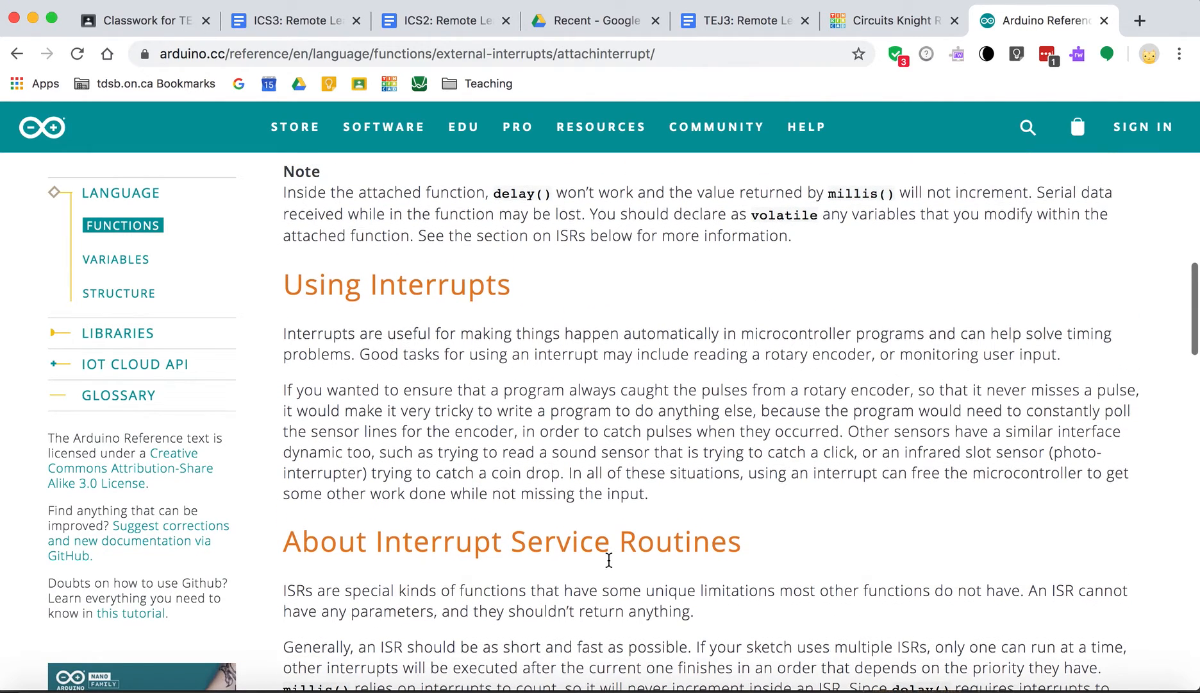
{"action": "scroll", "scroll_direction": "down", "scroll_amount": 3}
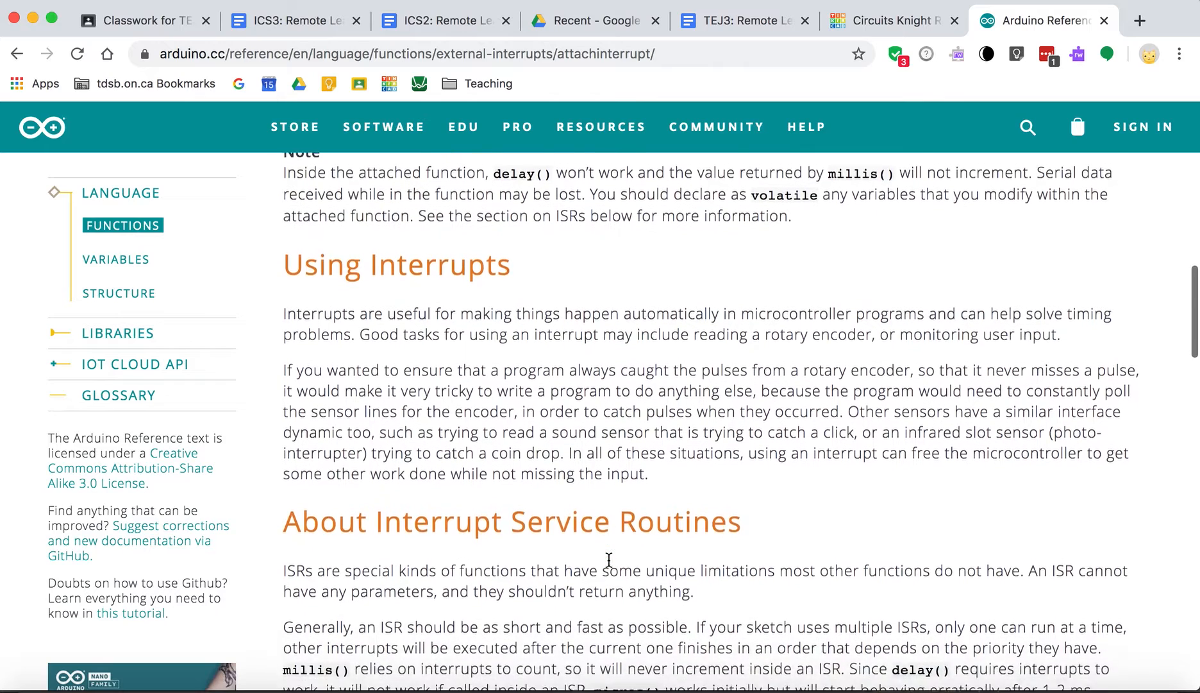
{"action": "scroll", "scroll_direction": "down", "scroll_amount": 3}
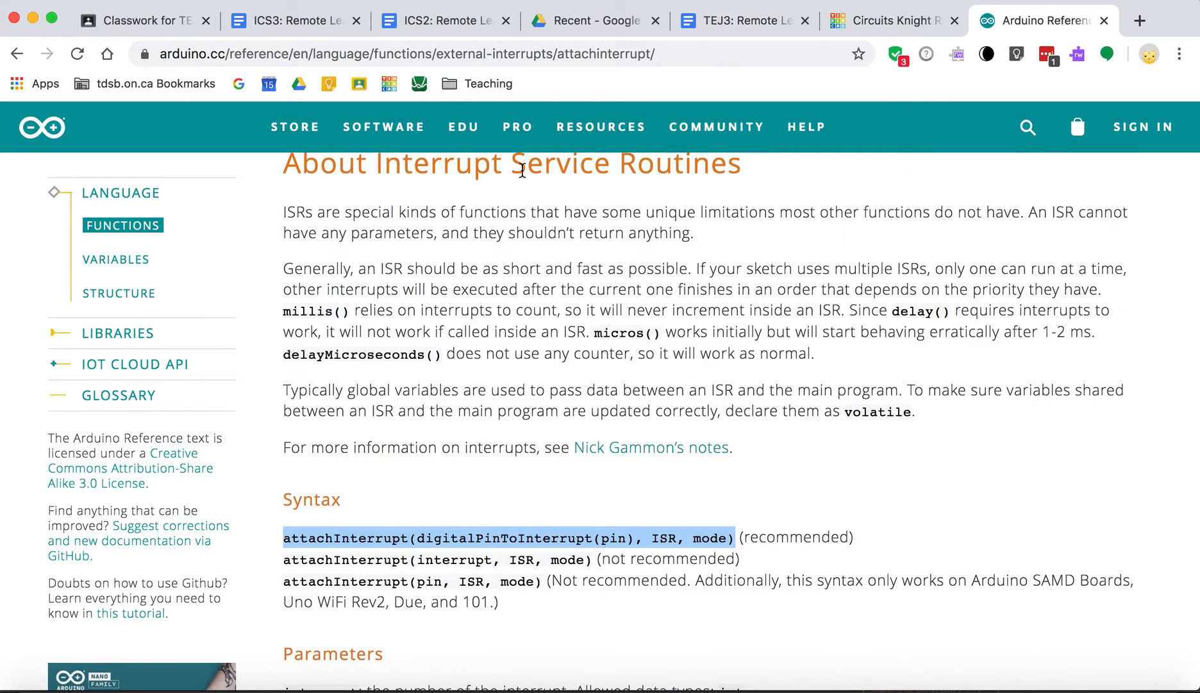
{"action": "scroll", "scroll_direction": "down", "scroll_amount": 3}
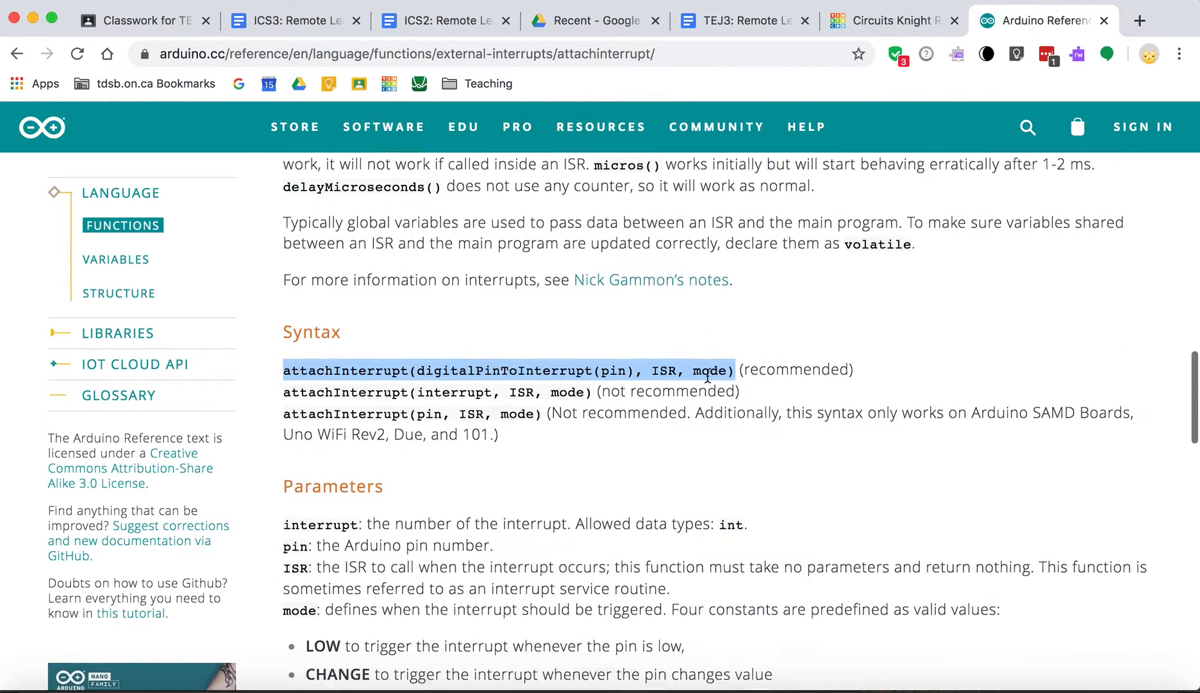
{"action": "scroll", "scroll_direction": "down", "scroll_amount": 3}
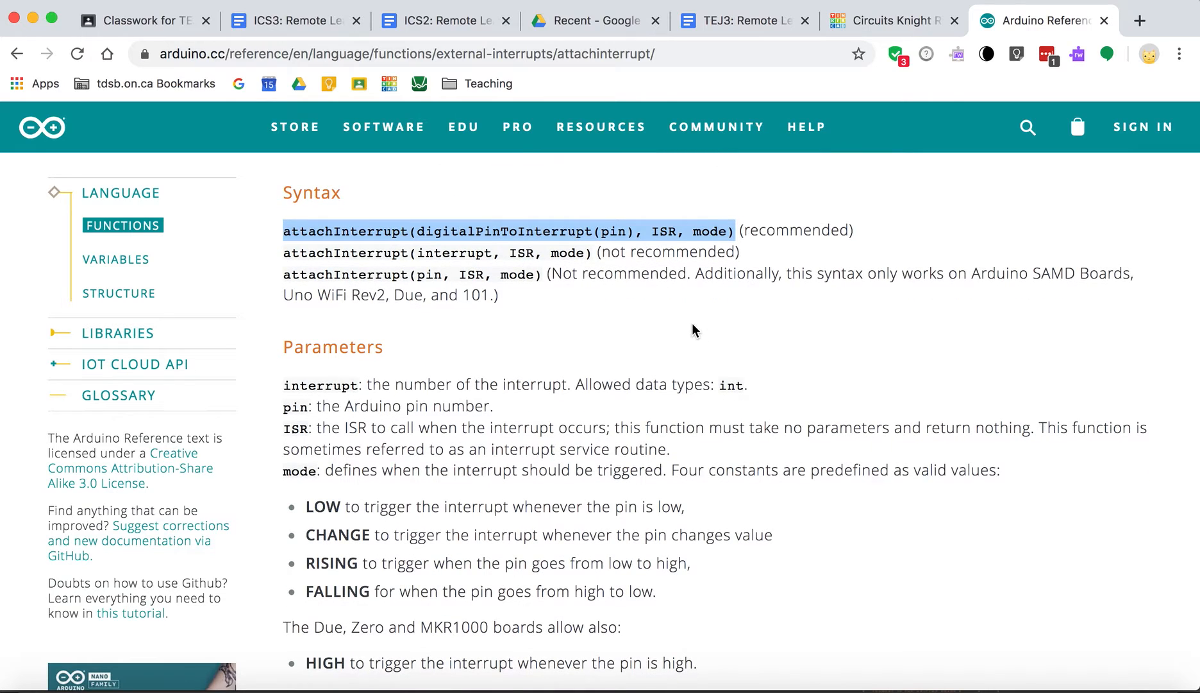
{"action": "mouse_move", "coordinate": [695, 230]}
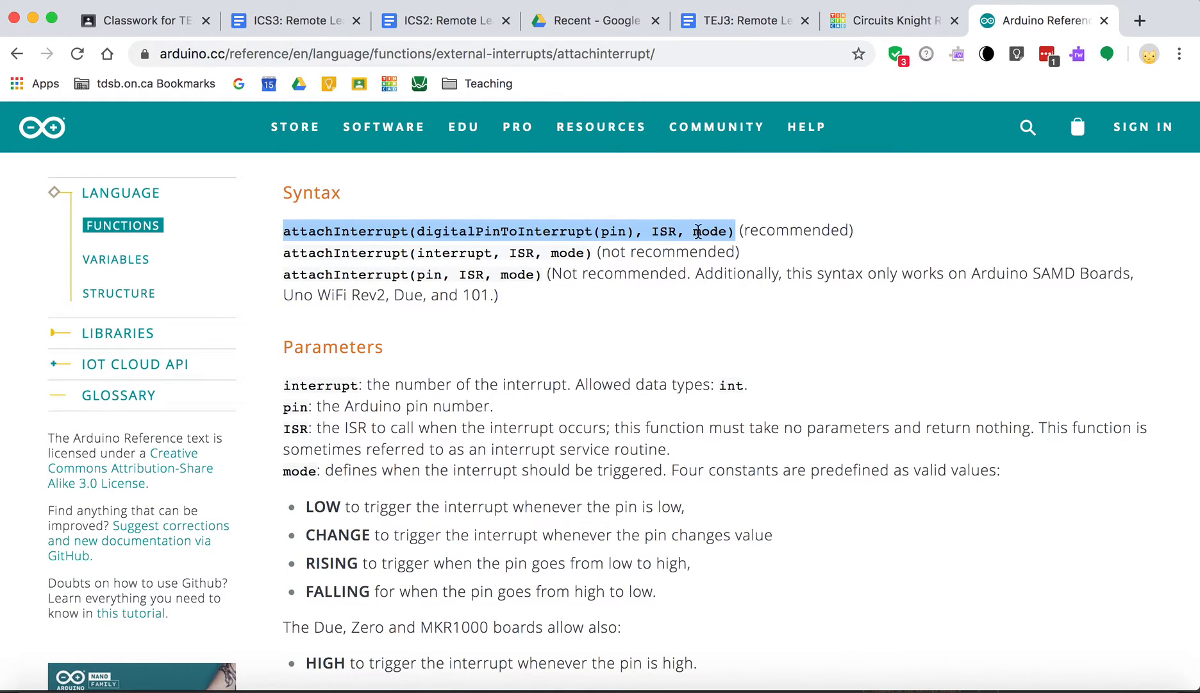
{"action": "scroll", "scroll_direction": "down", "scroll_amount": 3}
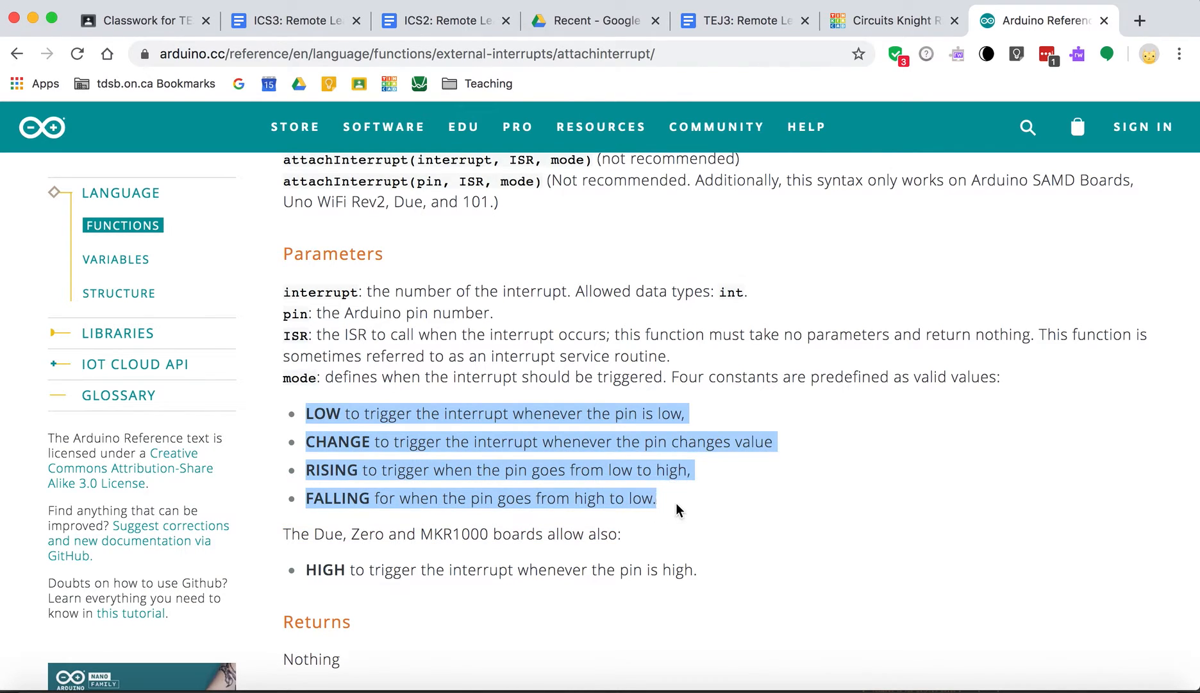
{"action": "mouse_move", "coordinate": [540, 465]}
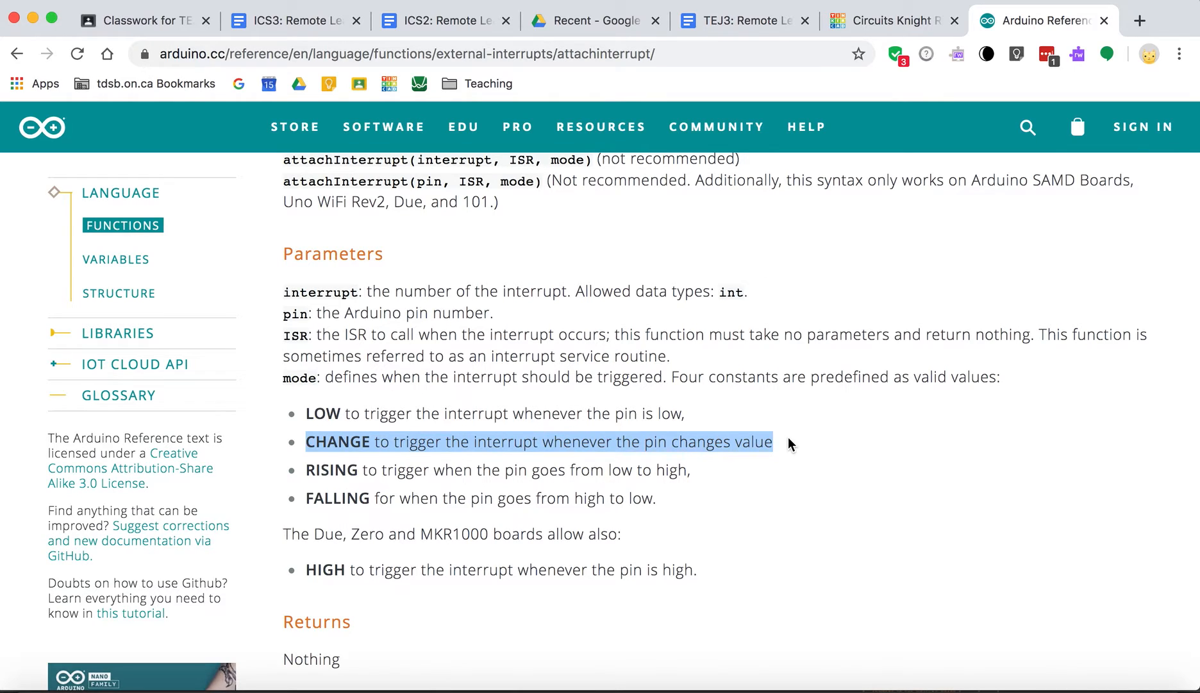
{"action": "mouse_move", "coordinate": [499, 432]}
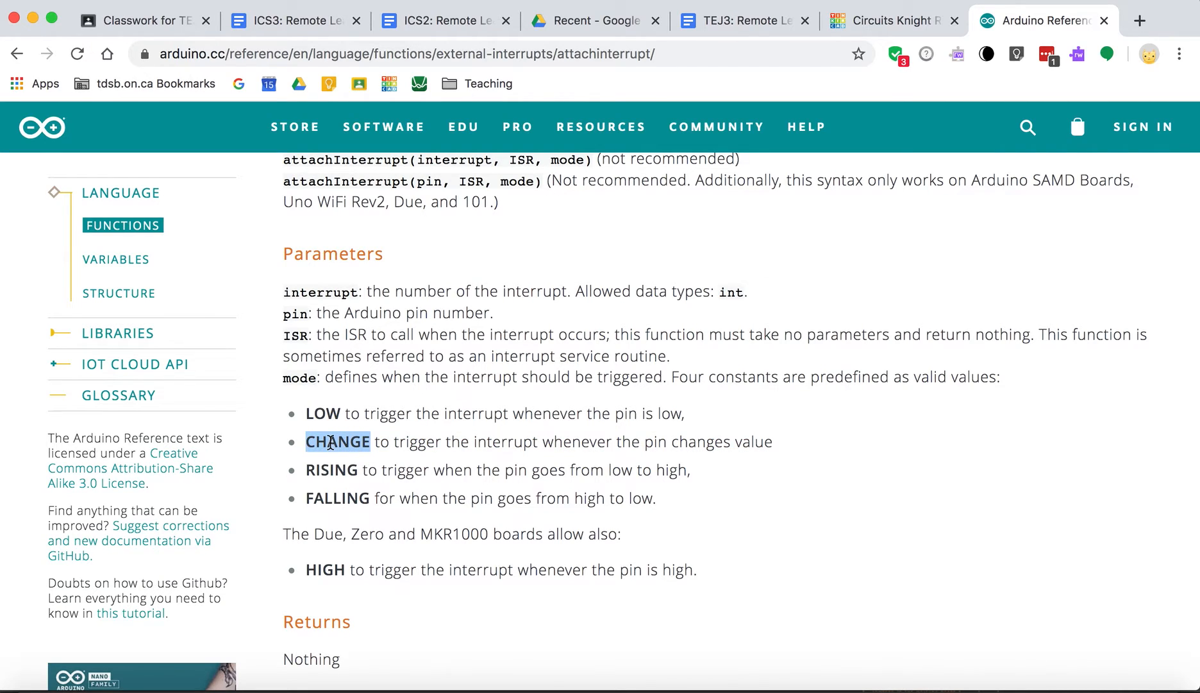
{"action": "mouse_move", "coordinate": [320, 403]}
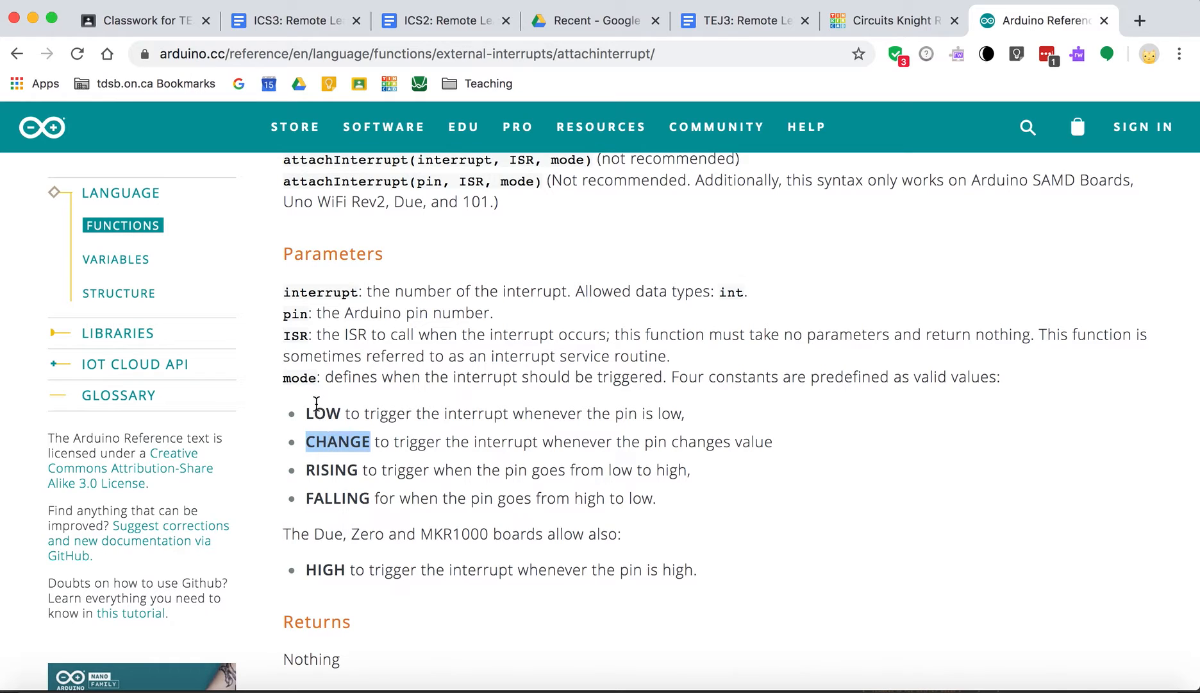
{"action": "double_click", "coordinate": [322, 413]}
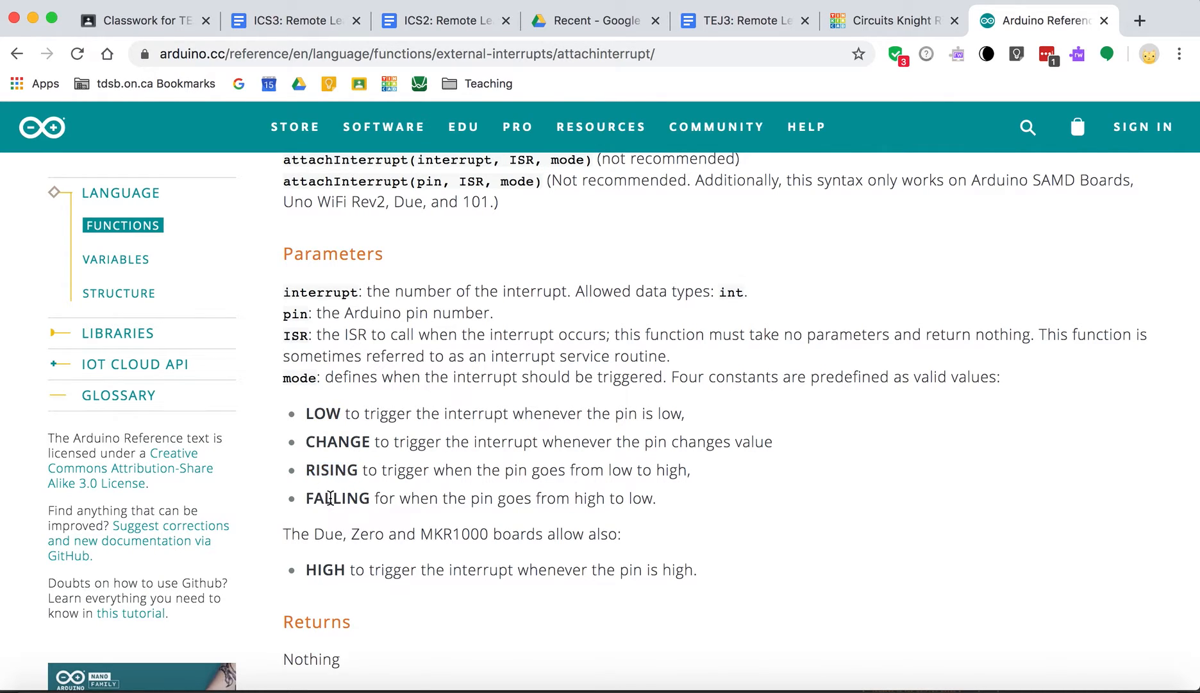
{"action": "double_click", "coordinate": [331, 470]}
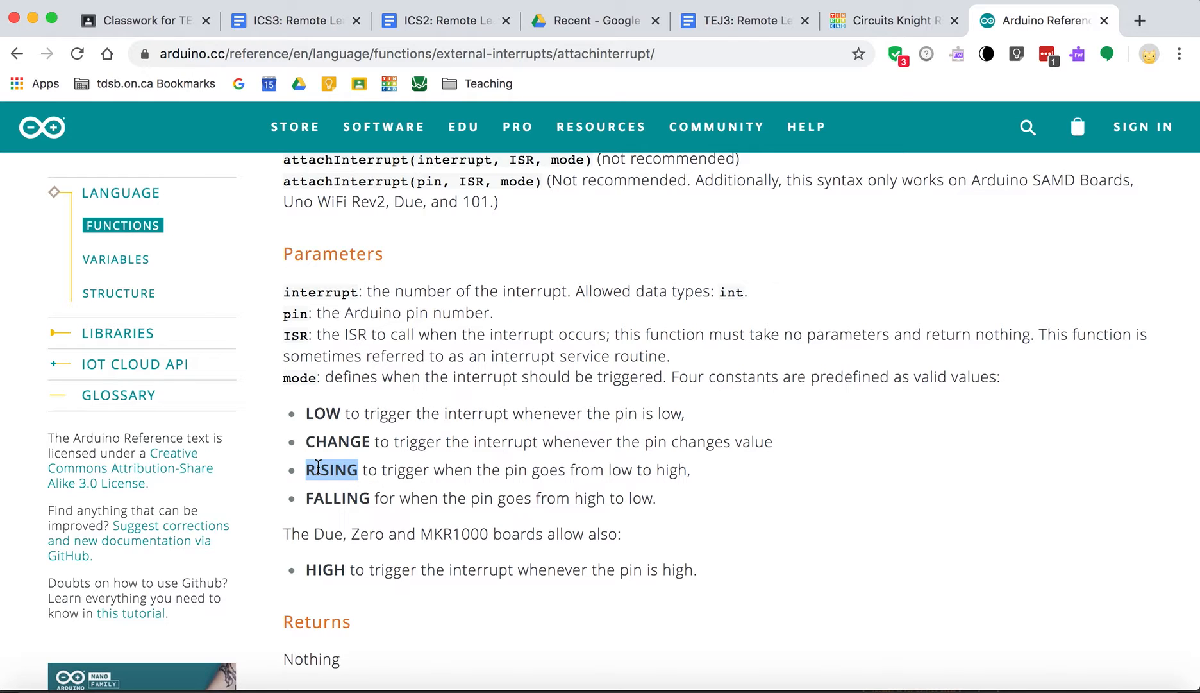
{"action": "scroll", "scroll_direction": "up", "scroll_amount": 3}
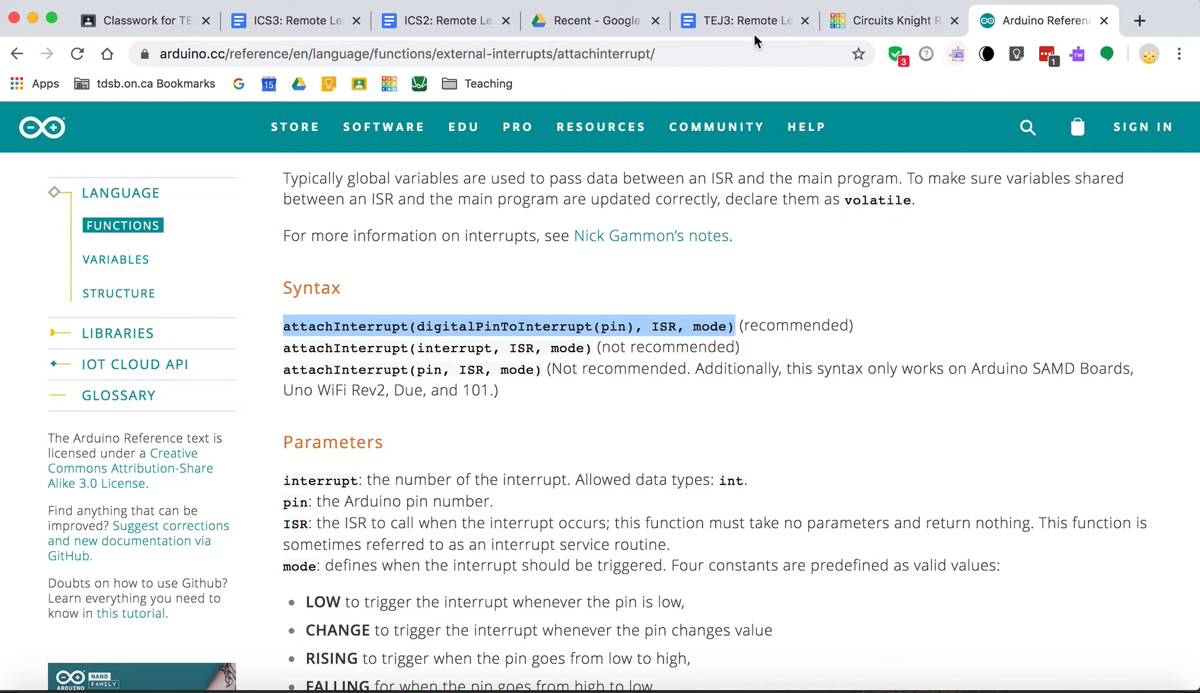
- Add attachInterrupt(digitalPinToInterrupt(BUTTON_PIN), check_button, RISING) to setup() in the Tinkercad sketch
{"action": "left_click", "coordinate": [889, 21]}
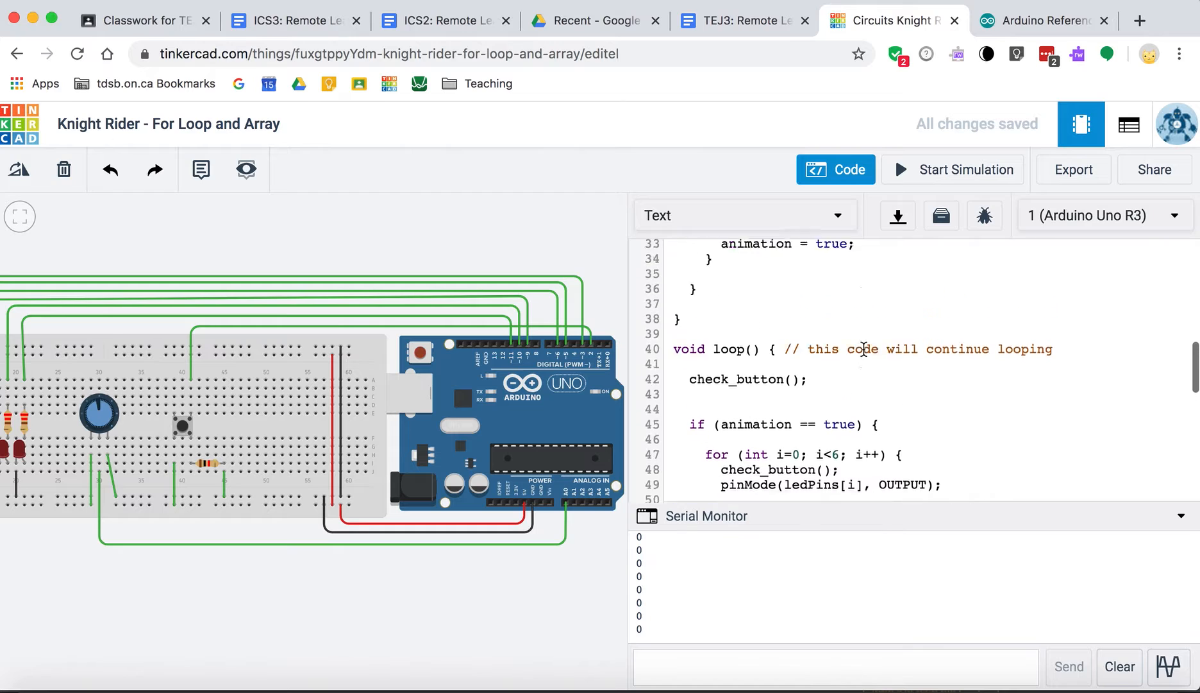
{"action": "scroll", "scroll_direction": "up", "scroll_amount": 3}
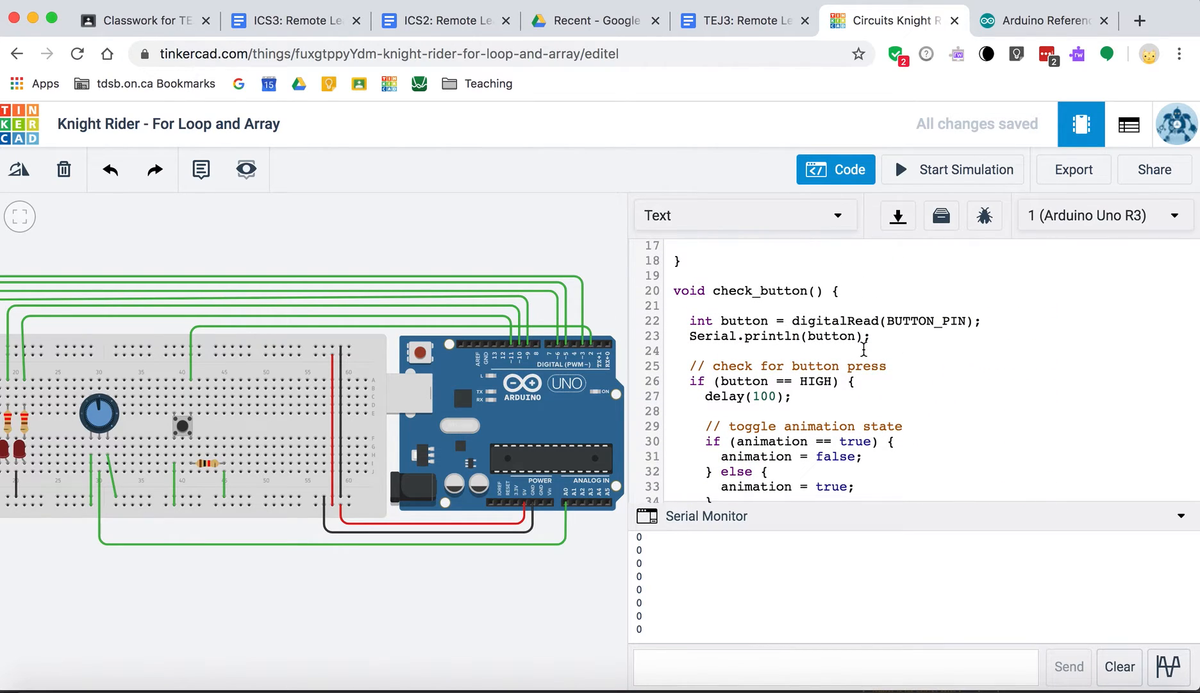
{"action": "scroll", "scroll_direction": "up", "scroll_amount": 3}
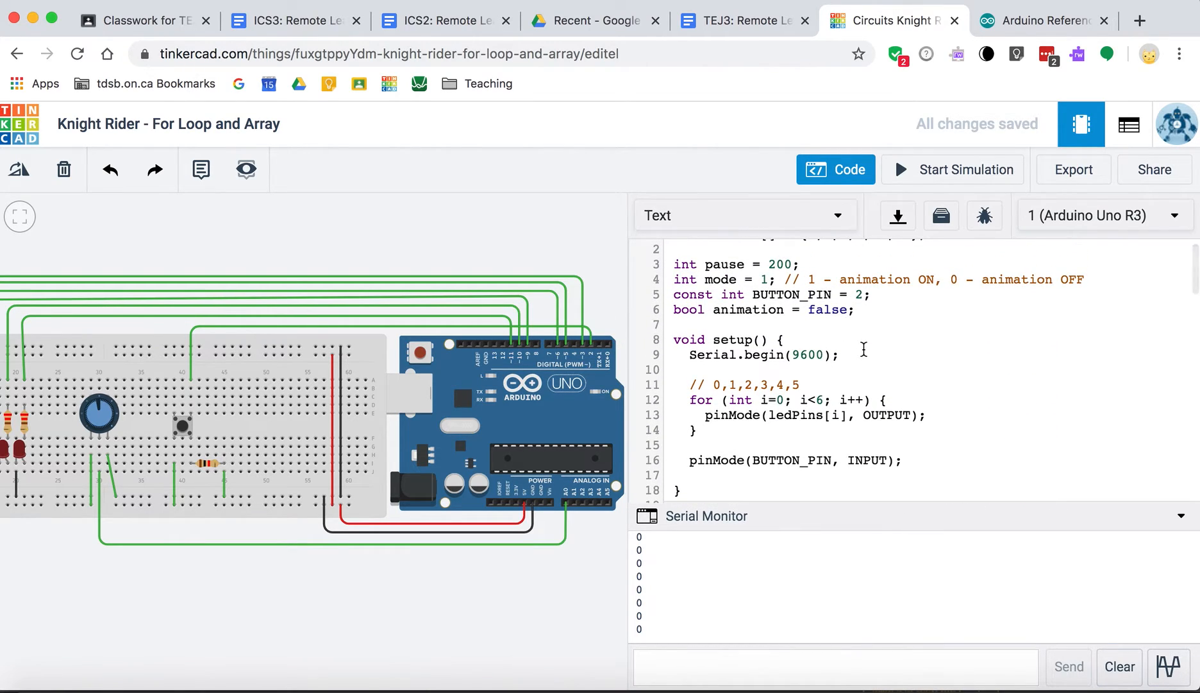
{"action": "mouse_move", "coordinate": [885, 440]}
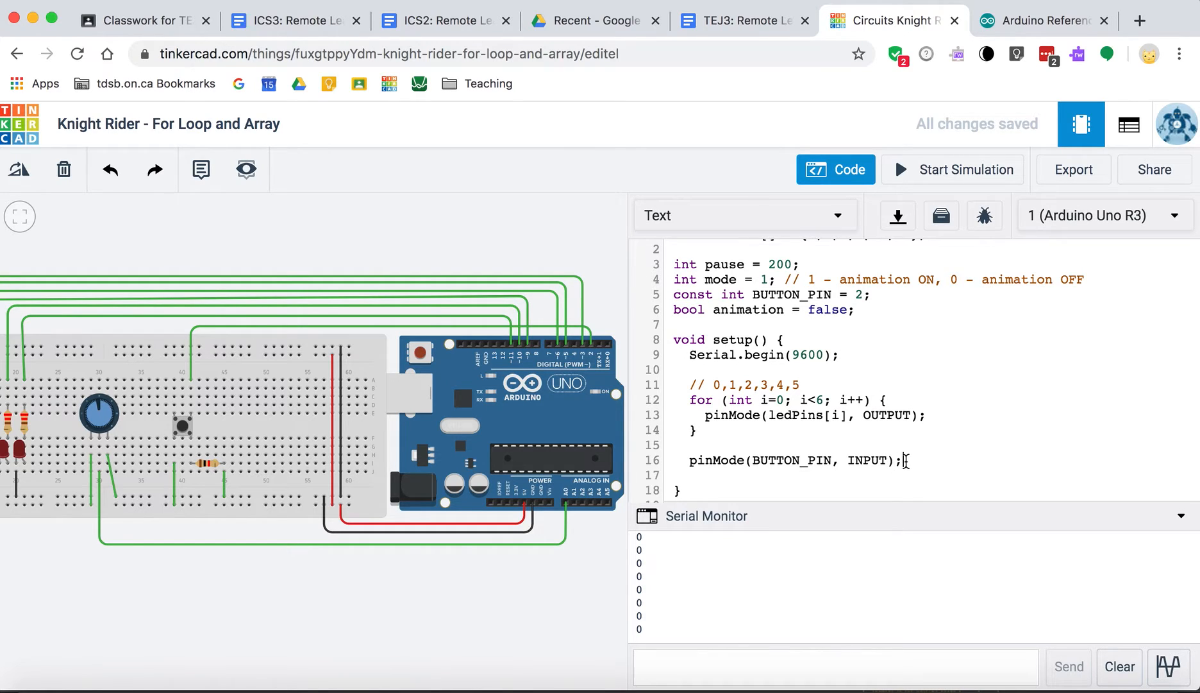
{"action": "type", "text": "attachInterrupt(digitalPinToInterrupt(pin), ISR, mode)"}
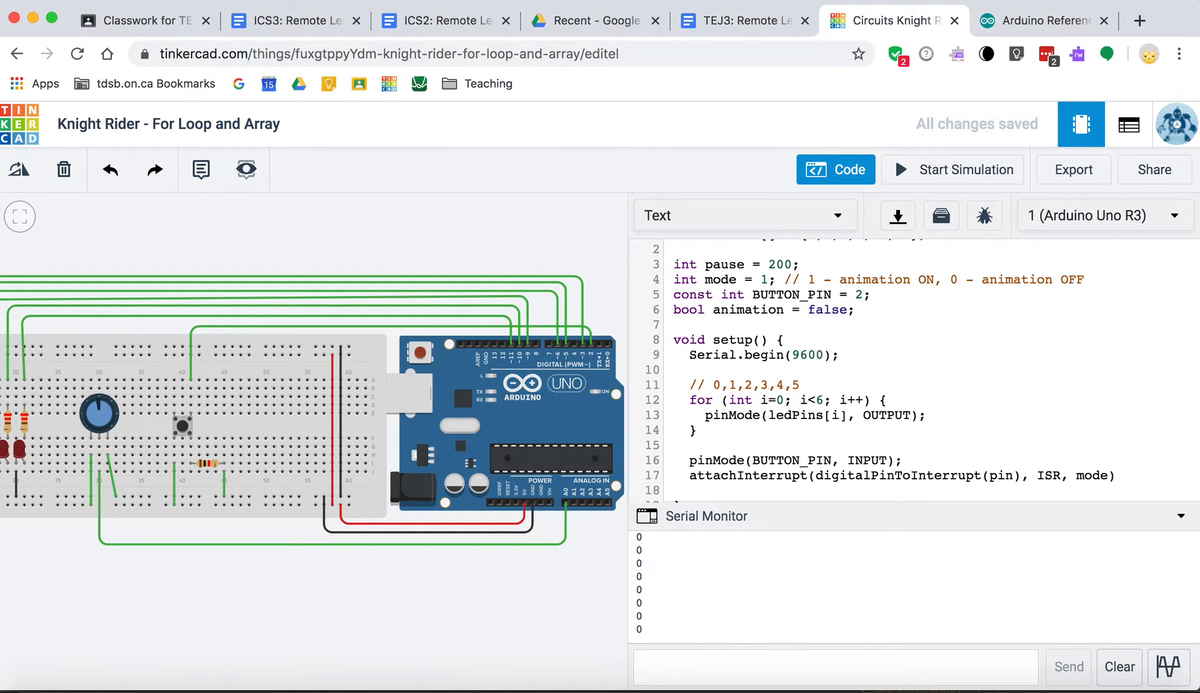
{"action": "scroll", "scroll_direction": "down", "scroll_amount": 3}
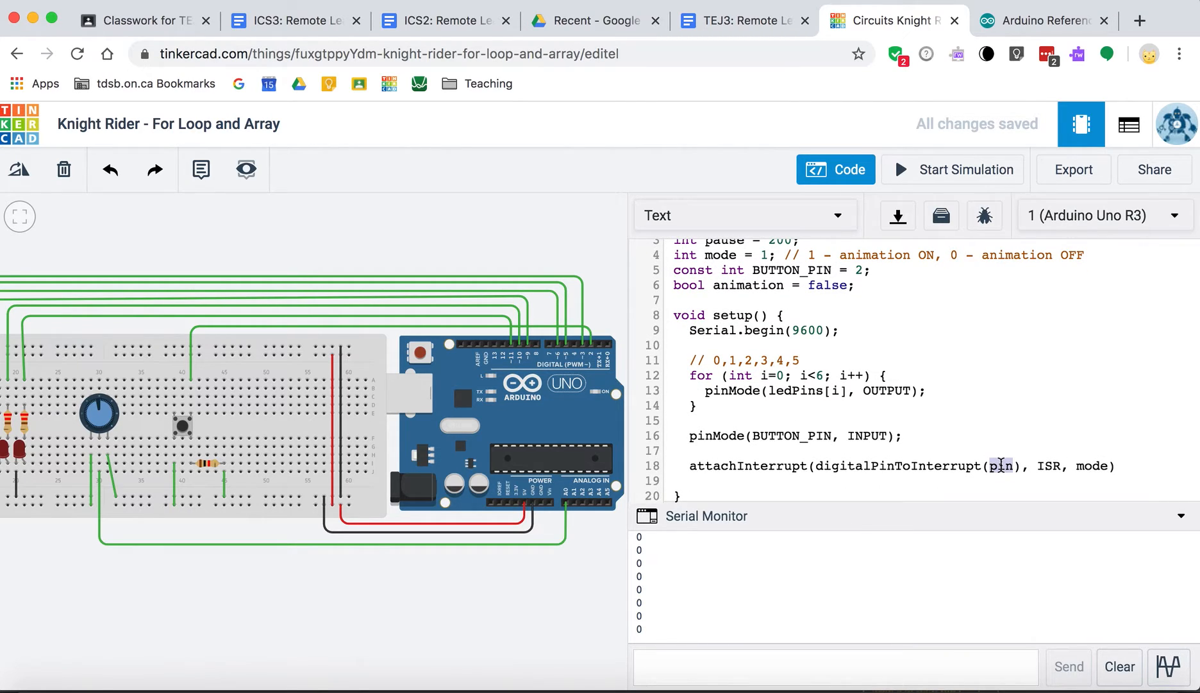
{"action": "type", "text": "BUTTON"}
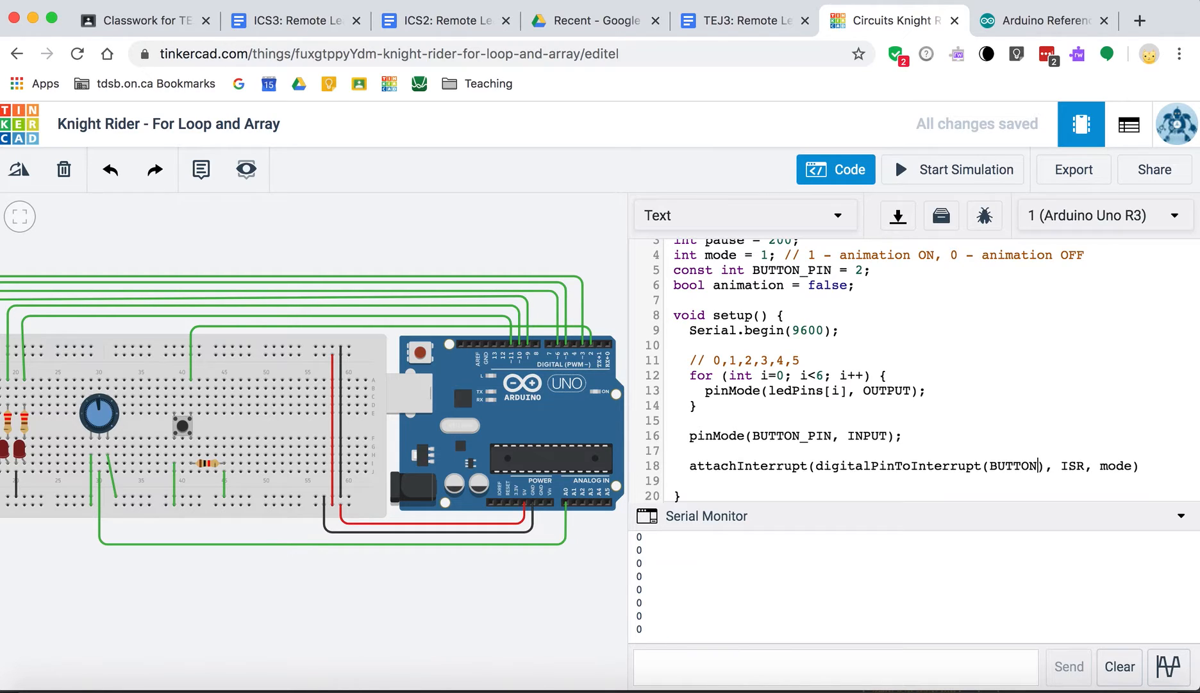
{"action": "type", "text": "_PIN"}
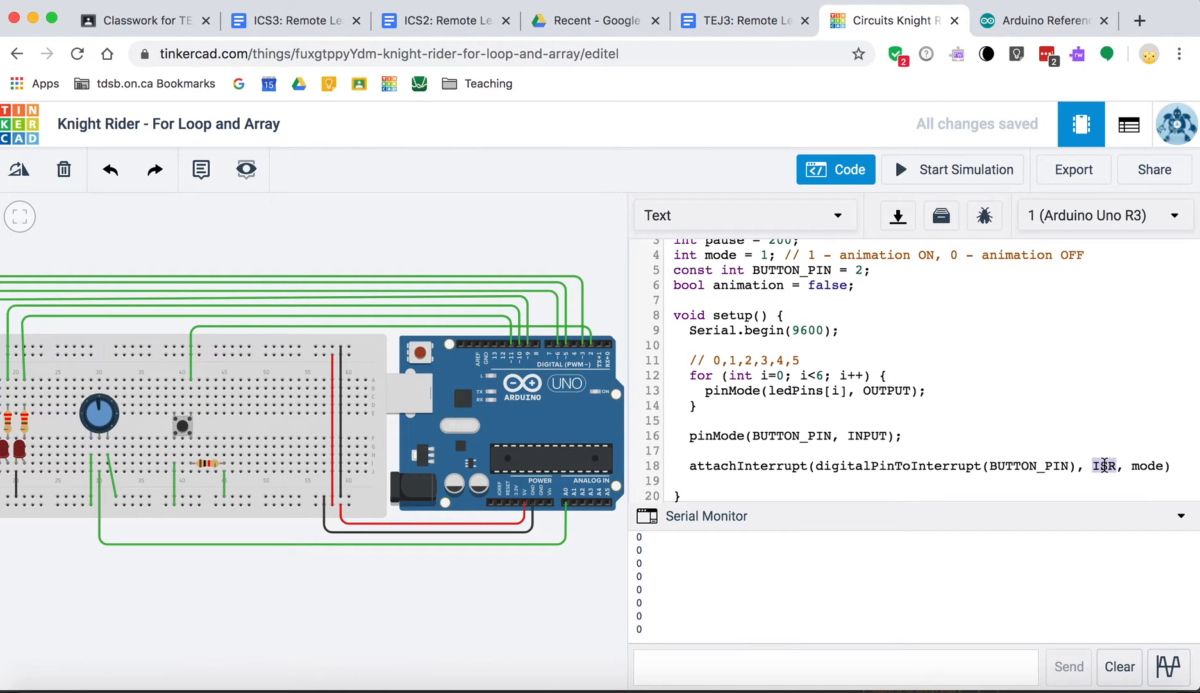
{"action": "scroll", "scroll_direction": "down", "scroll_amount": 3}
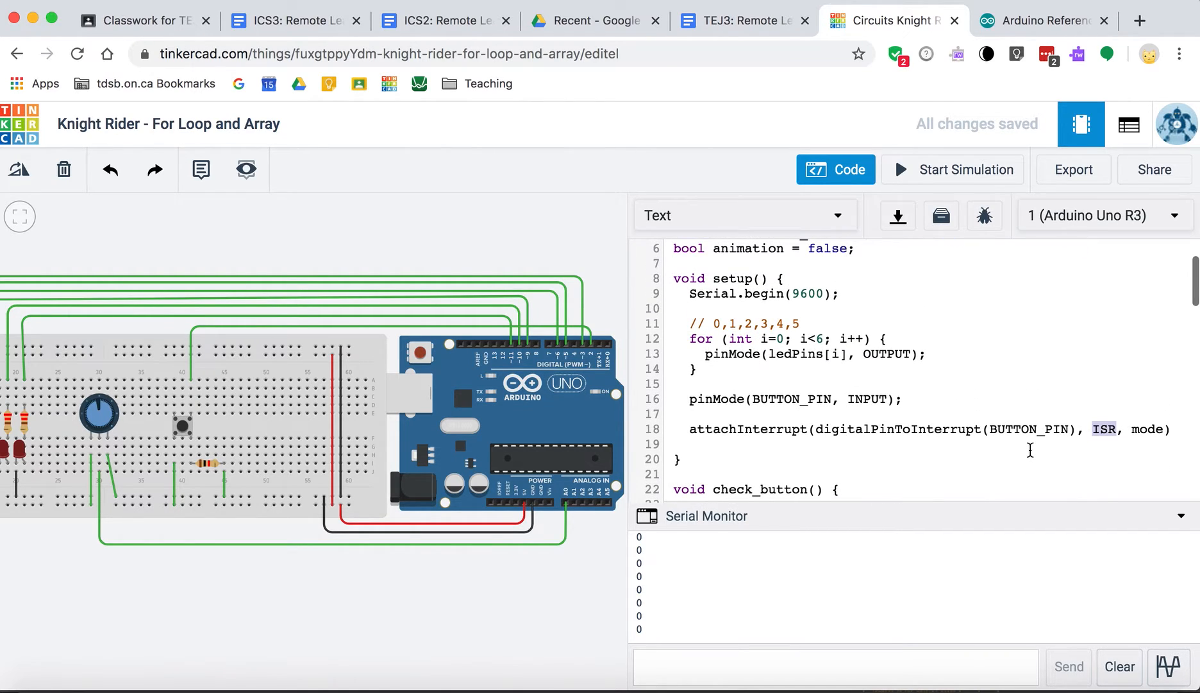
{"action": "type", "text": "CHE"}
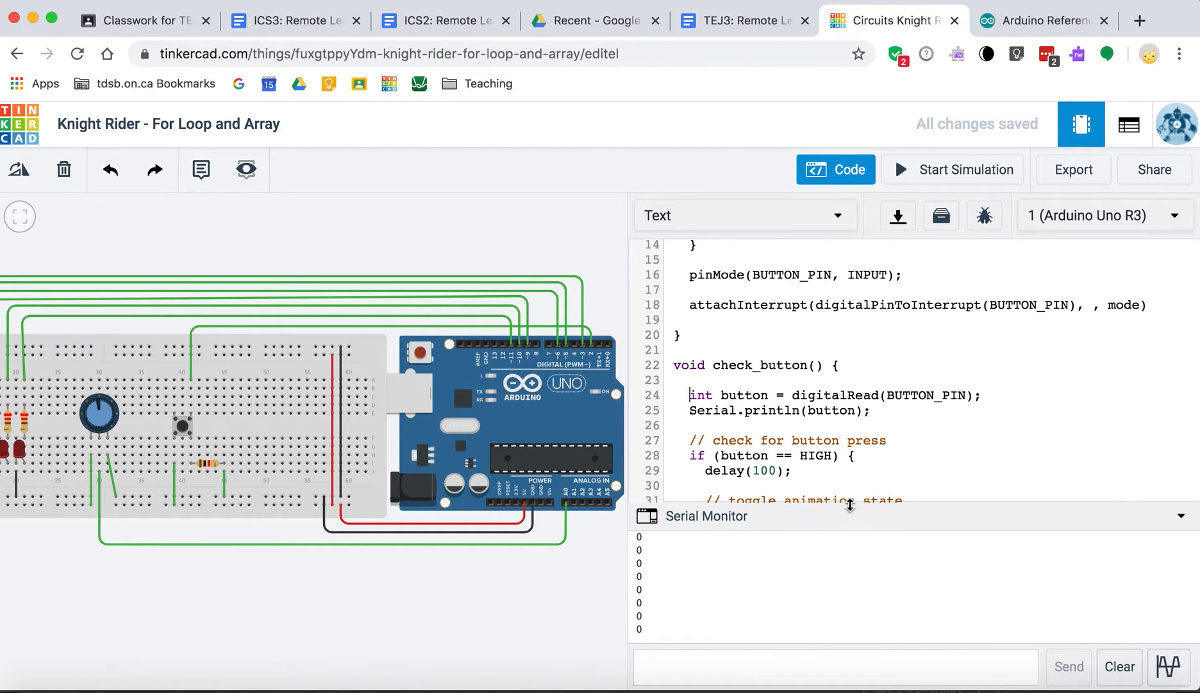
- Comment out check_button's digitalRead and if lines, then start the simulation to test
{"action": "type", "text": "//"}
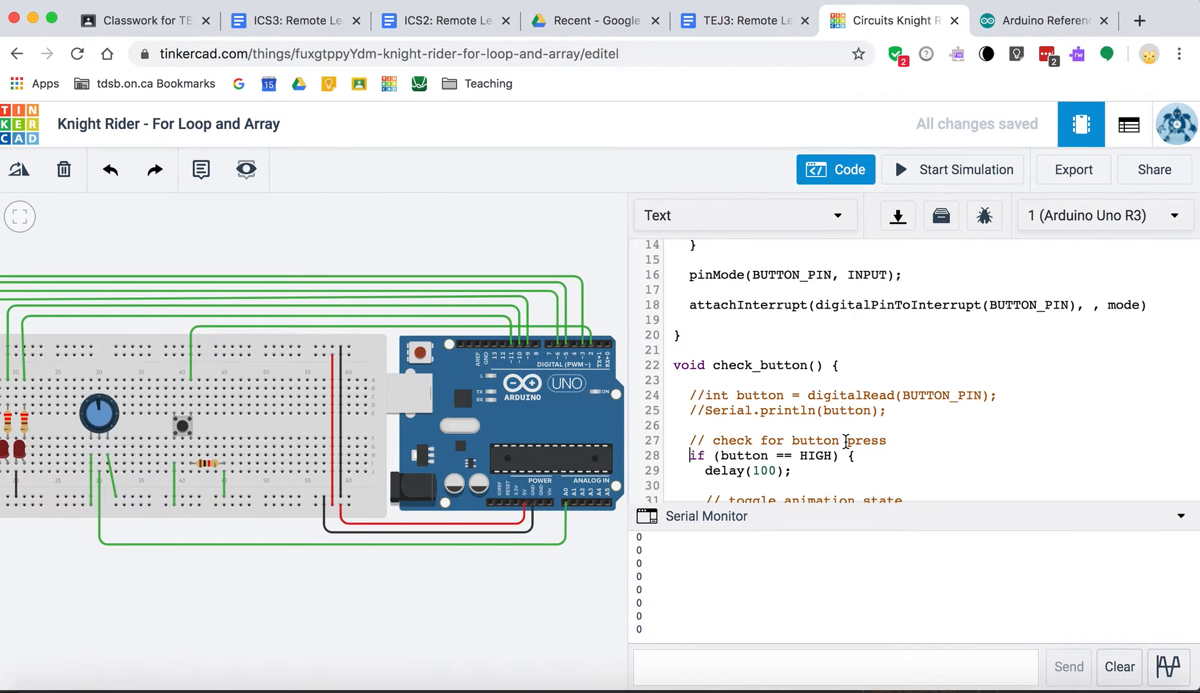
{"action": "scroll", "scroll_direction": "down", "scroll_amount": 3}
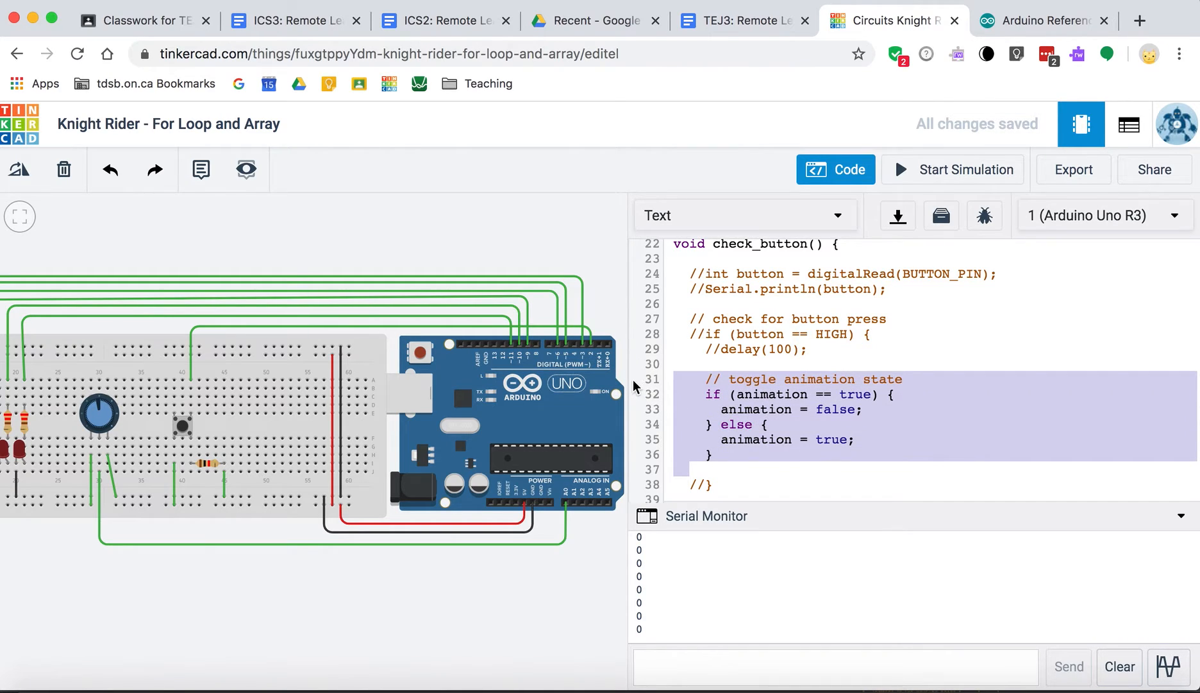
{"action": "left_click", "coordinate": [796, 309]}
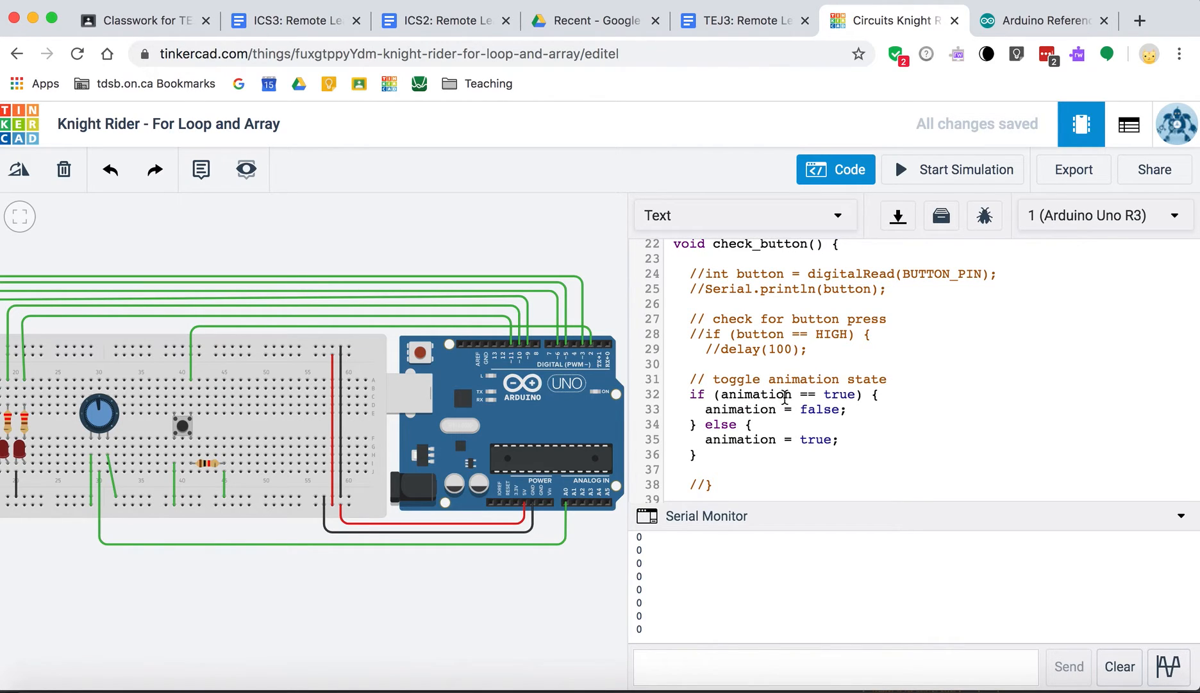
{"action": "scroll", "scroll_direction": "up", "scroll_amount": 3}
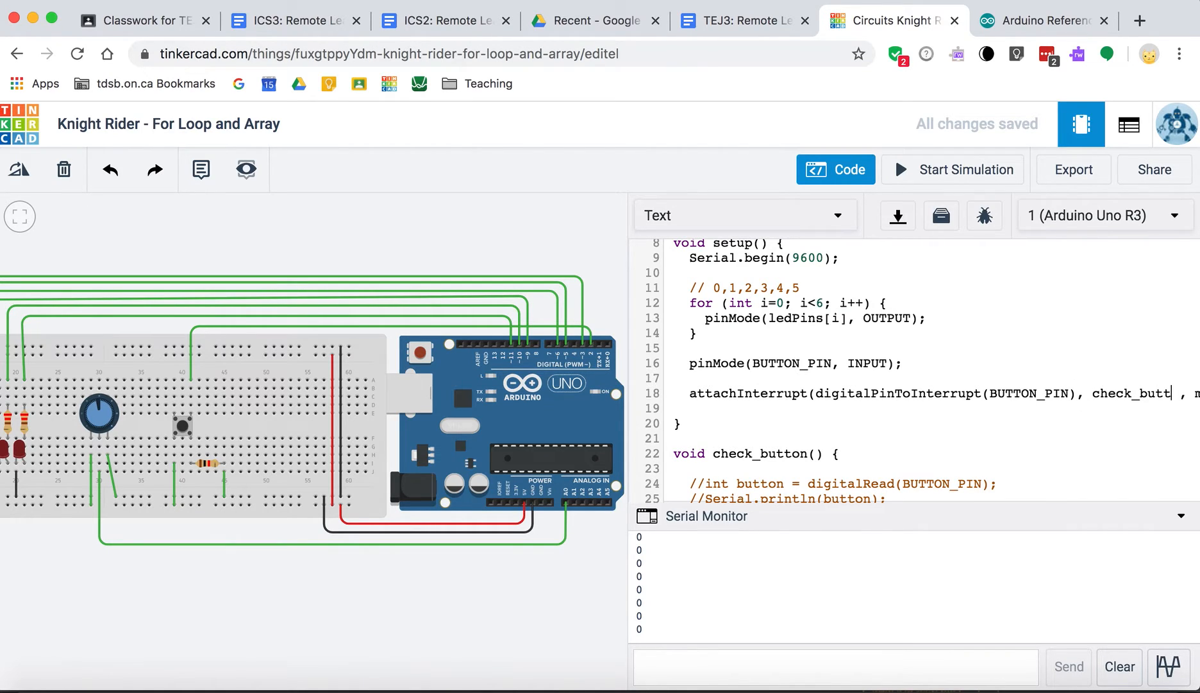
{"action": "scroll", "scroll_direction": "right", "scroll_amount": 3}
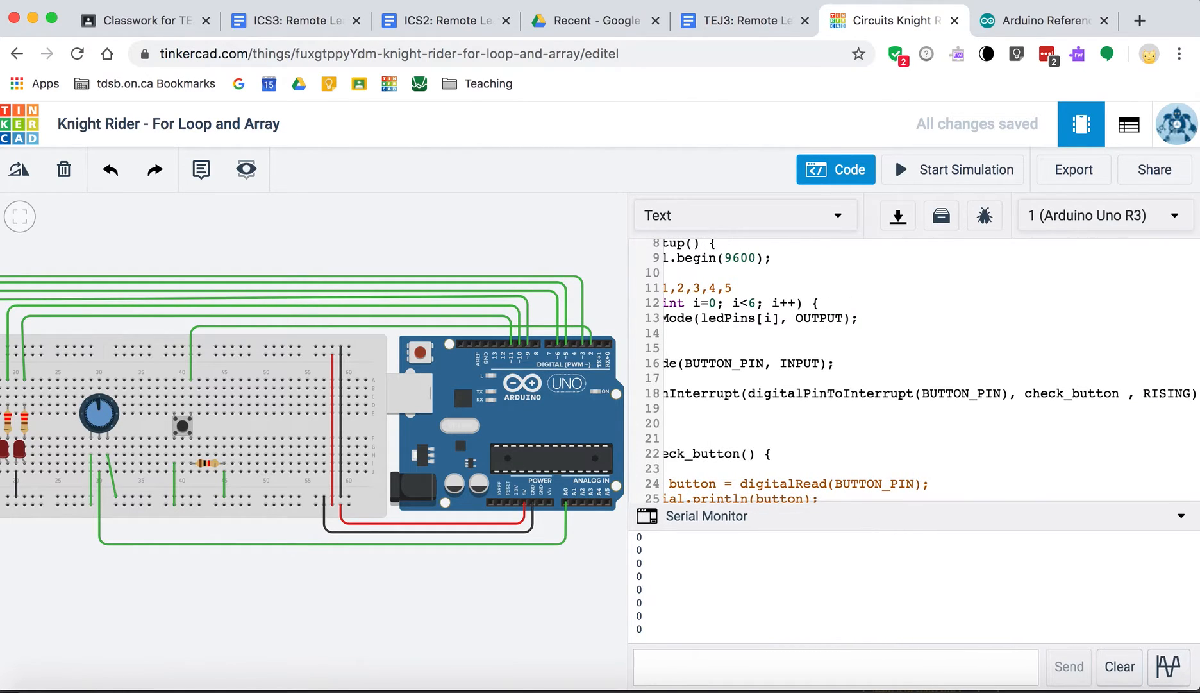
{"action": "left_click", "coordinate": [952, 169]}
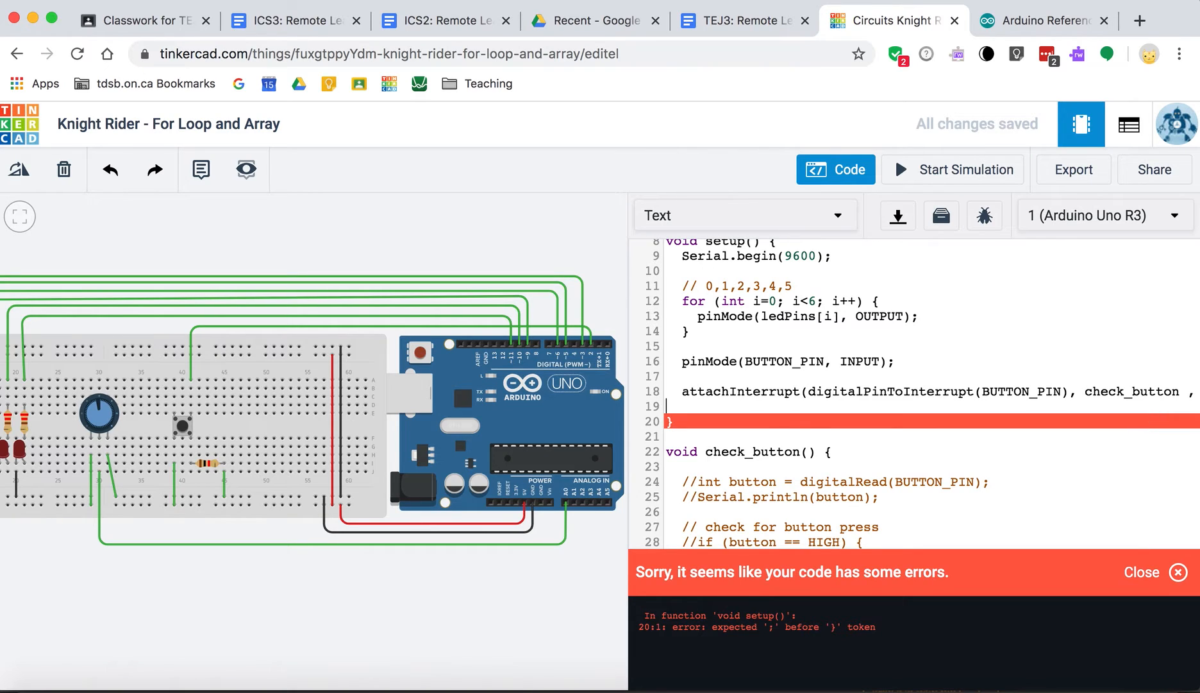
{"action": "scroll", "scroll_direction": "down", "scroll_amount": 3}
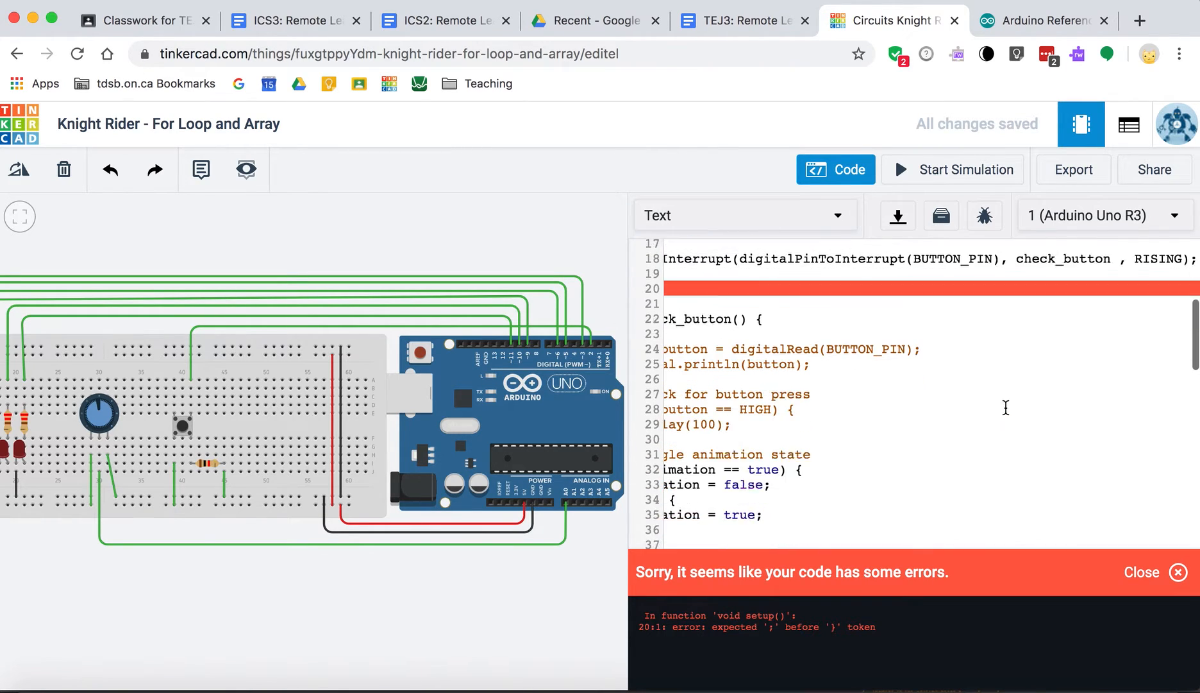
{"action": "left_click", "coordinate": [951, 169]}
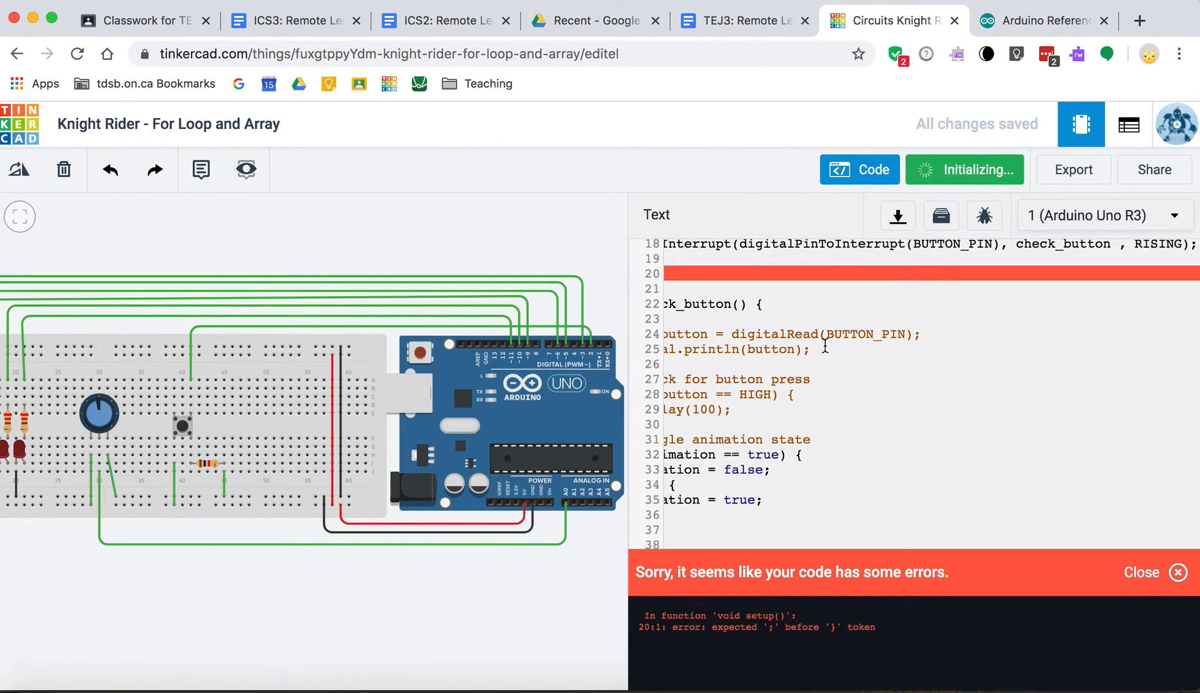
{"action": "left_click", "coordinate": [964, 169]}
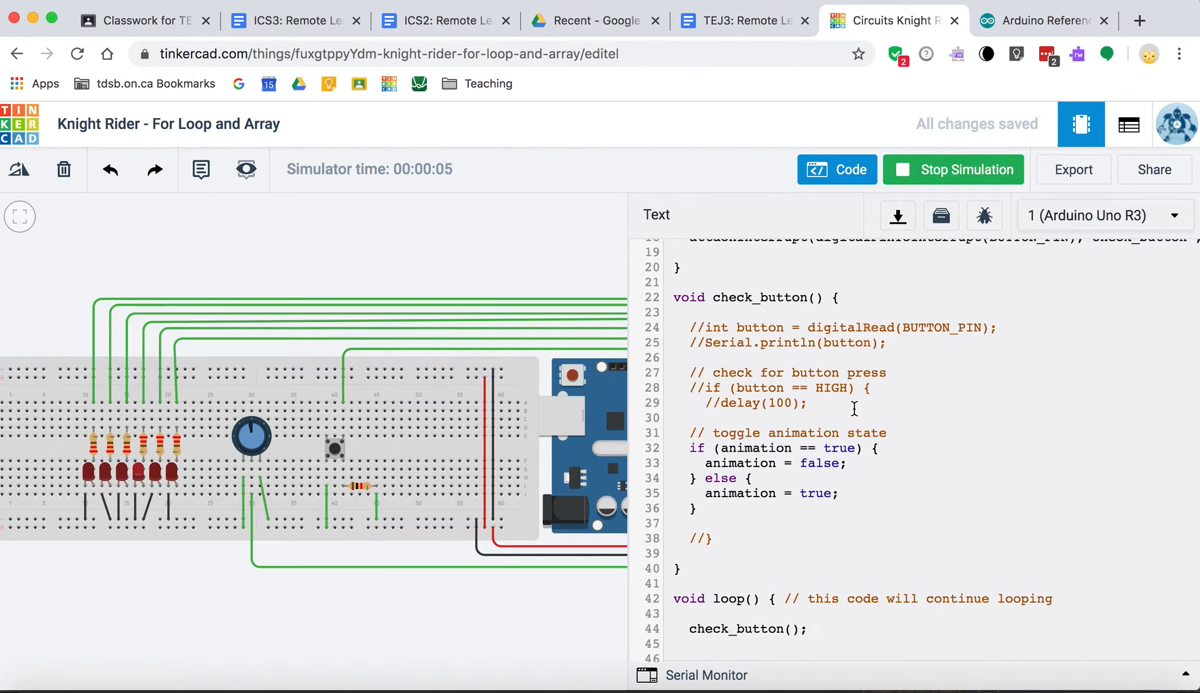
{"action": "scroll", "scroll_direction": "up", "scroll_amount": 3}
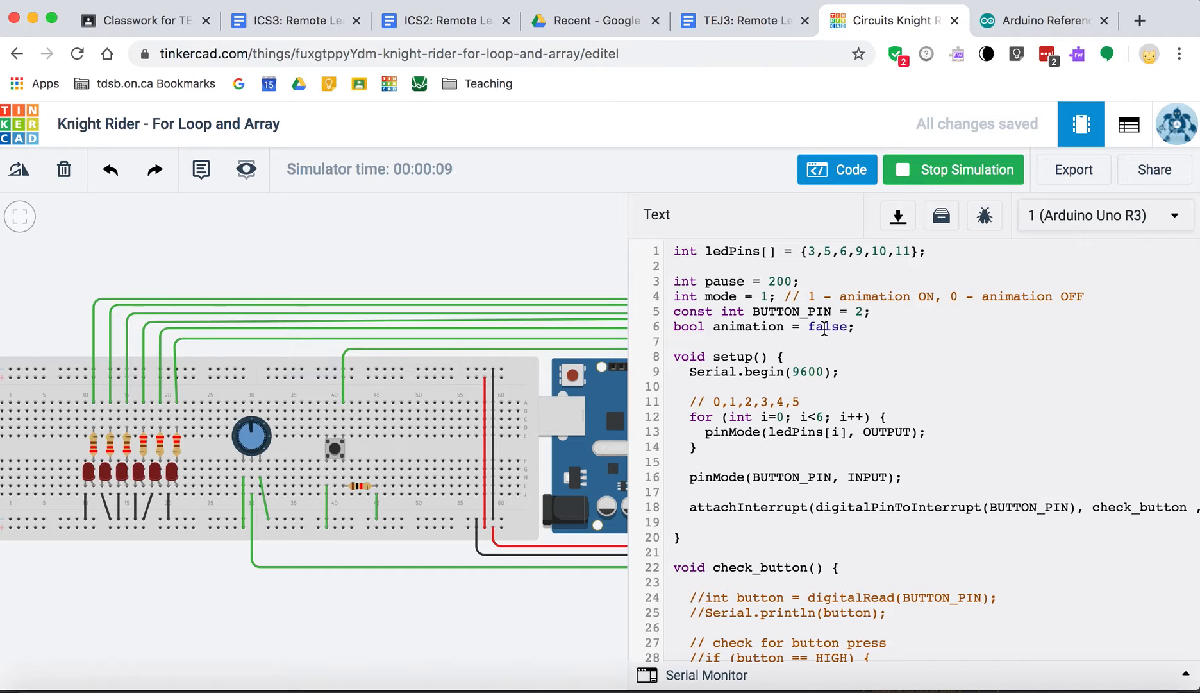
- Stop the simulation, comment out check_button() in loop() and both for loops, then rerun
{"action": "scroll", "scroll_direction": "down", "scroll_amount": 3}
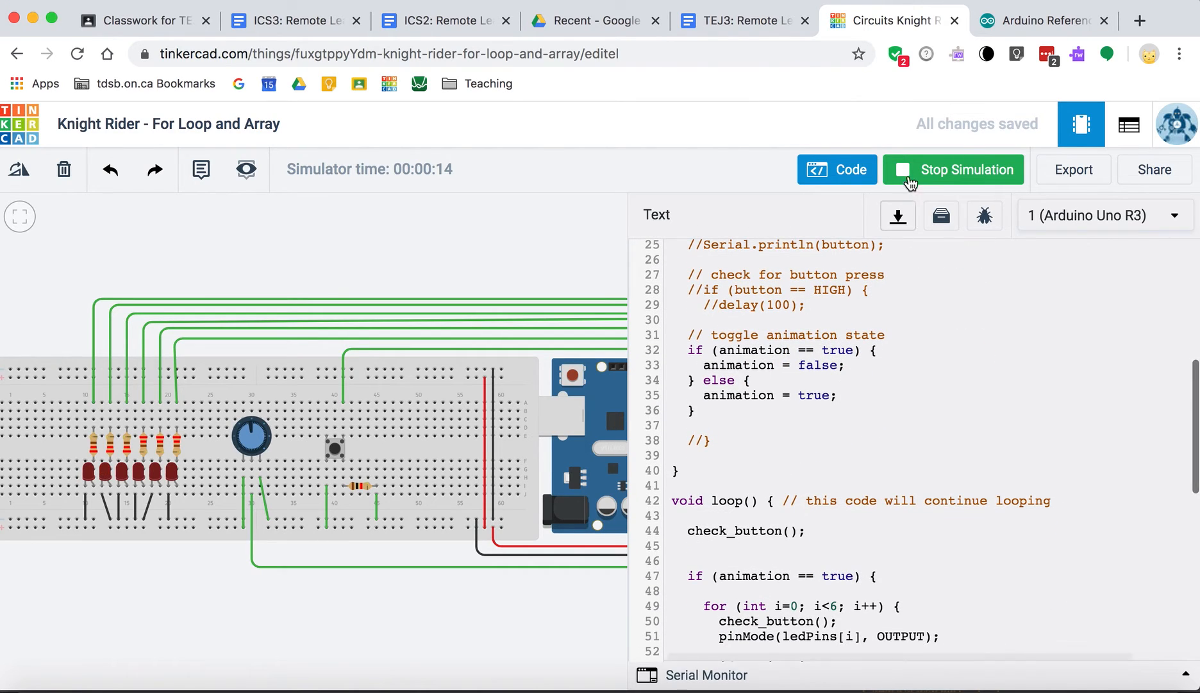
{"action": "left_click", "coordinate": [952, 170]}
{"action": "type", "text": "//"}
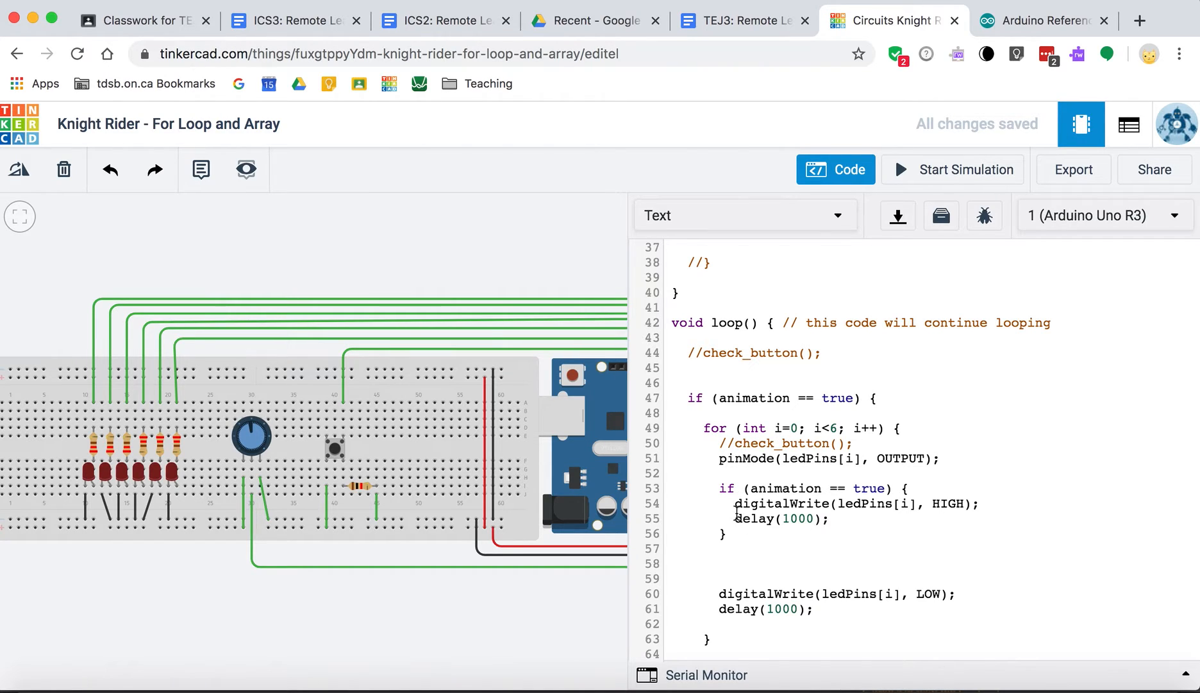
{"action": "scroll", "scroll_direction": "down", "scroll_amount": 3}
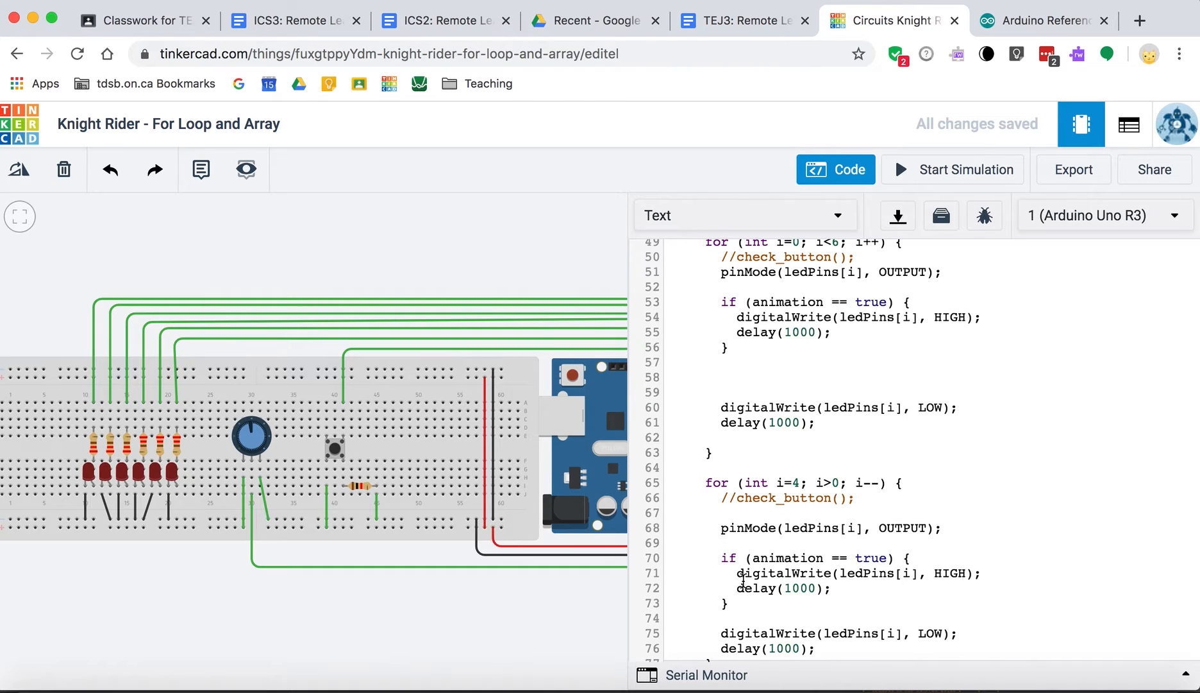
{"action": "scroll", "scroll_direction": "down", "scroll_amount": 3}
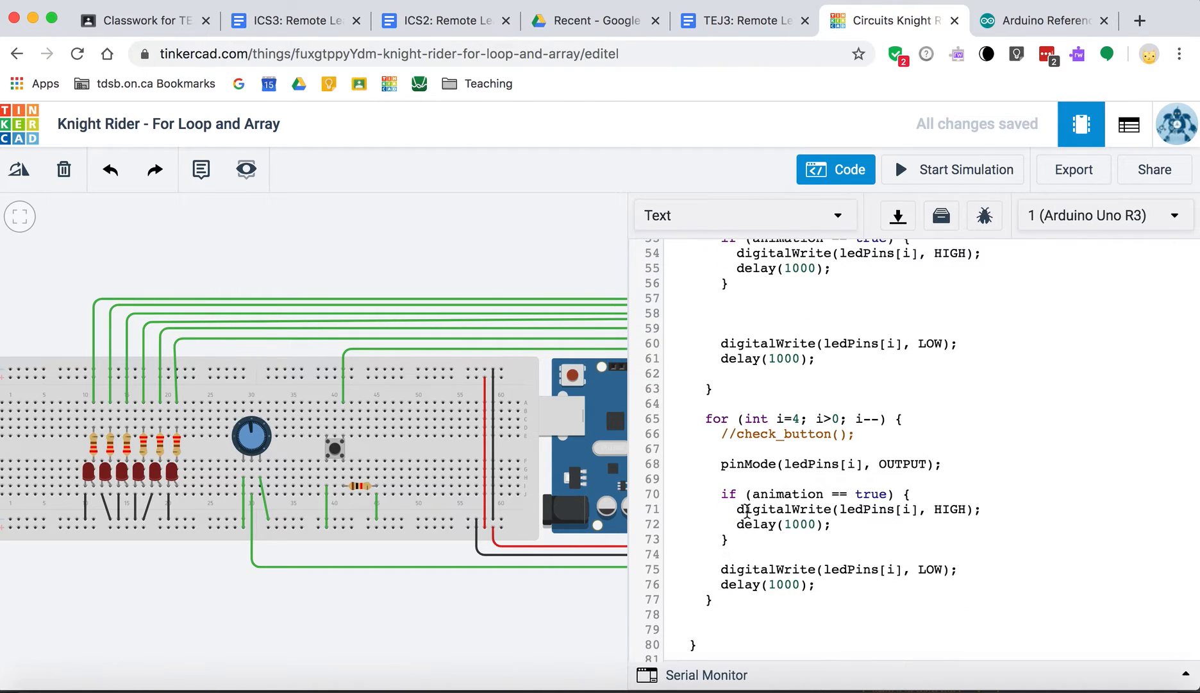
{"action": "scroll", "scroll_direction": "up", "scroll_amount": 3}
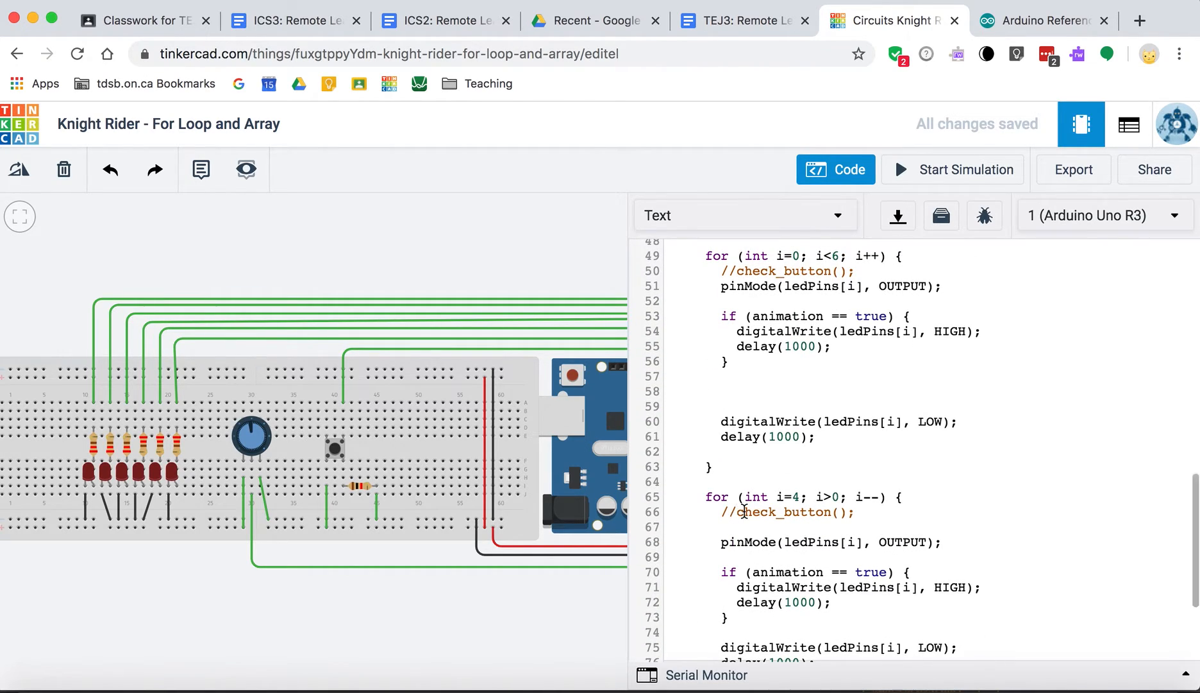
{"action": "scroll", "scroll_direction": "down", "scroll_amount": 3}
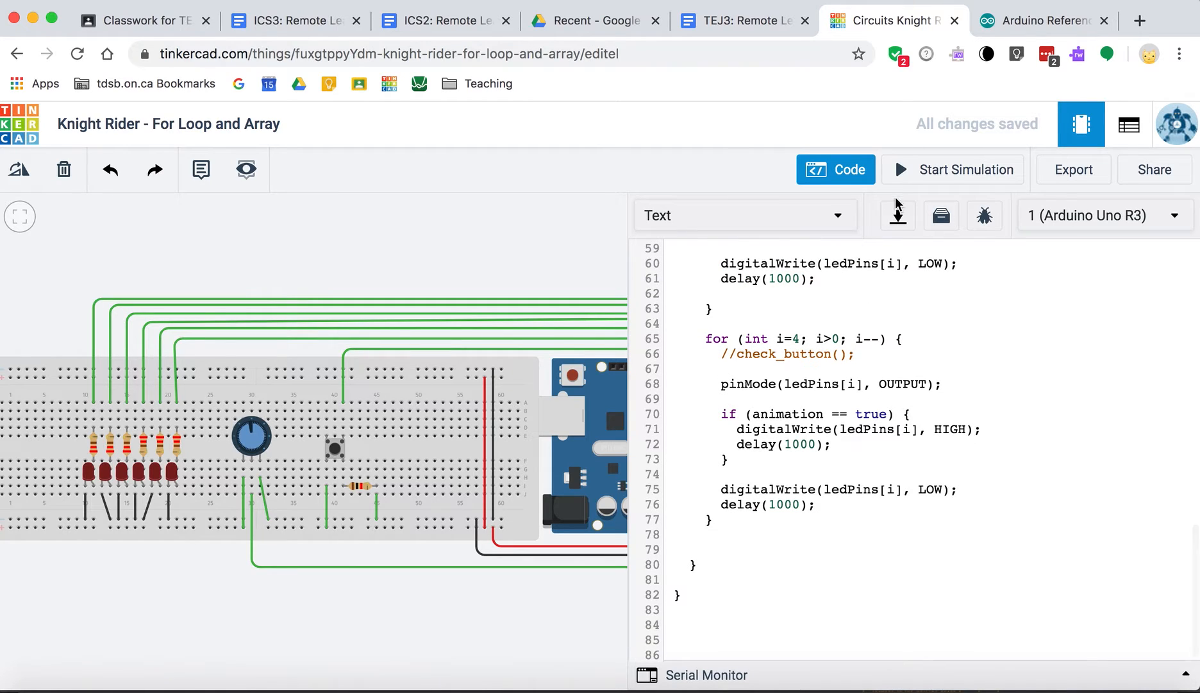
{"action": "left_click", "coordinate": [952, 169]}
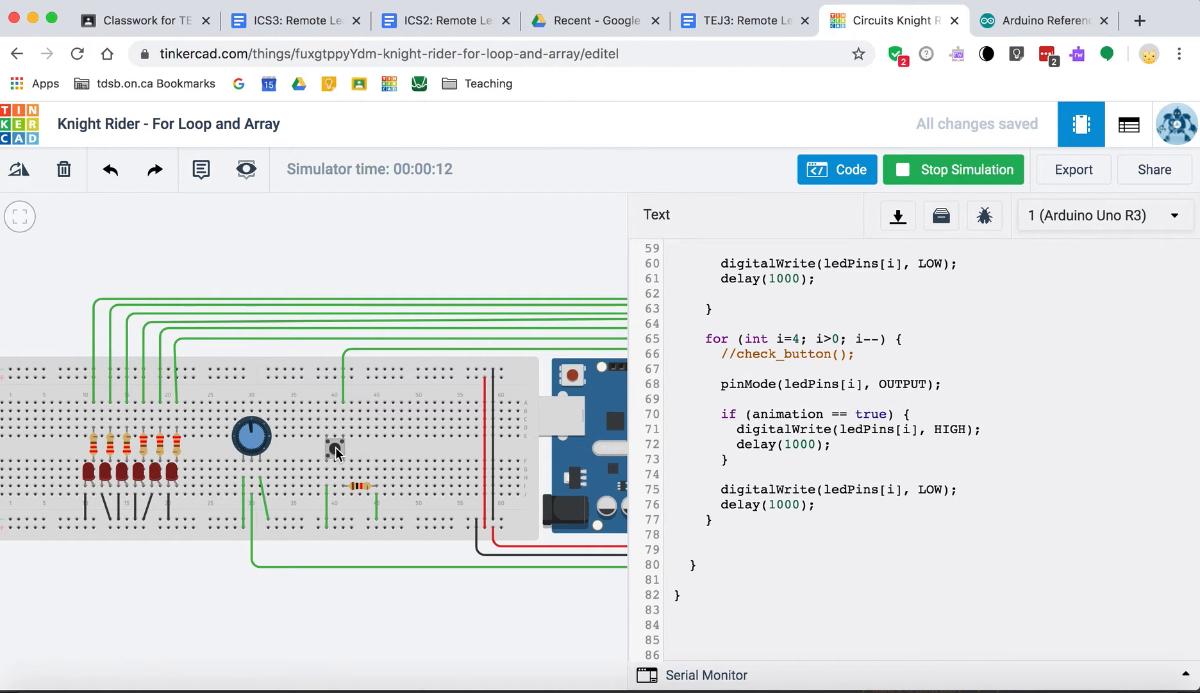
{"action": "mouse_move", "coordinate": [427, 431]}
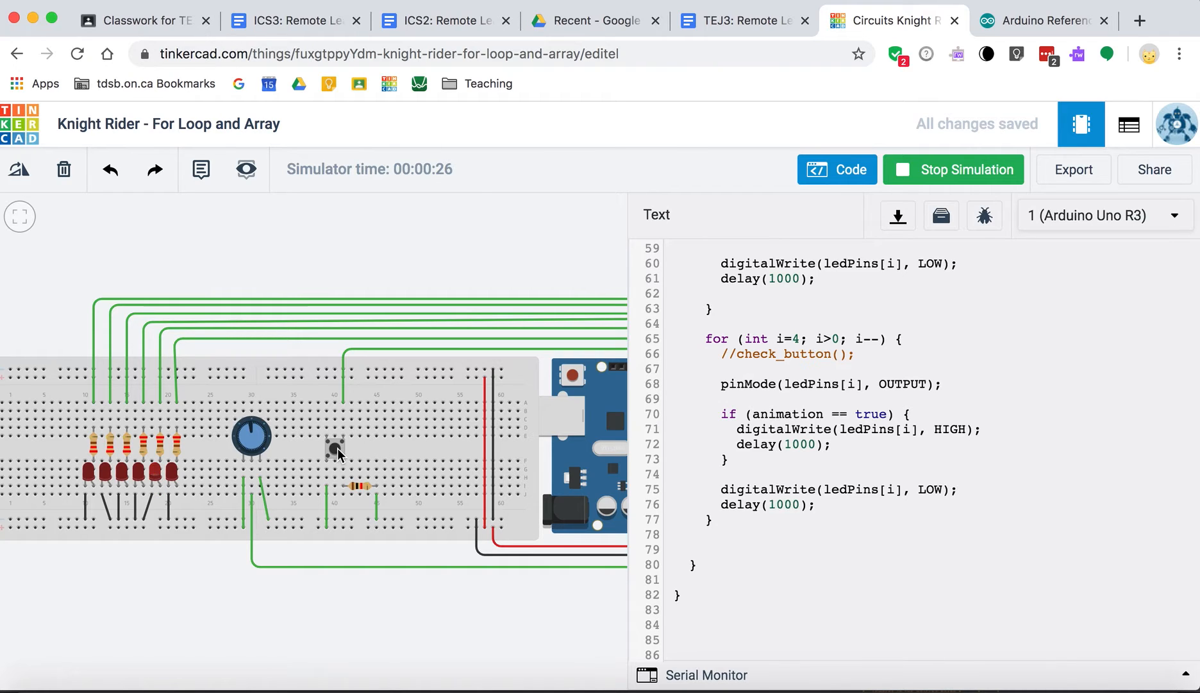
{"action": "scroll", "scroll_direction": "up", "scroll_amount": 3}
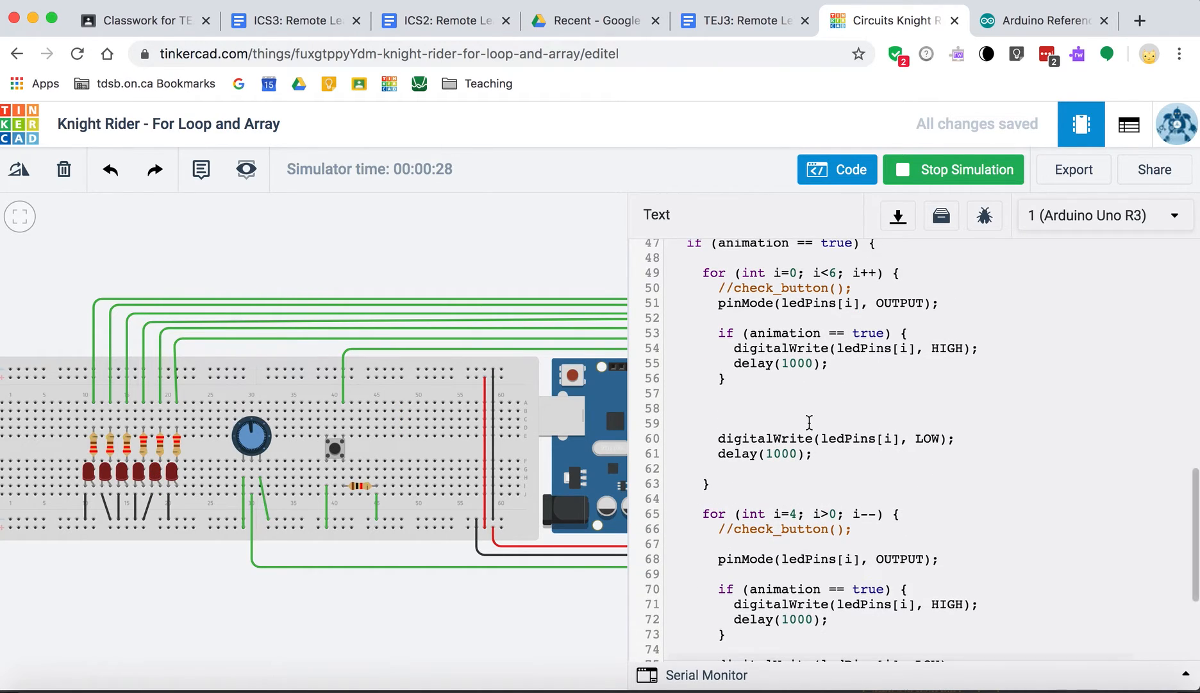
{"action": "scroll", "scroll_direction": "down", "scroll_amount": 3}
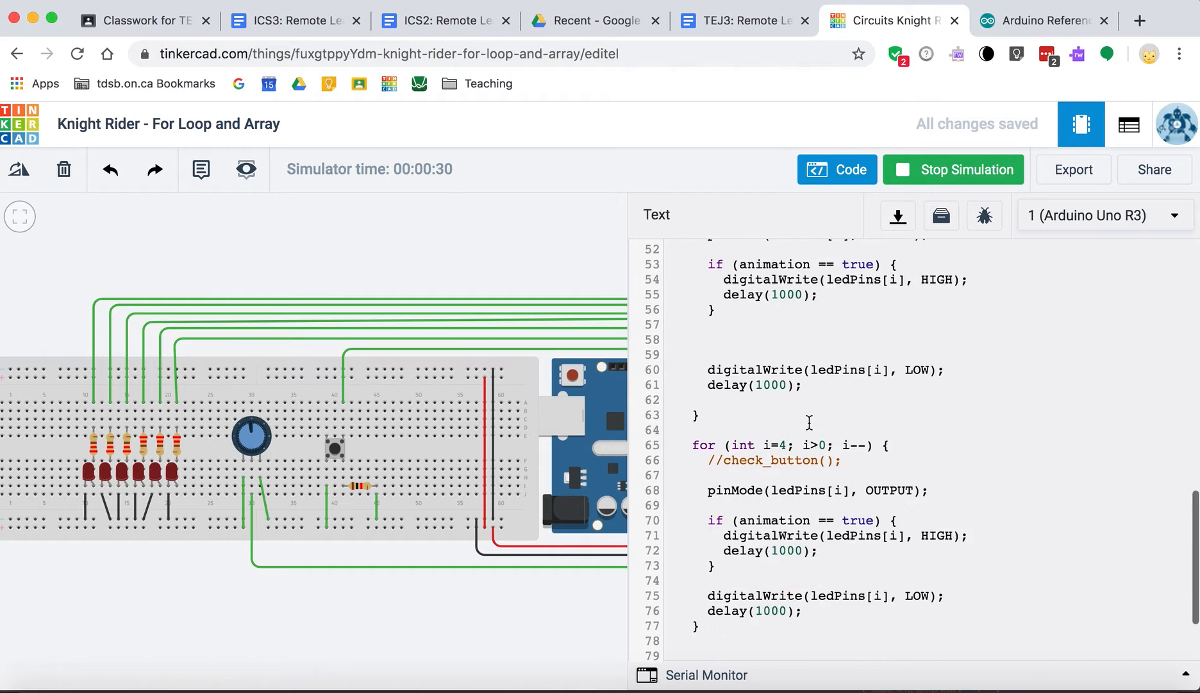
{"action": "scroll", "scroll_direction": "up", "scroll_amount": 3}
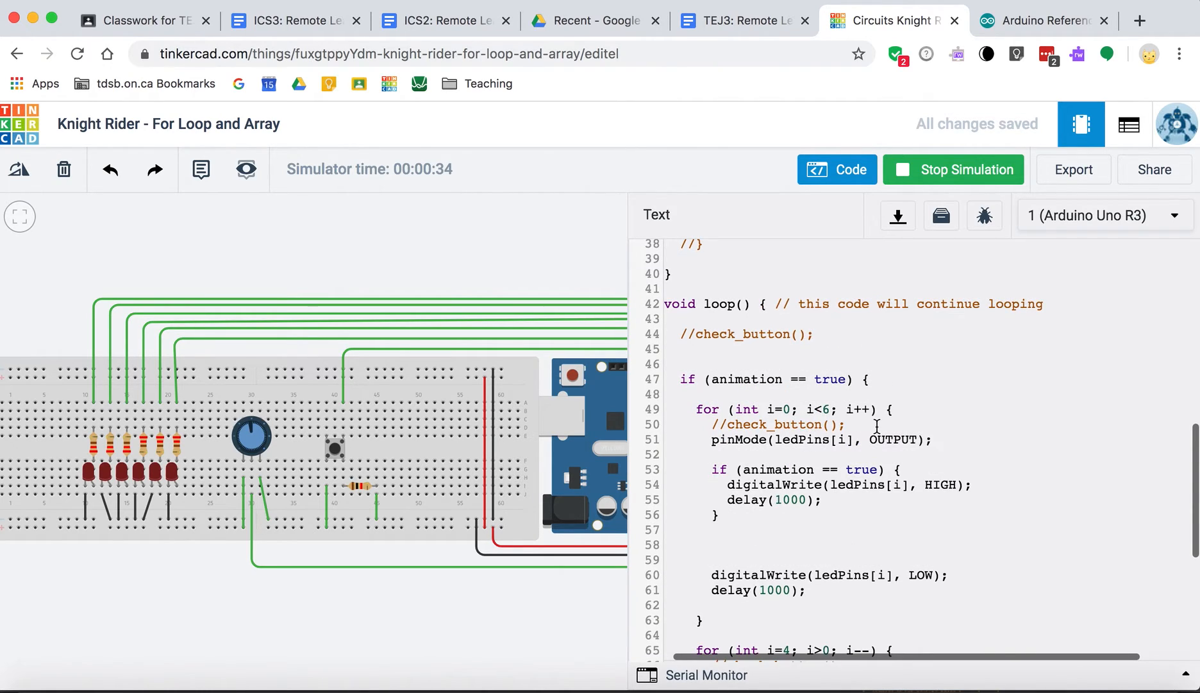
{"action": "scroll", "scroll_direction": "up", "scroll_amount": 3}
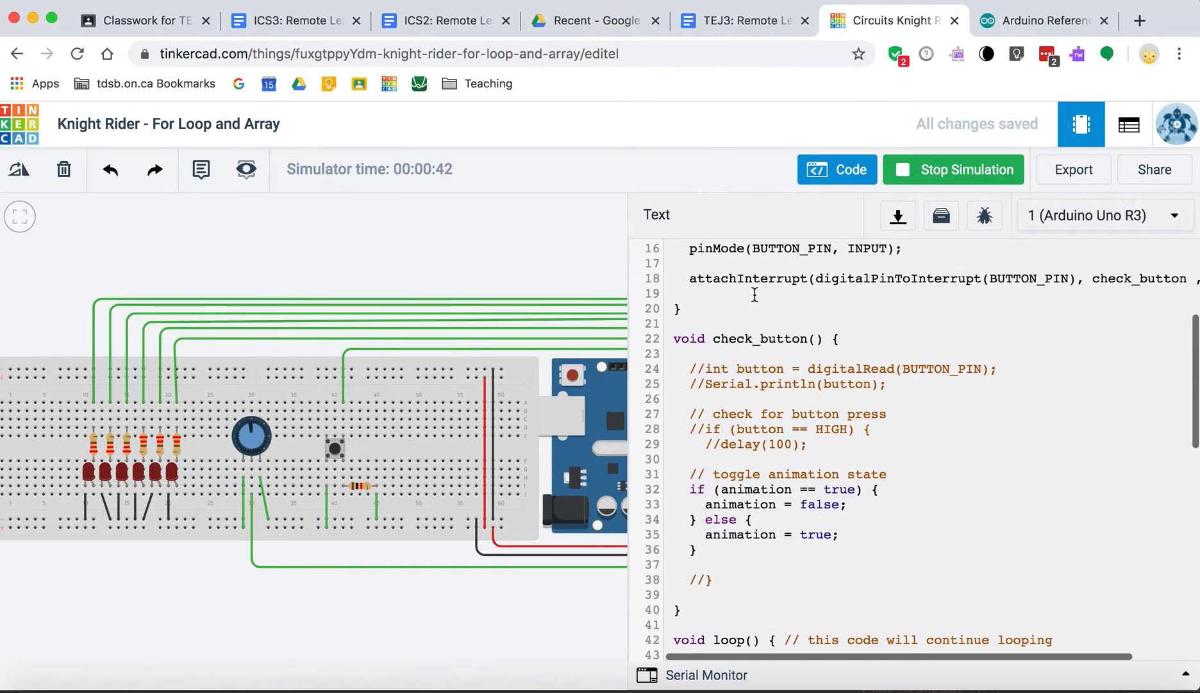
{"action": "mouse_move", "coordinate": [819, 277]}
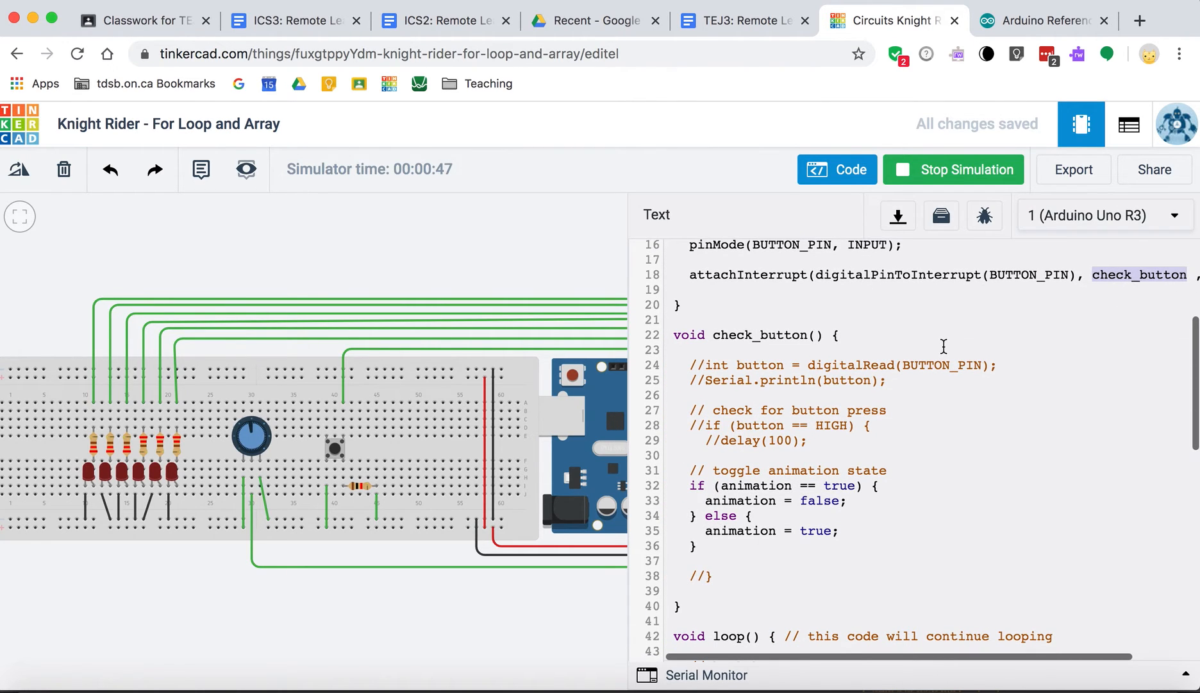
- Reread the attachInterrupt() syntax, trigger modes and interrupt pin table, then return to Tinkercad
{"action": "left_click", "coordinate": [1042, 20]}
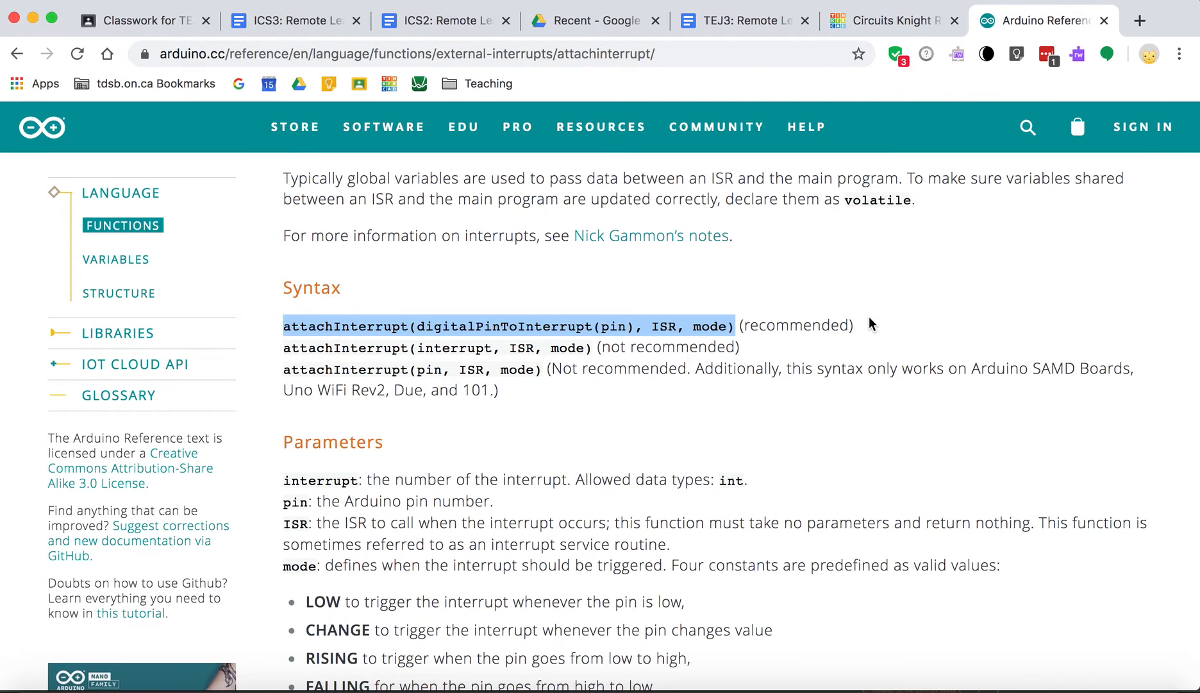
{"action": "scroll", "scroll_direction": "down", "scroll_amount": 3}
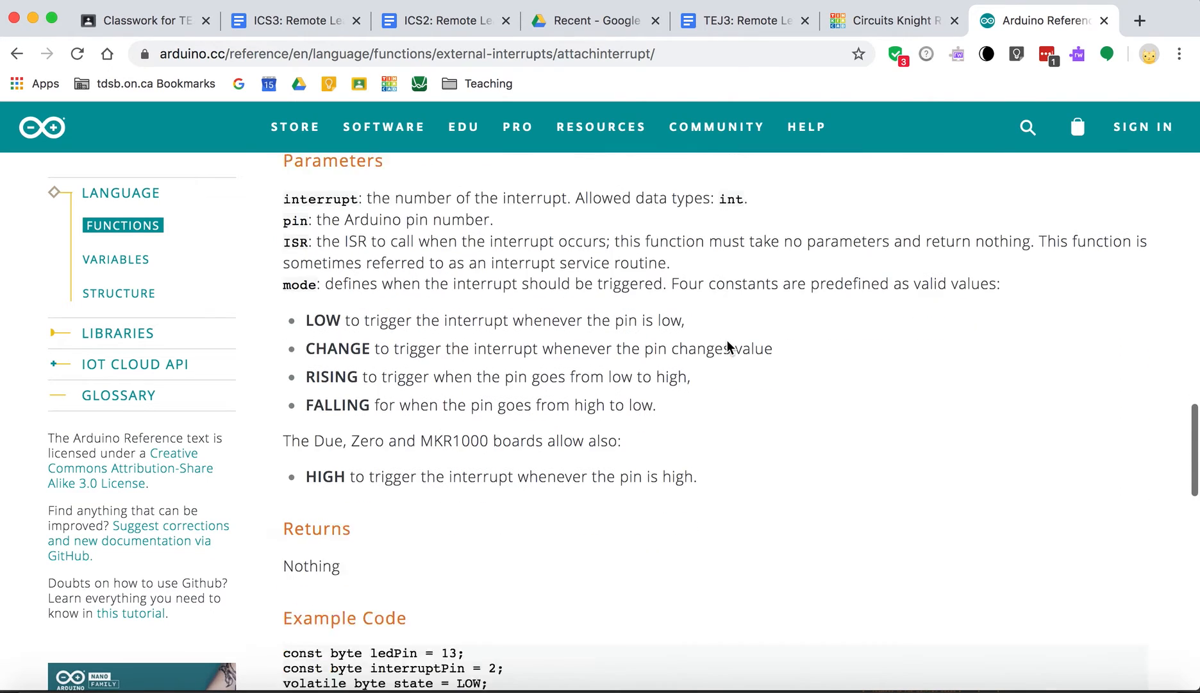
{"action": "scroll", "scroll_direction": "down", "scroll_amount": 3}
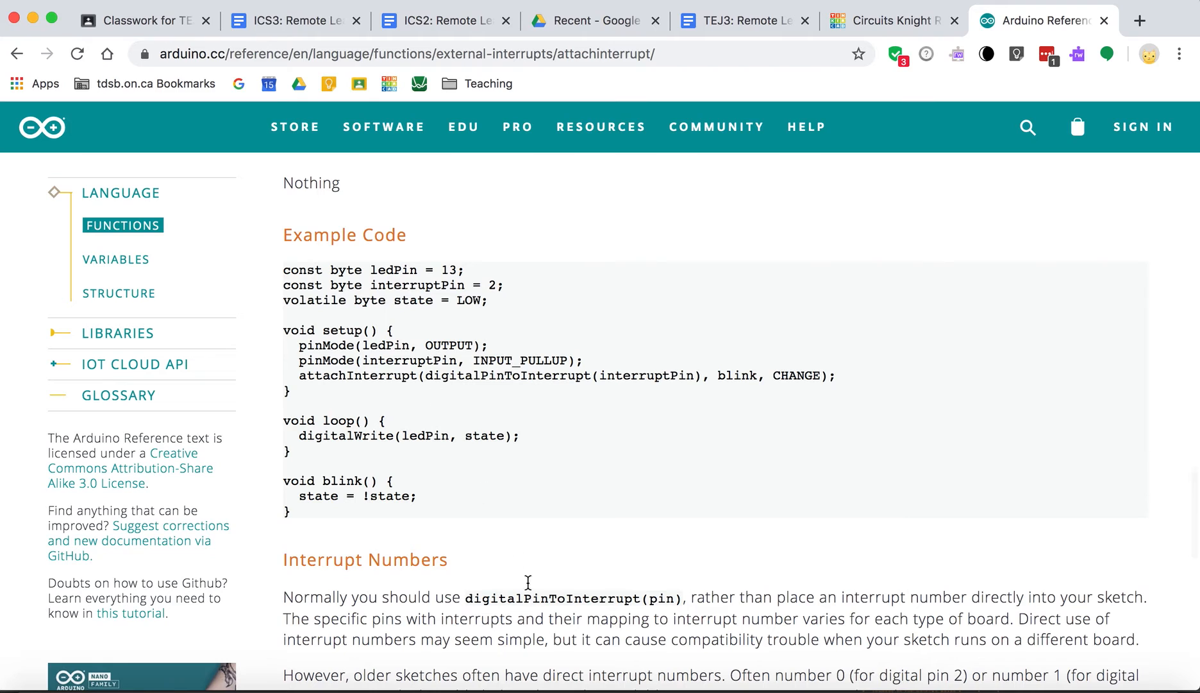
{"action": "scroll", "scroll_direction": "down", "scroll_amount": 3}
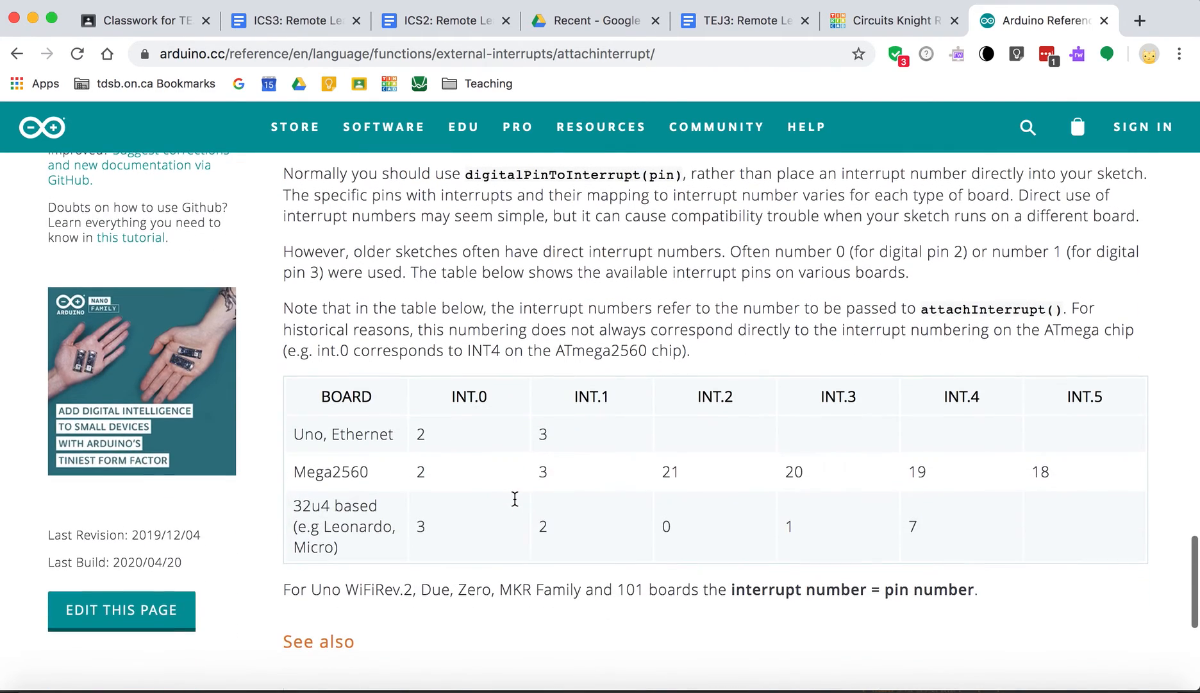
{"action": "scroll", "scroll_direction": "up", "scroll_amount": 3}
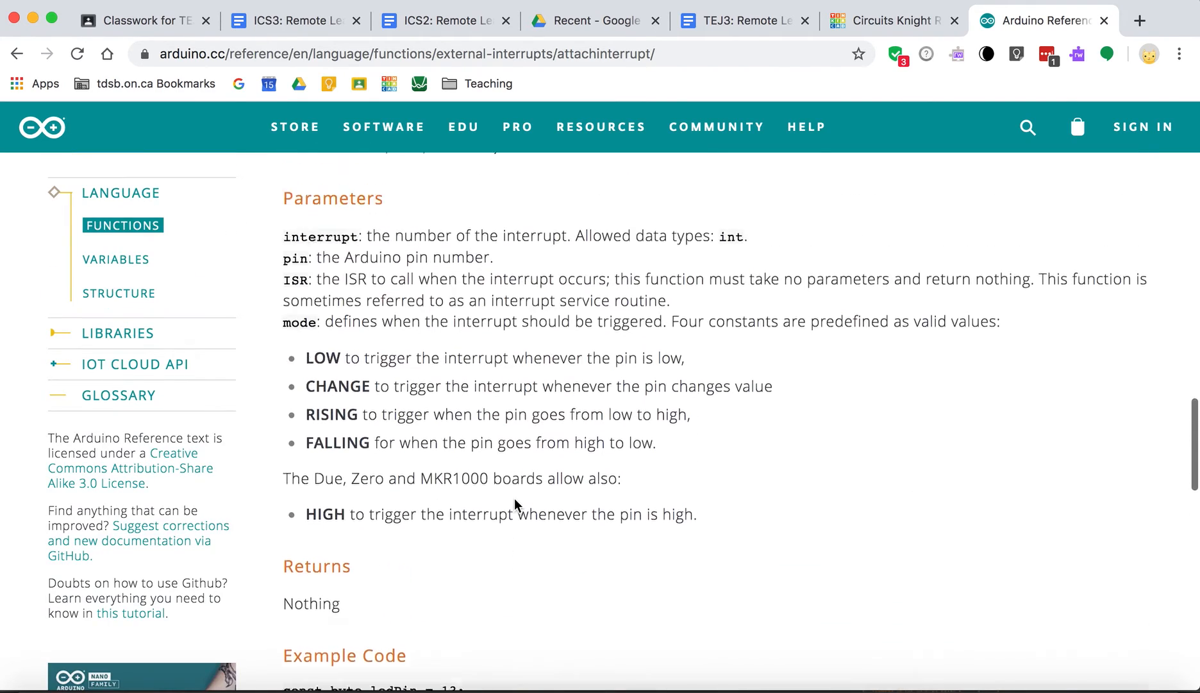
{"action": "scroll", "scroll_direction": "up", "scroll_amount": 3}
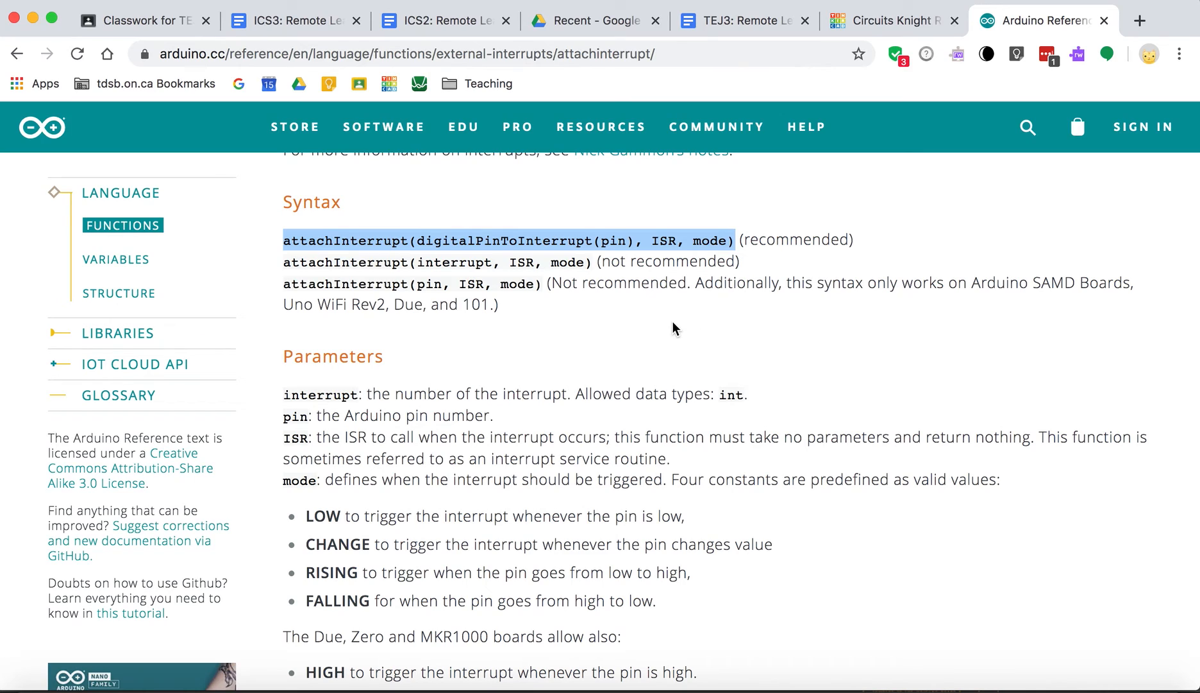
{"action": "mouse_move", "coordinate": [932, 214]}
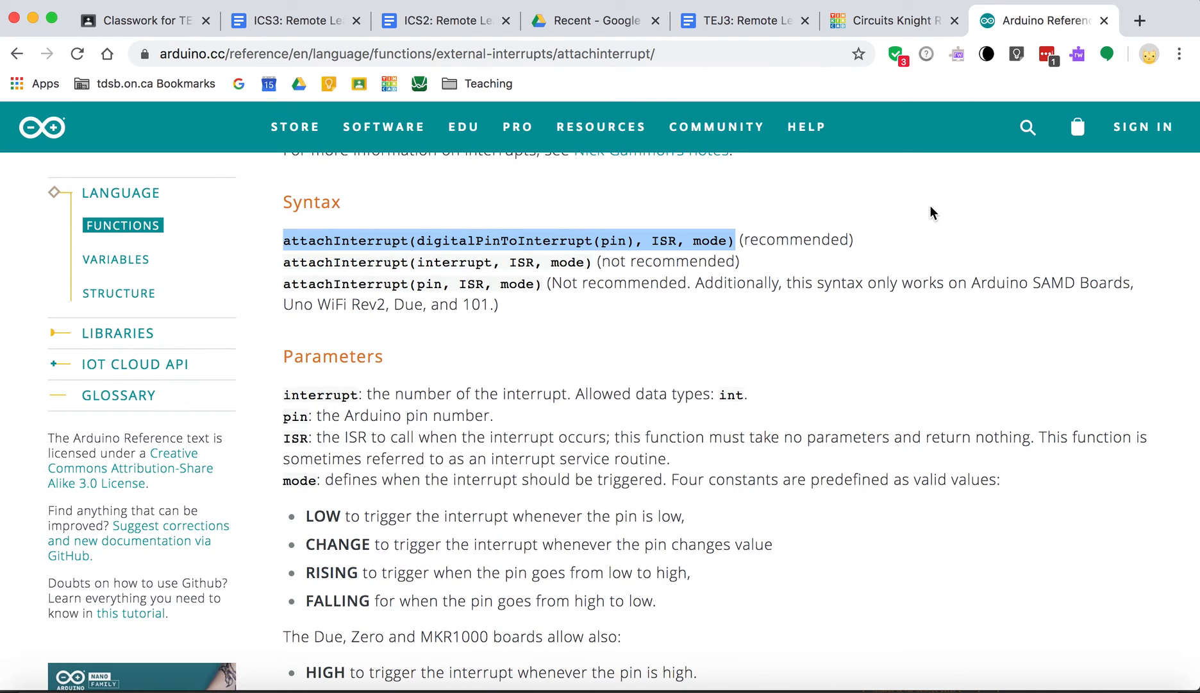
{"action": "mouse_move", "coordinate": [1016, 55]}
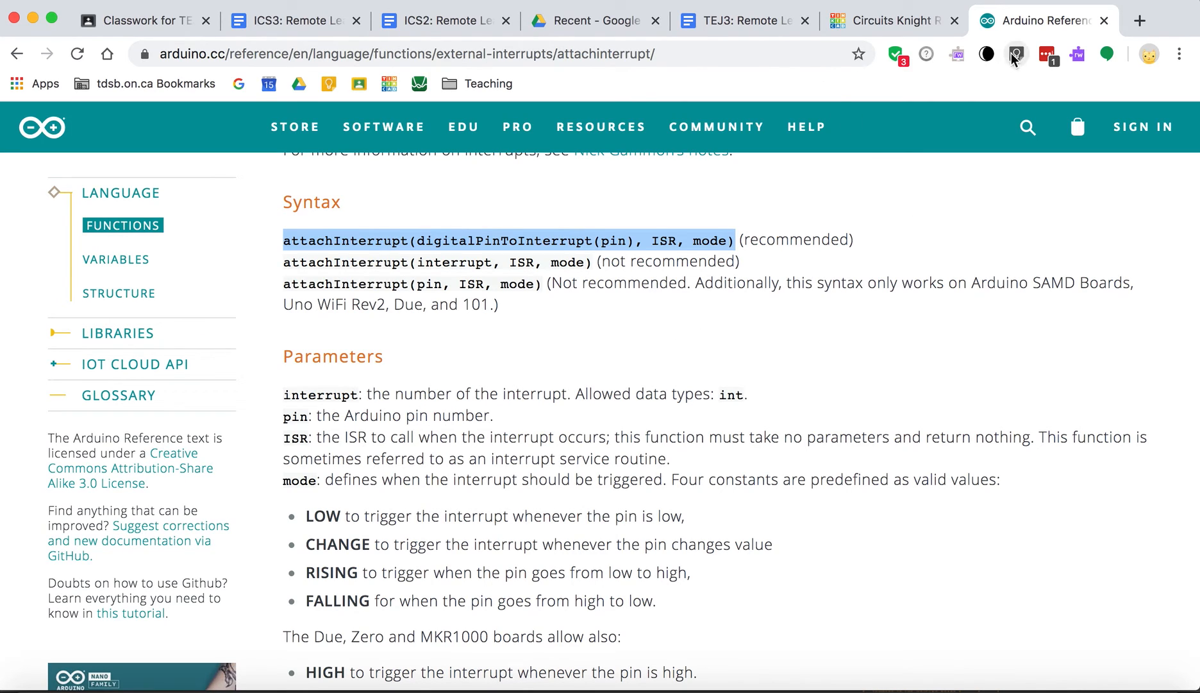
{"action": "left_click", "coordinate": [890, 20]}
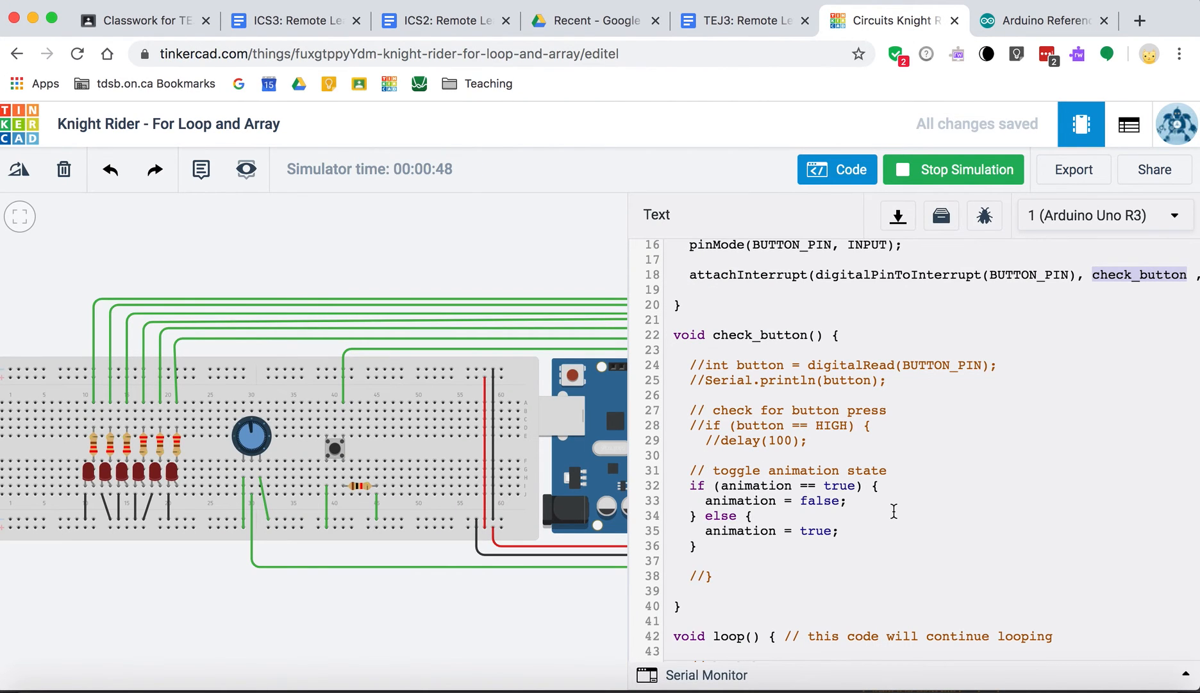
- Scroll down to loop() and stop the running Knight Rider simulation
{"action": "scroll", "scroll_direction": "down", "scroll_amount": 3}
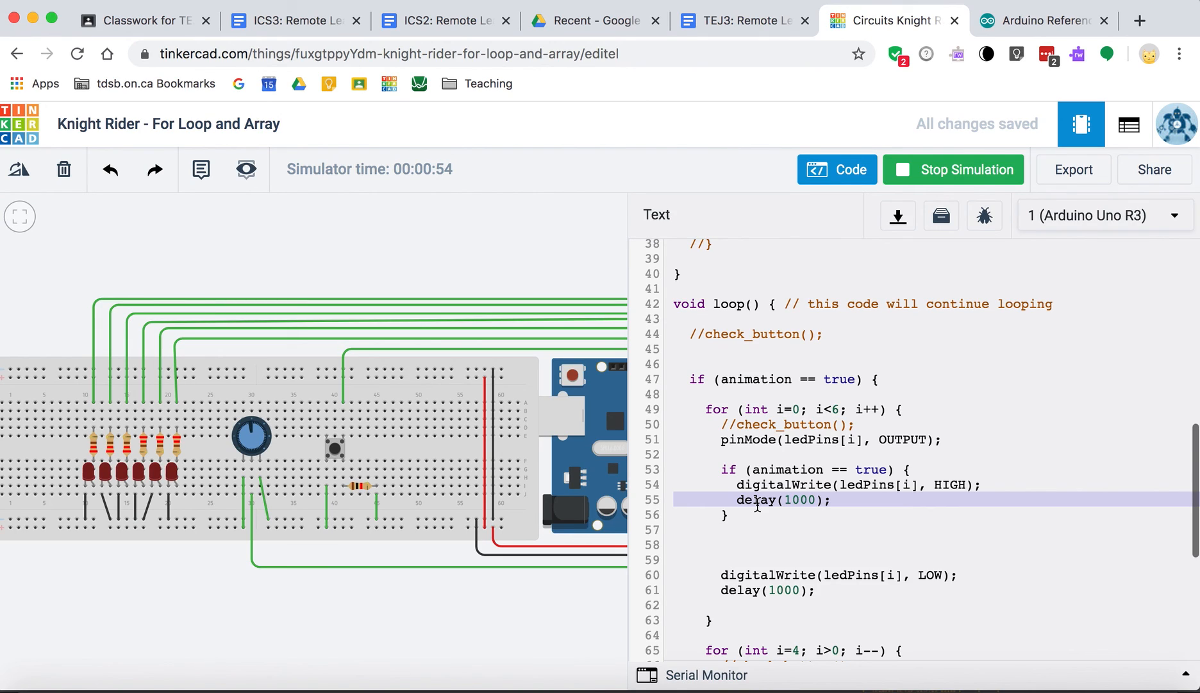
{"action": "mouse_move", "coordinate": [457, 610]}
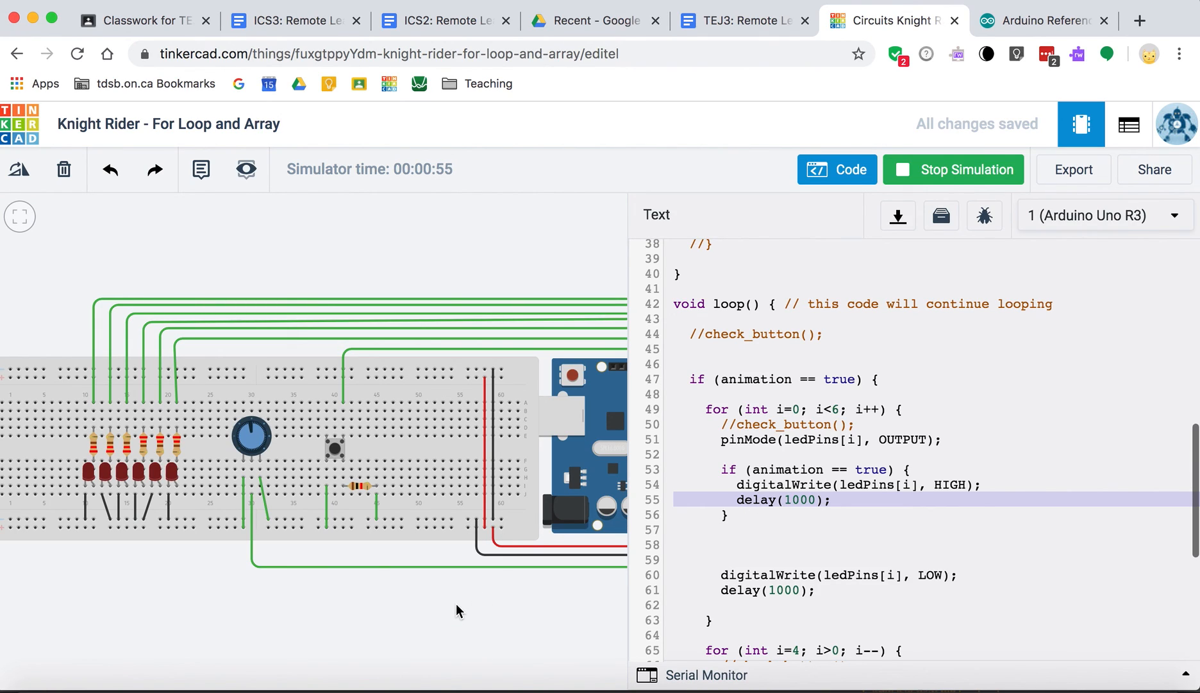
{"action": "mouse_move", "coordinate": [498, 492]}
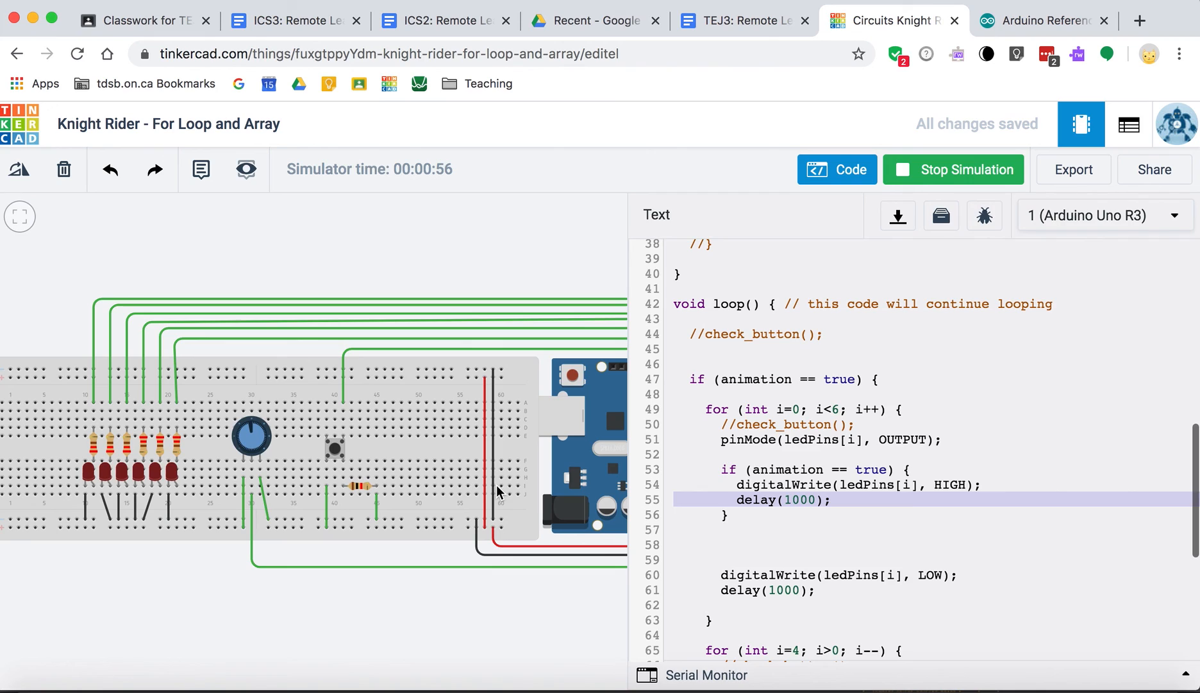
{"action": "left_click", "coordinate": [953, 170]}
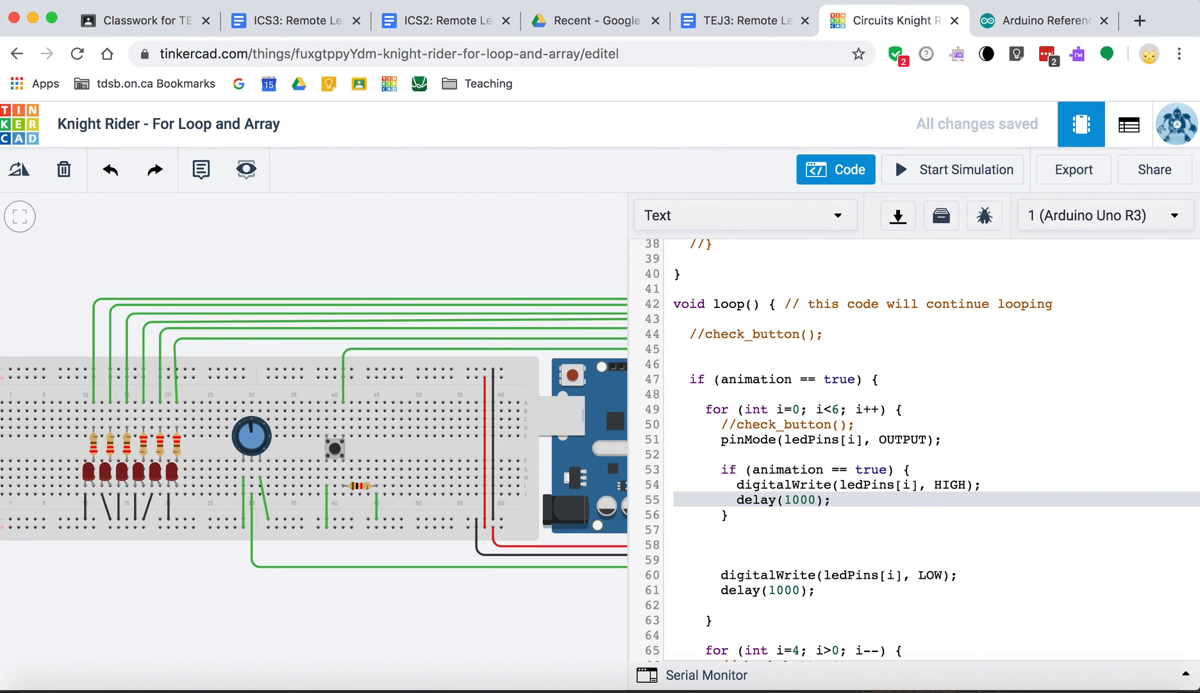